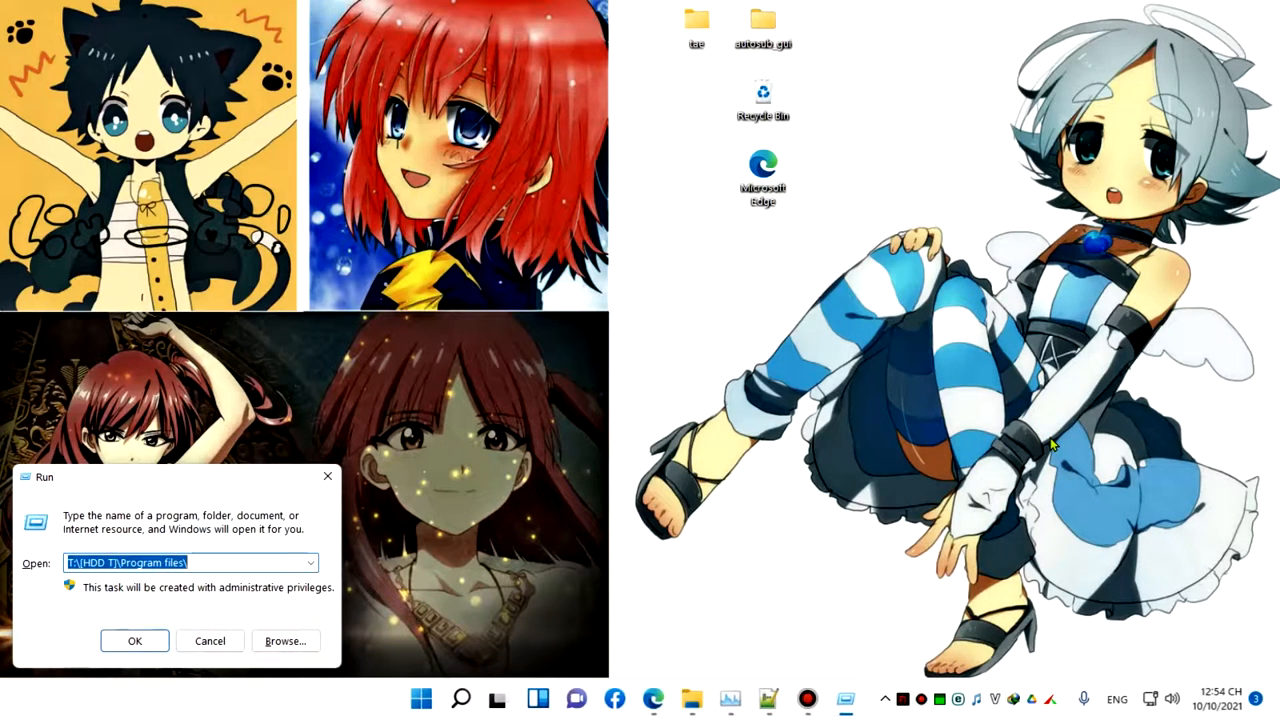
# Launch dxdiag, review the system specs (Windows 11 Home 64-bit, 8192MB memory), then view Display details.
pyautogui.click(135, 641)
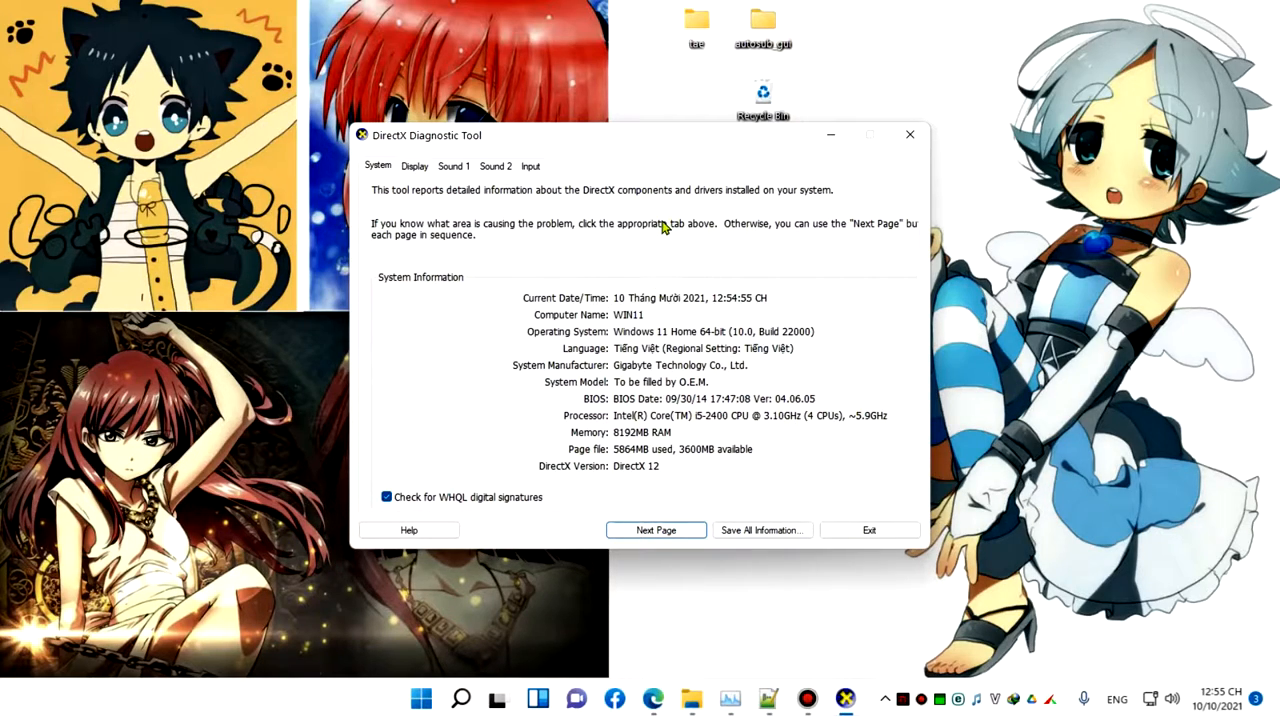
pyautogui.moveTo(660, 345)
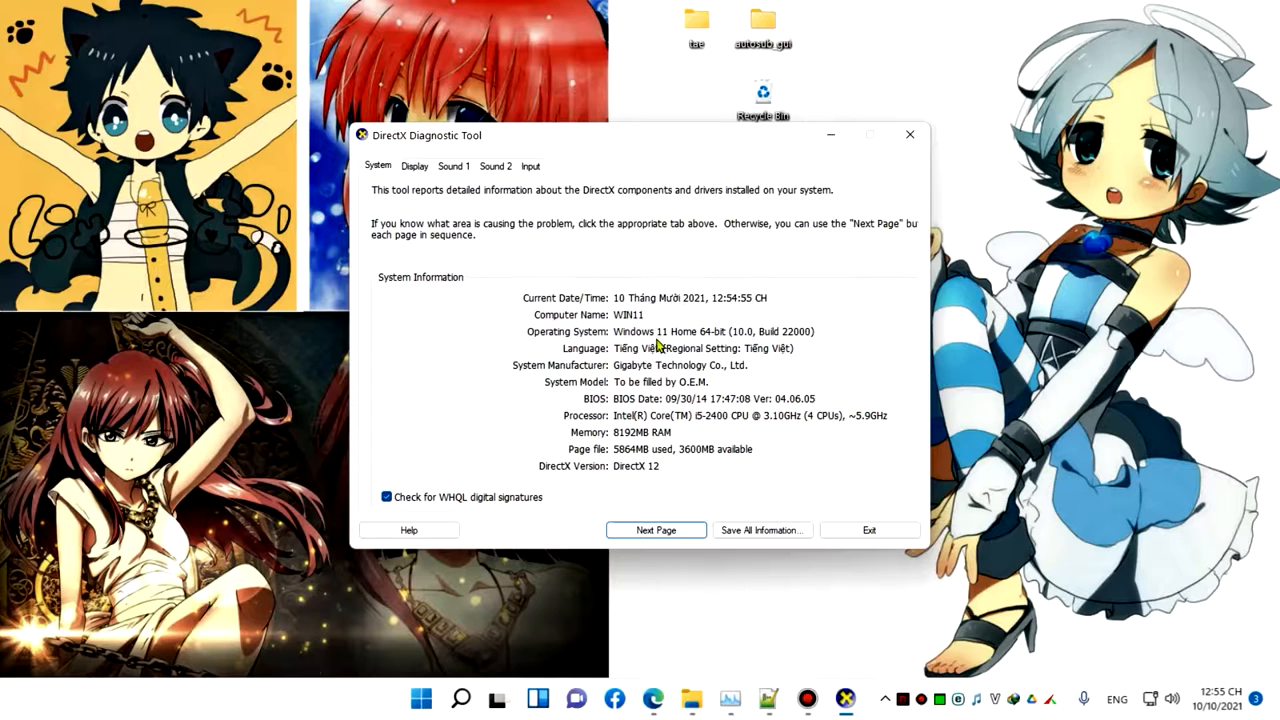
pyautogui.click(414, 166)
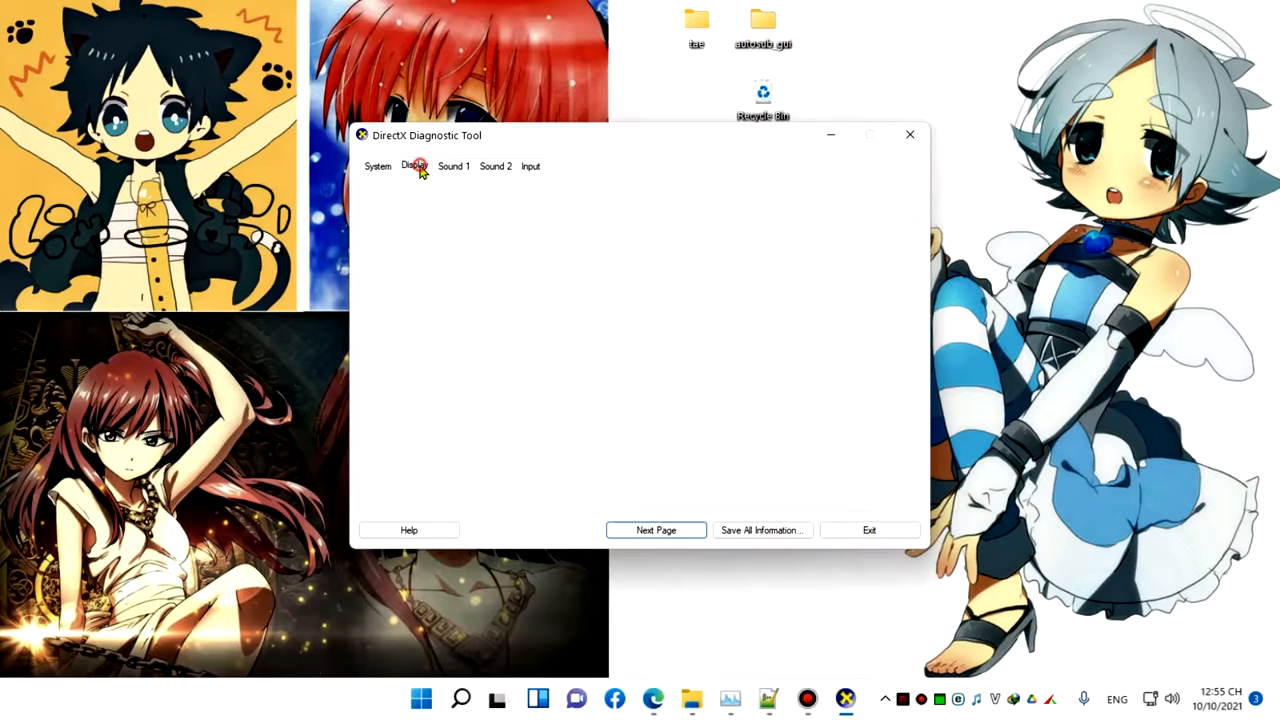
pyautogui.click(414, 166)
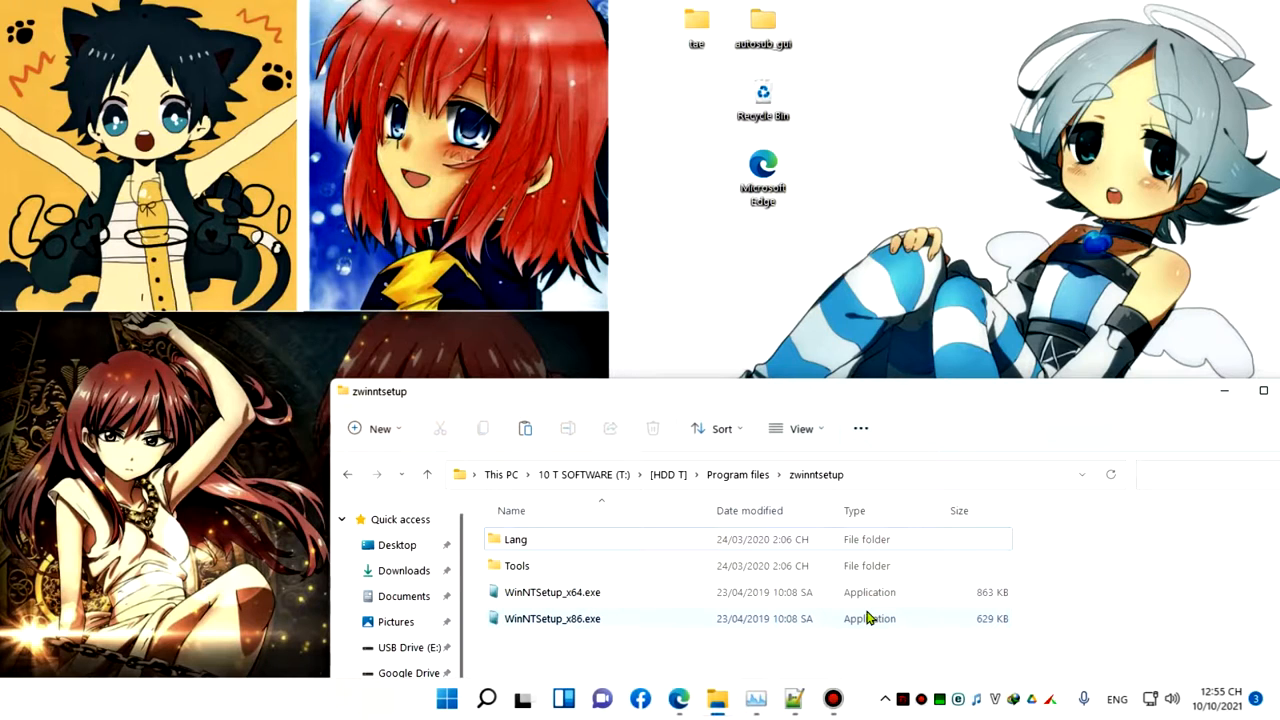
# Open many File Explorer windows on Quick access, stacked across the screen.
pyautogui.click(754, 698)
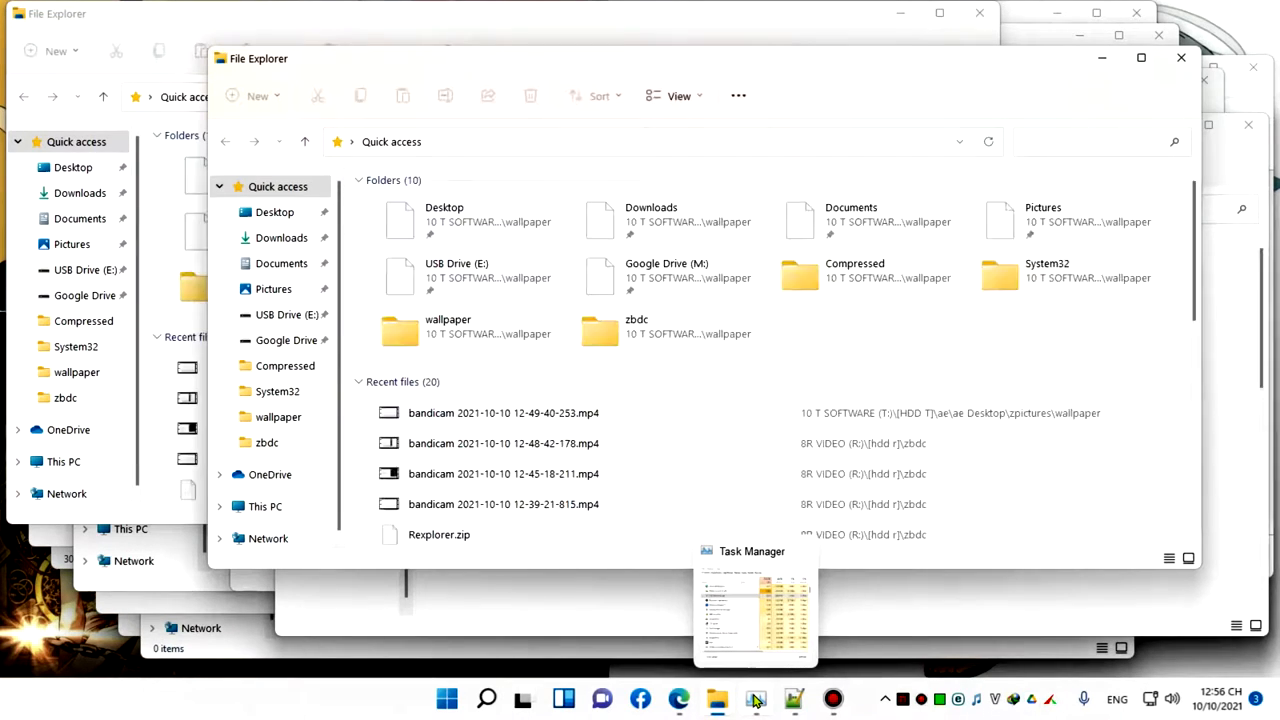
# Bring up Task Manager and select the Windows Explorer process to check its memory.
pyautogui.click(755, 600)
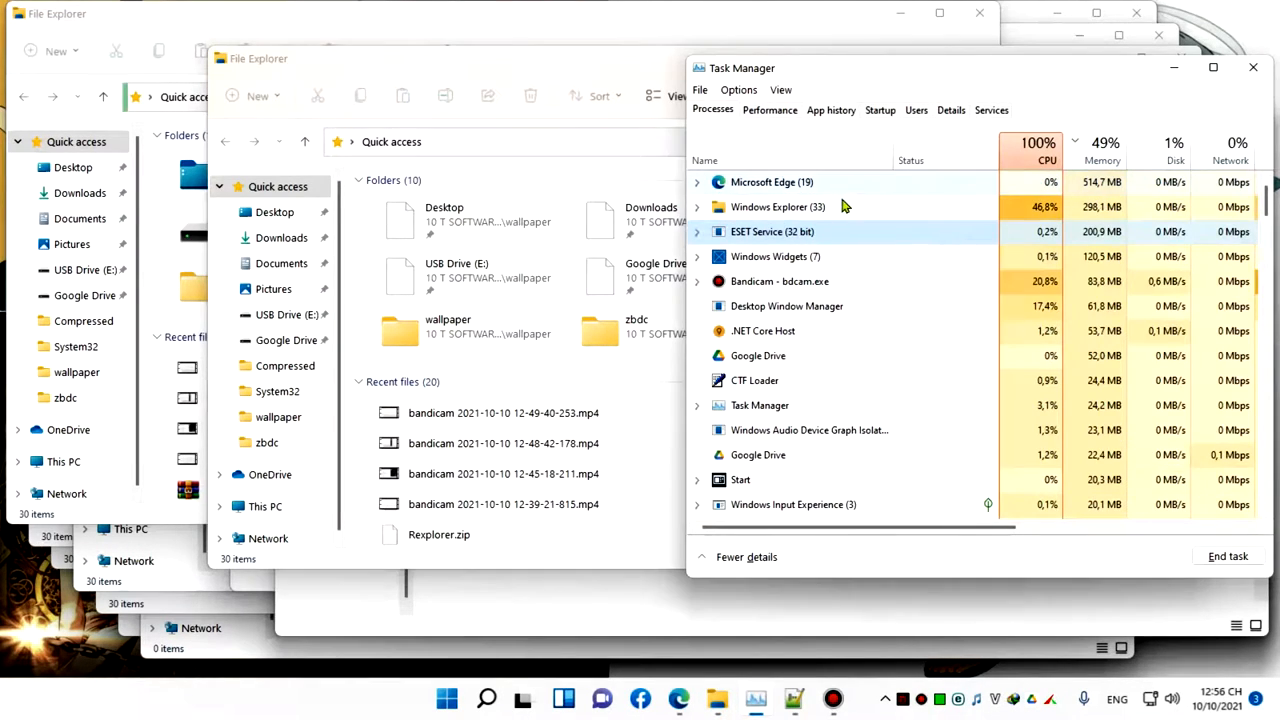
pyautogui.click(778, 206)
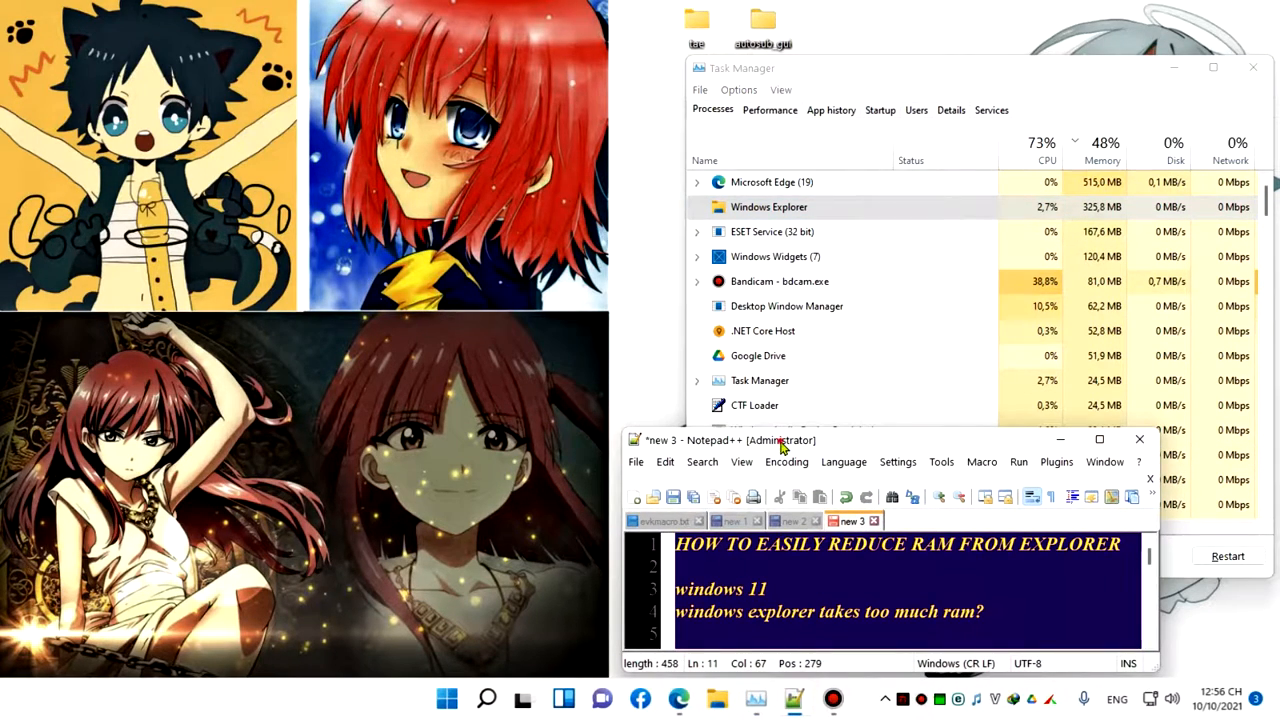
# Maximize the Notepad++ notes and follow the sordum.org Rexplorer.zip link on line 8.
pyautogui.click(1099, 440)
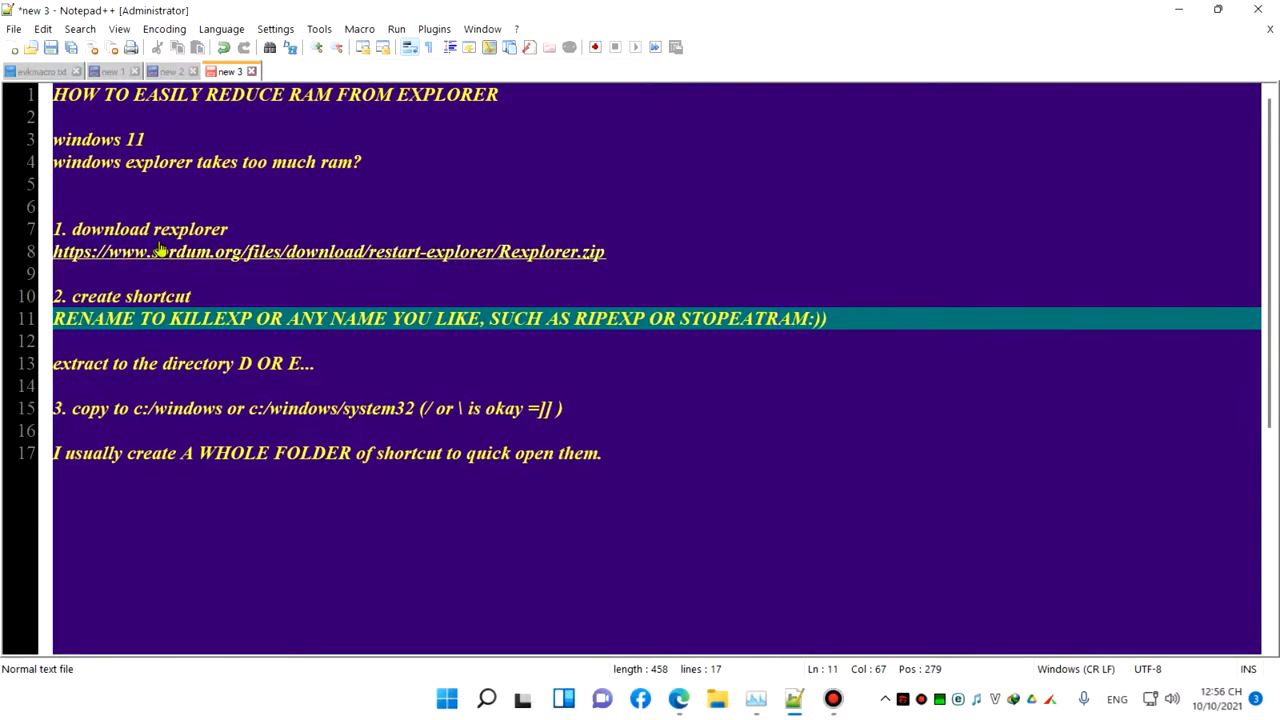
pyautogui.moveTo(170, 258)
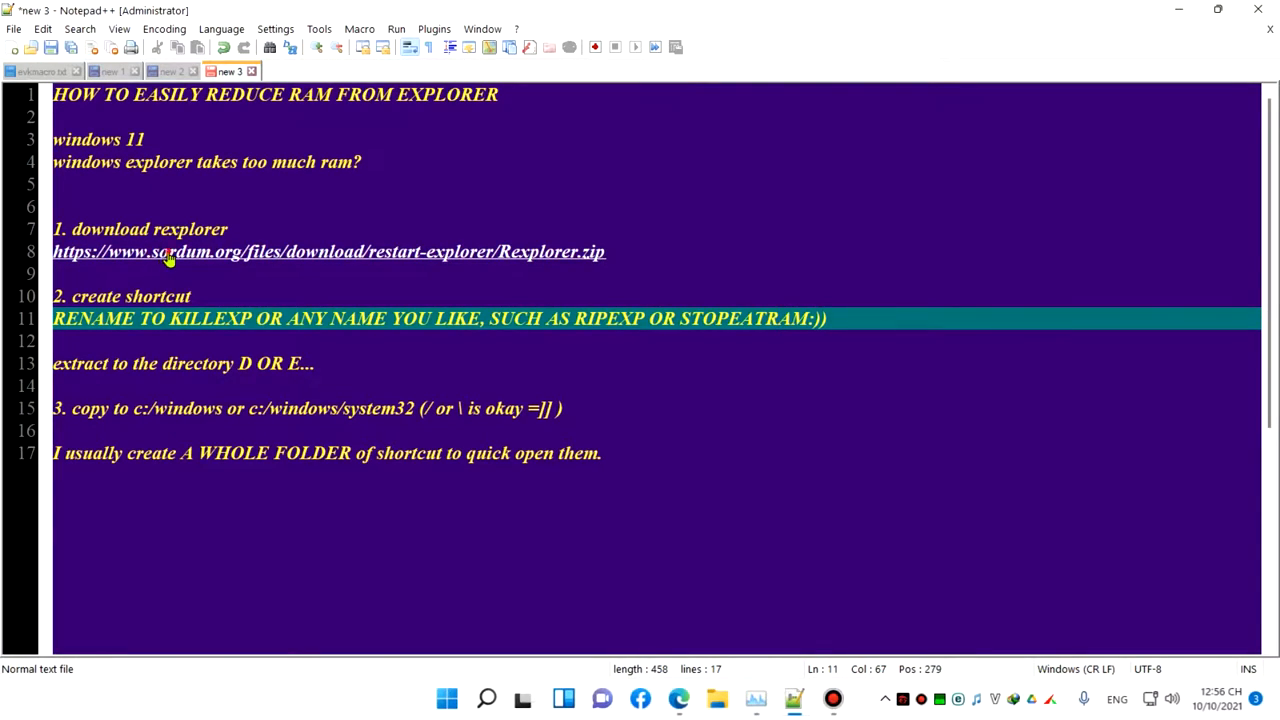
pyautogui.click(290, 251)
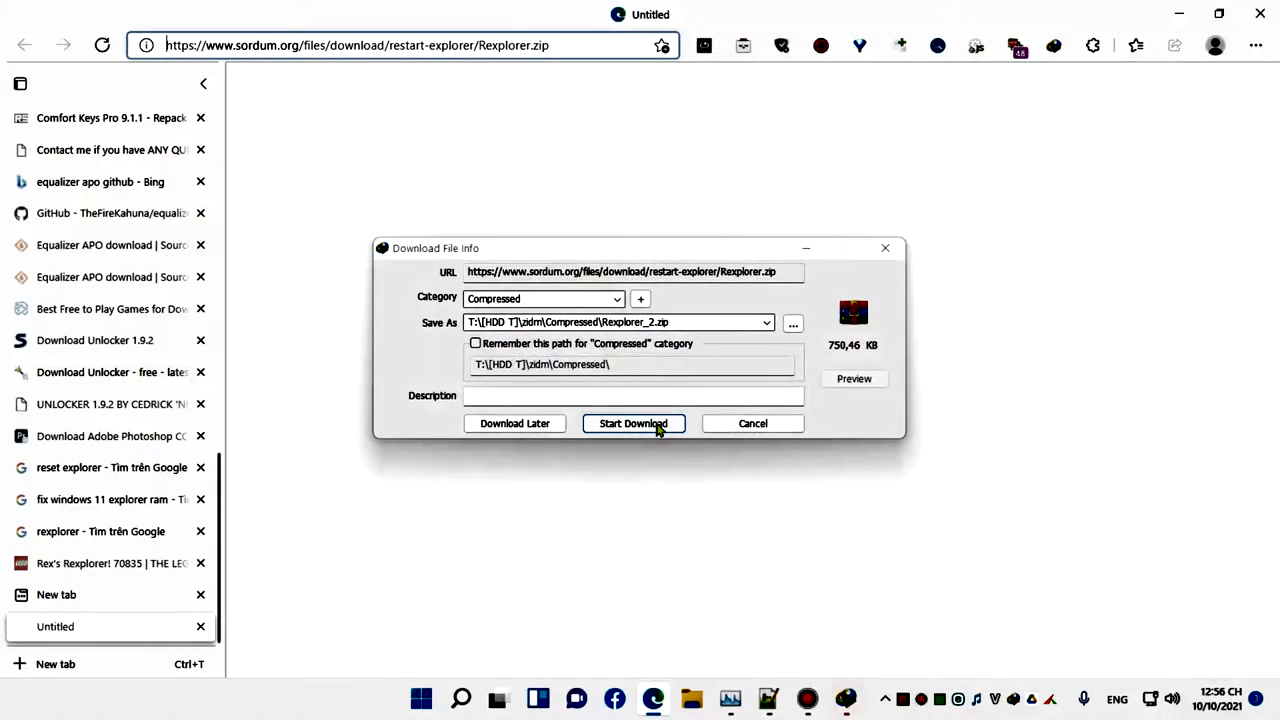
# Download Rexplorer.zip and scan Rexplorer_2.zip with ESET Smart Security, finding no infections.
pyautogui.click(632, 423)
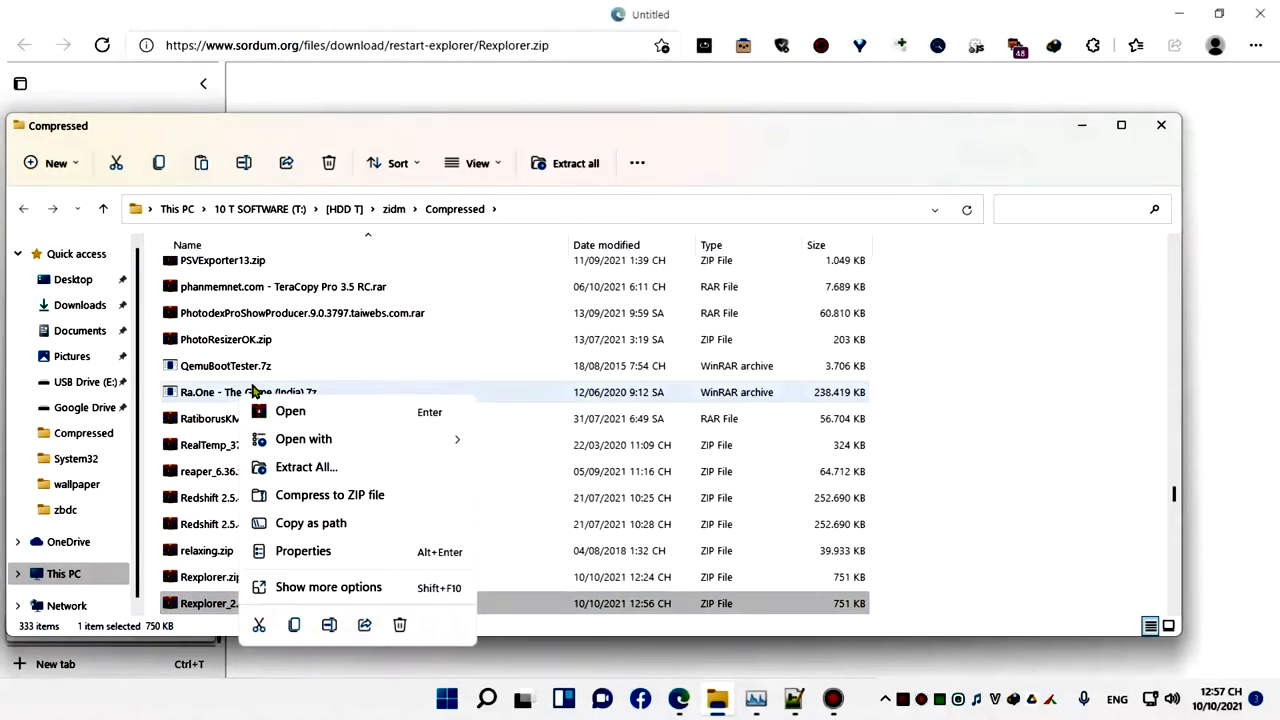
pyautogui.click(338, 601)
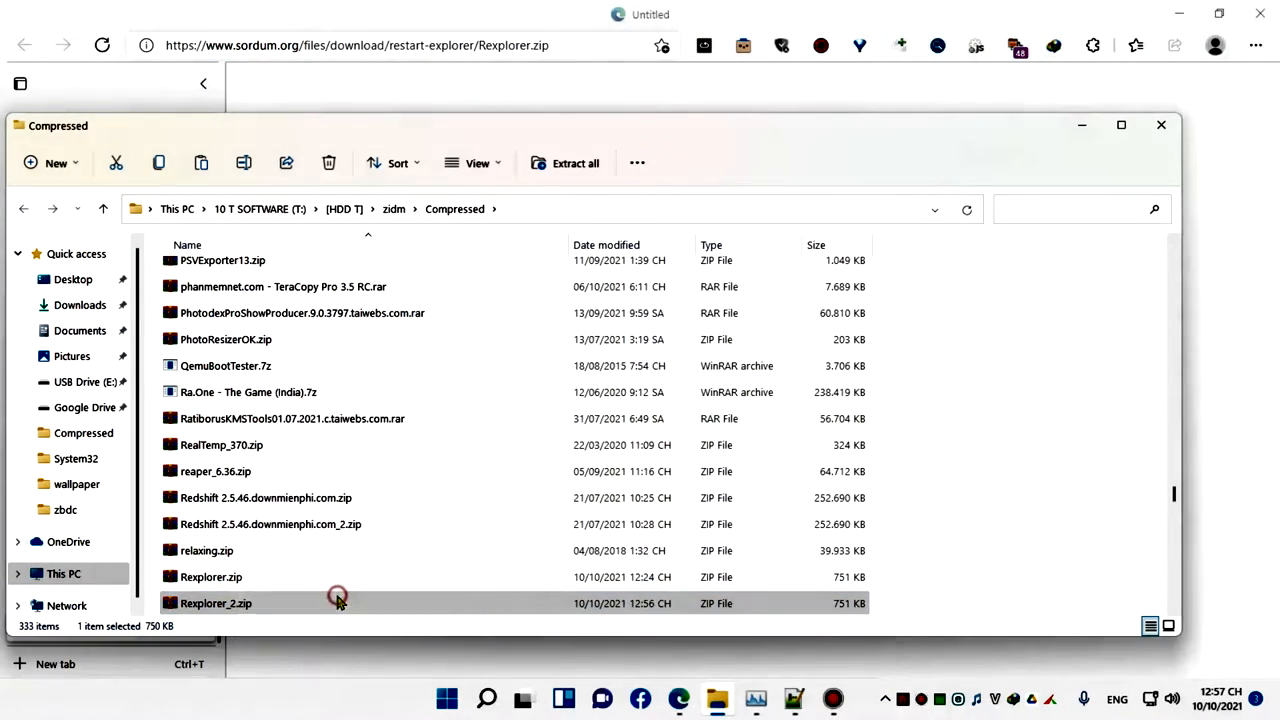
pyautogui.rightClick(215, 603)
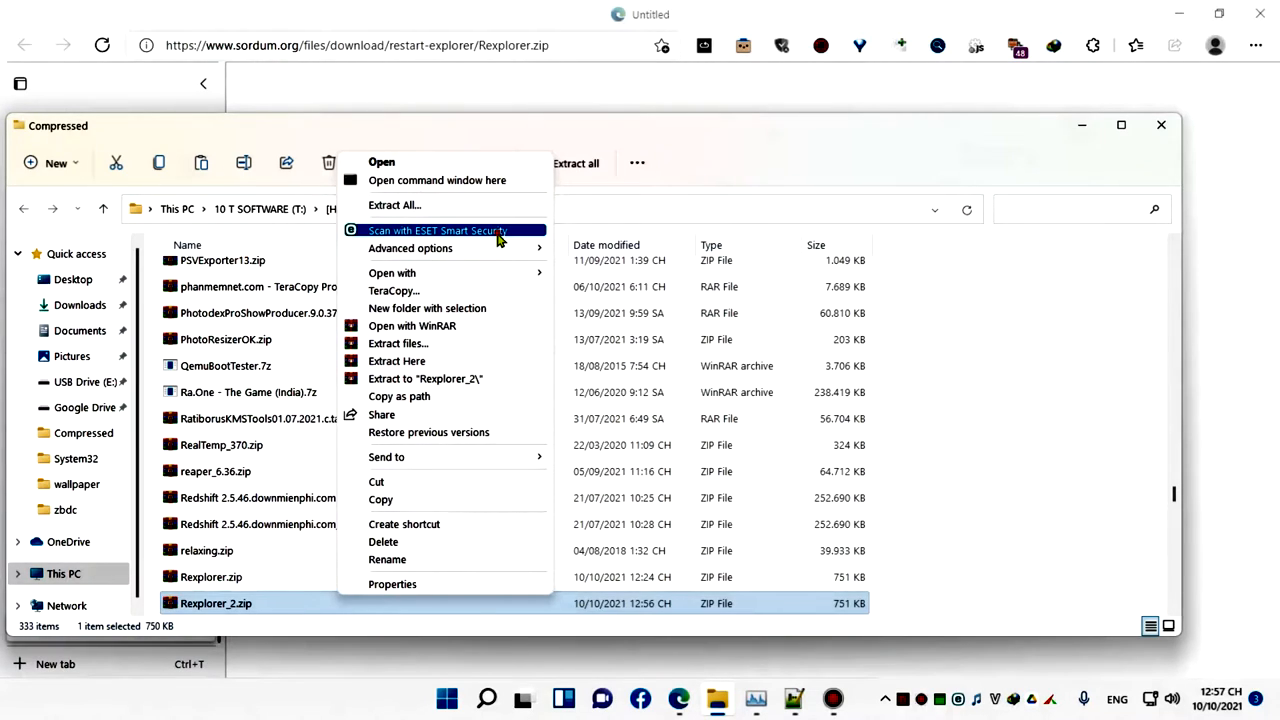
pyautogui.click(437, 231)
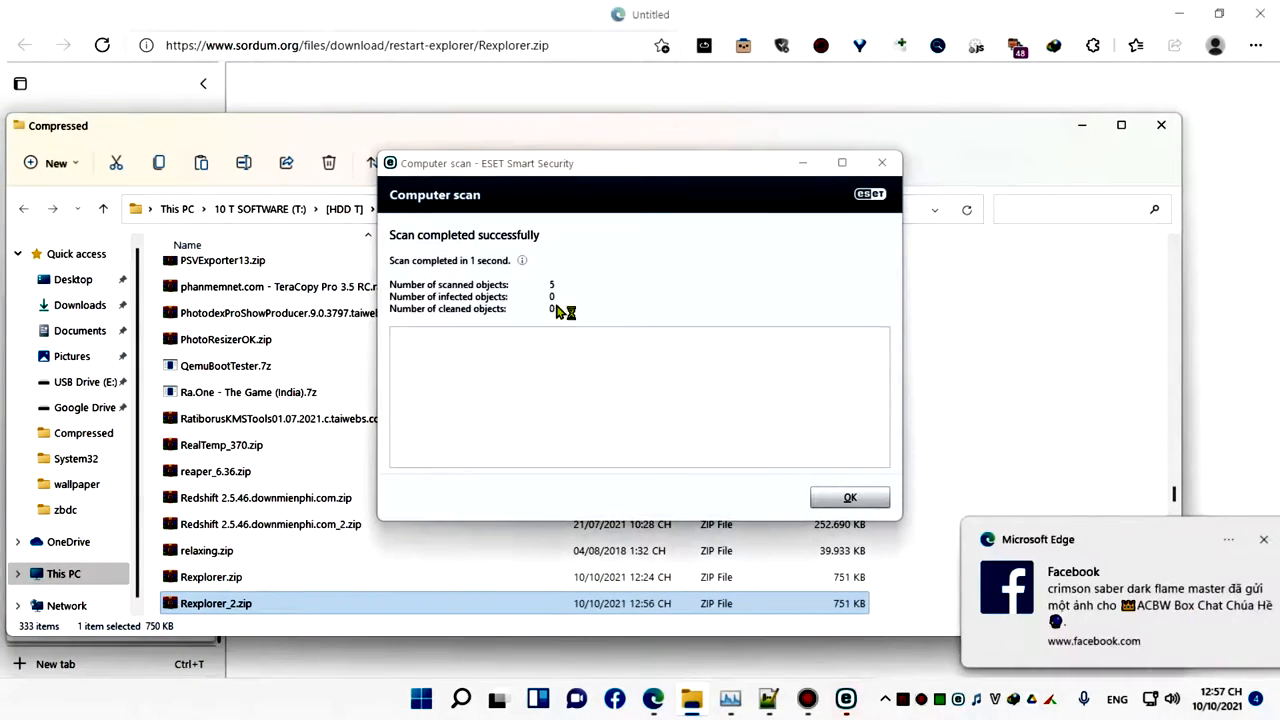
pyautogui.click(849, 497)
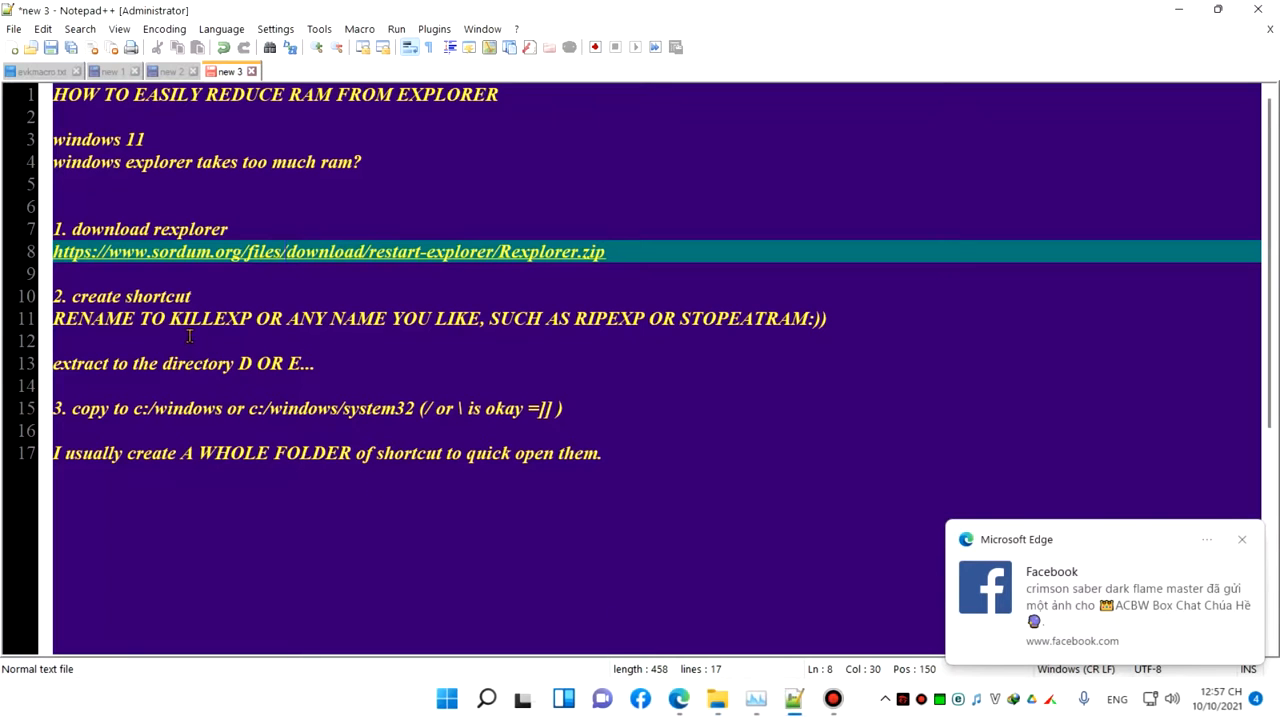
# Move the 'extract to drive D or E' line to step 2, renumbering shortcut and copy steps.
pyautogui.click(120, 296)
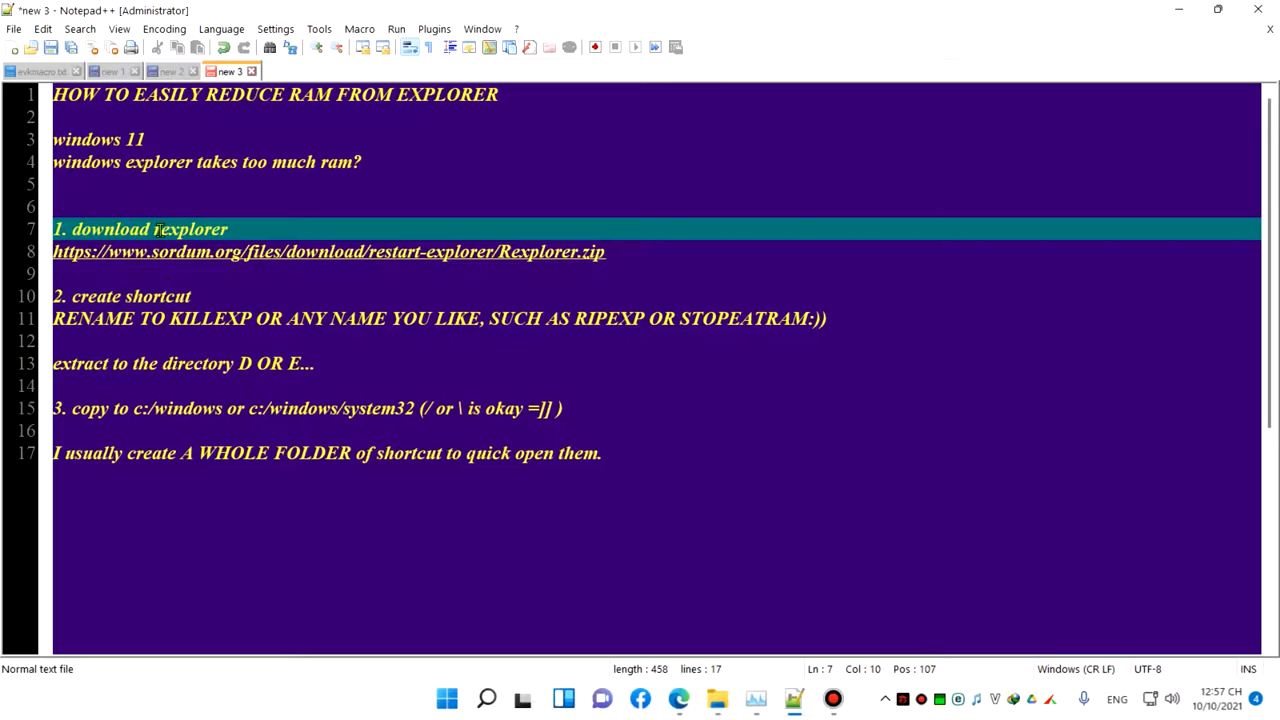
pyautogui.click(100, 296)
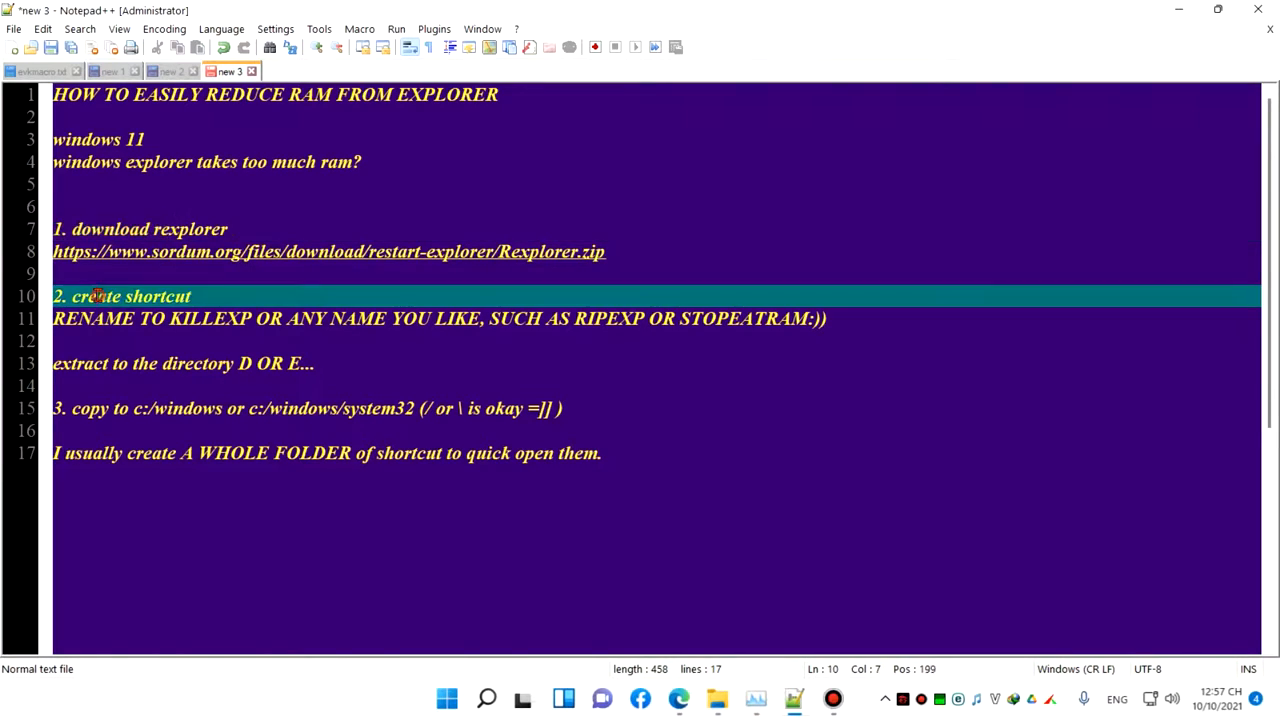
pyautogui.click(155, 296)
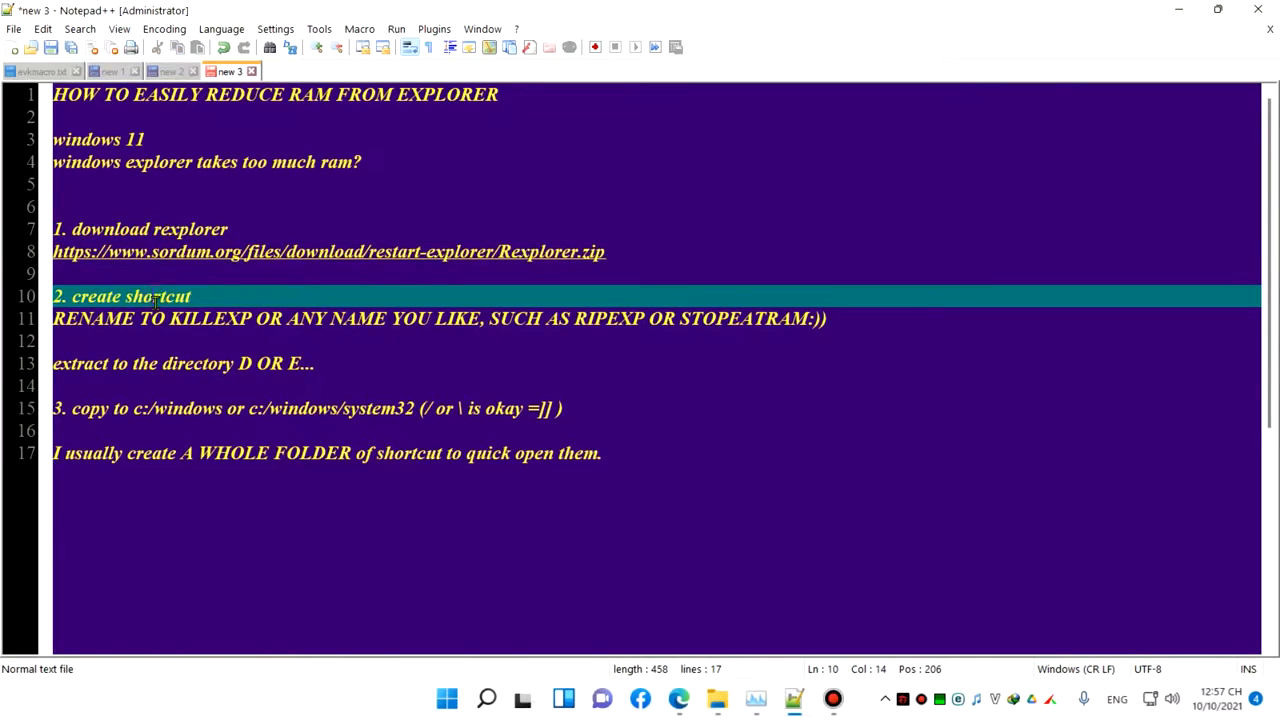
pyautogui.click(120, 318)
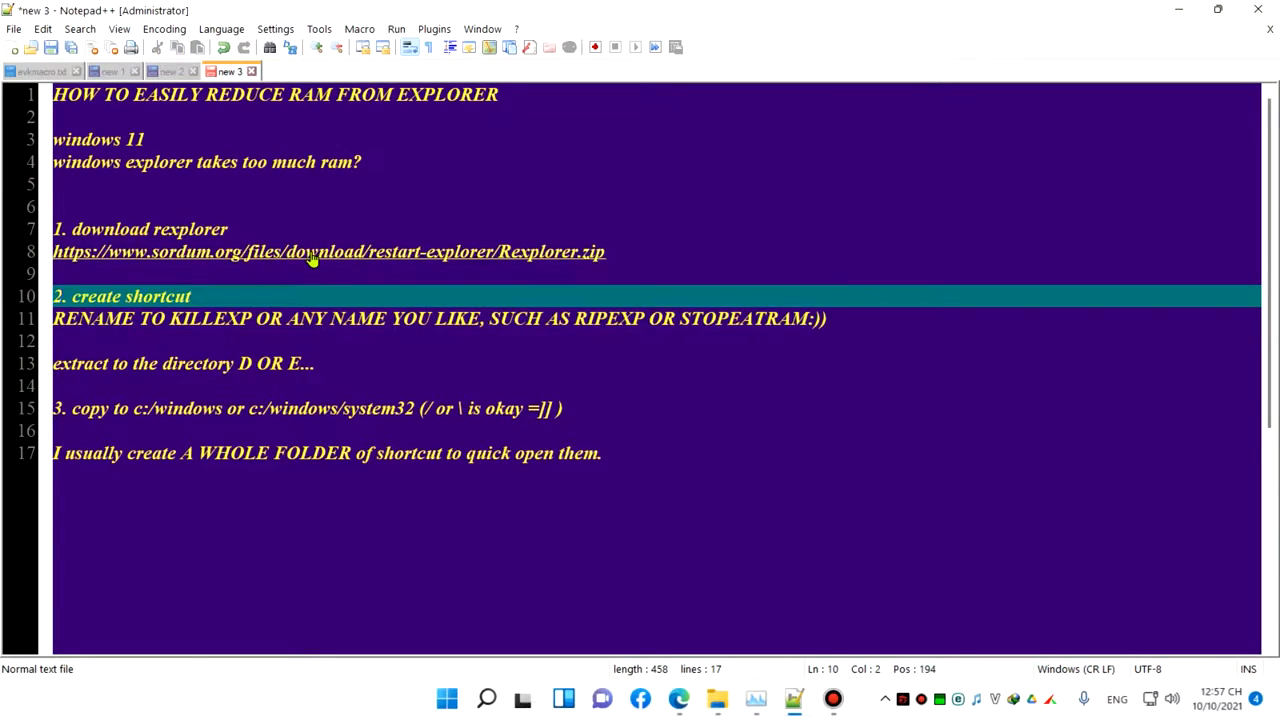
pyautogui.write('ë')
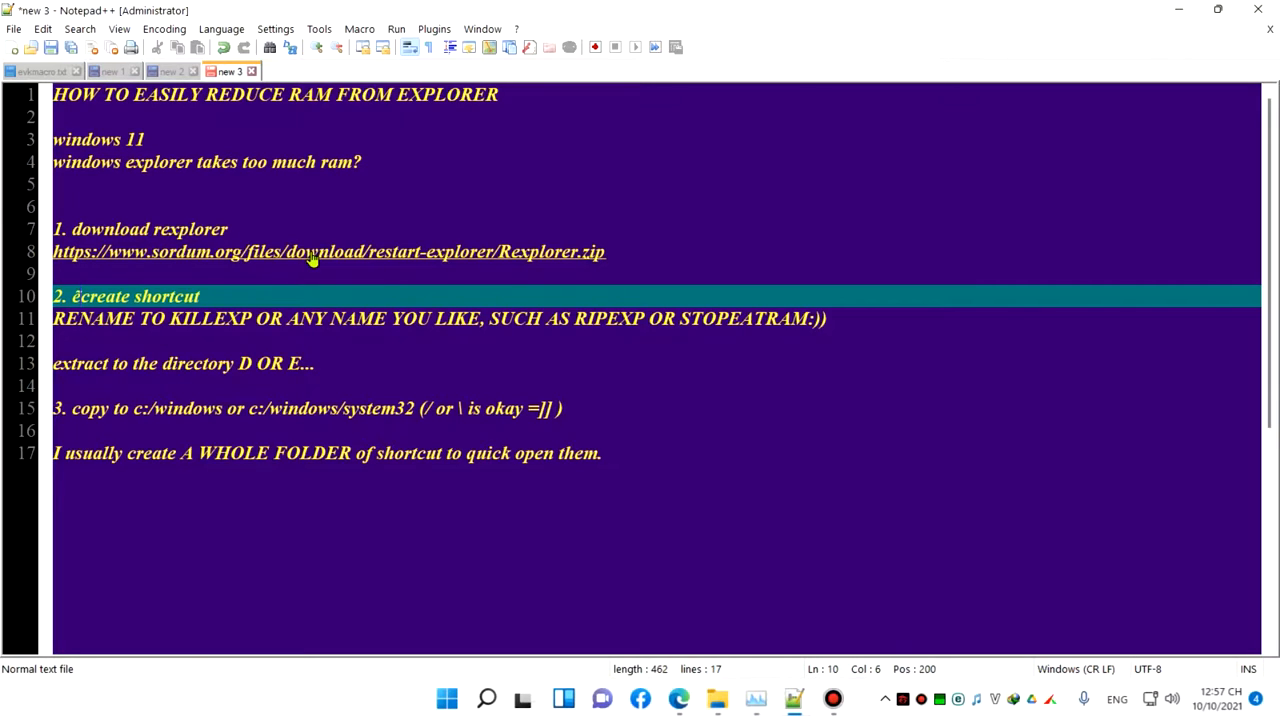
pyautogui.write('extract')
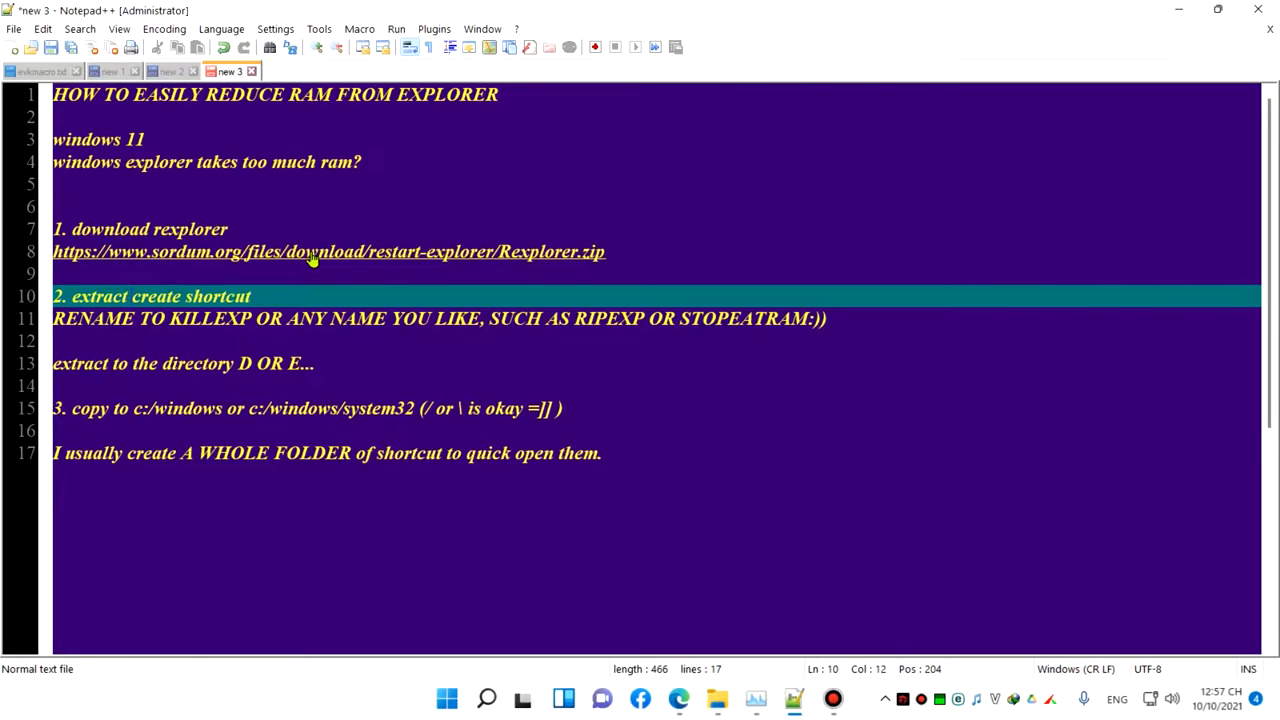
pyautogui.write('it to any')
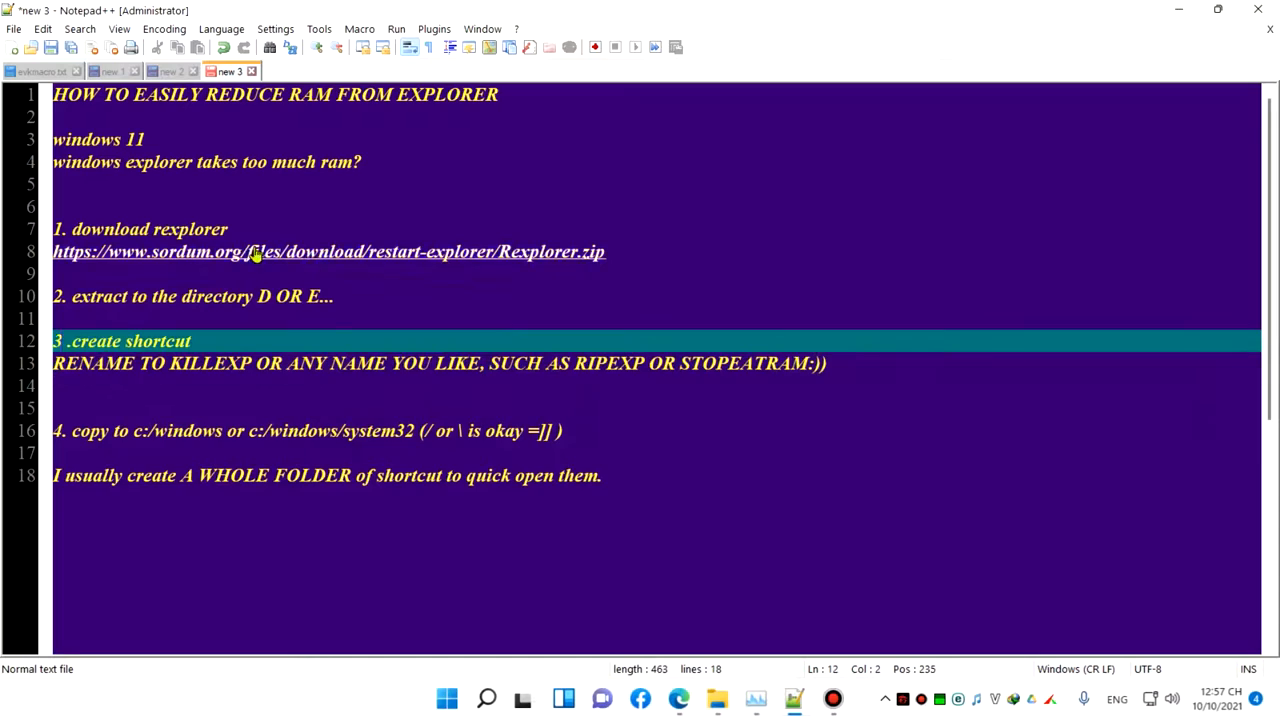
pyautogui.click(265, 296)
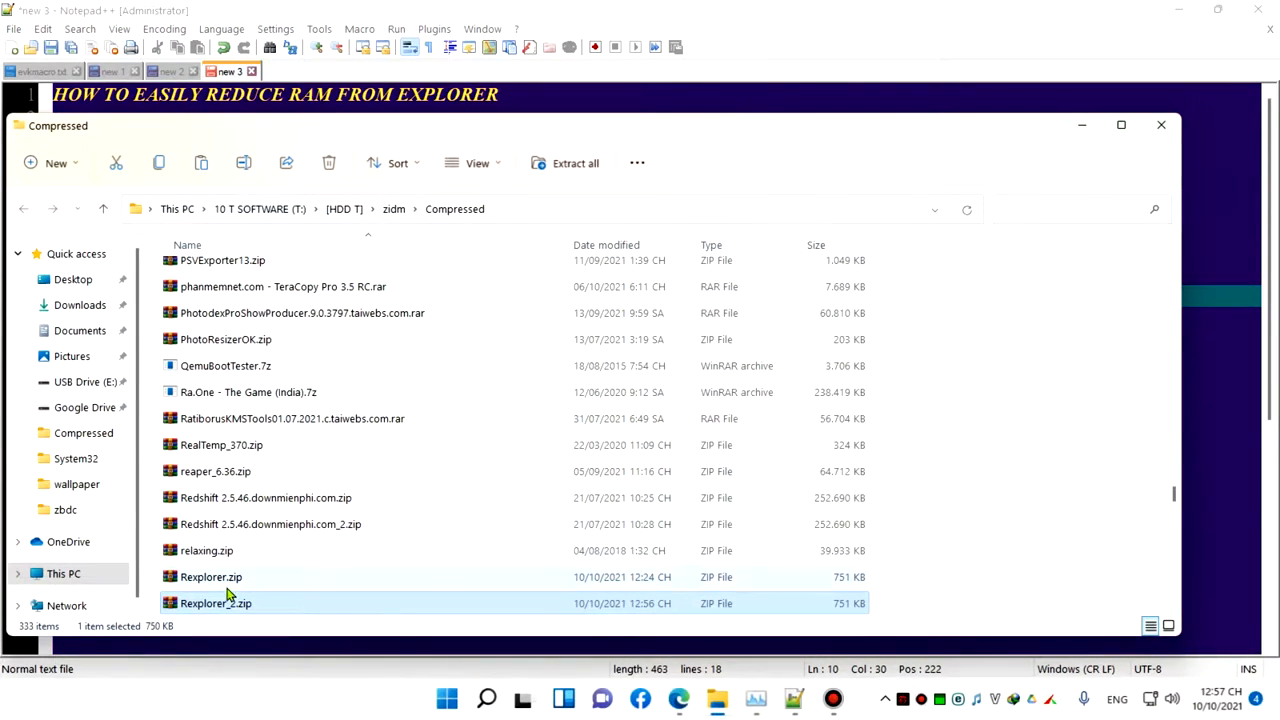
# Extract Rexplorer_2.zip with WinRAR into T:\[HDD T]\Program files and select the new Rexplorer folder.
pyautogui.doubleClick(210, 603)
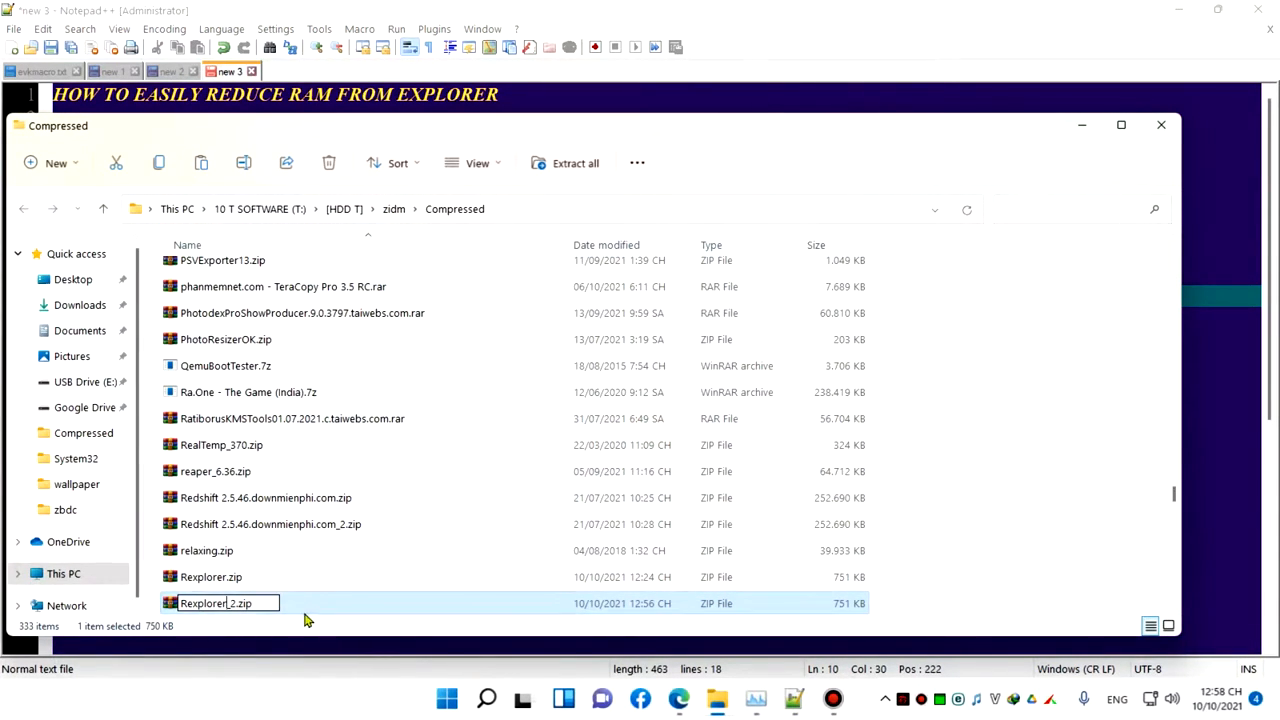
pyautogui.doubleClick(213, 603)
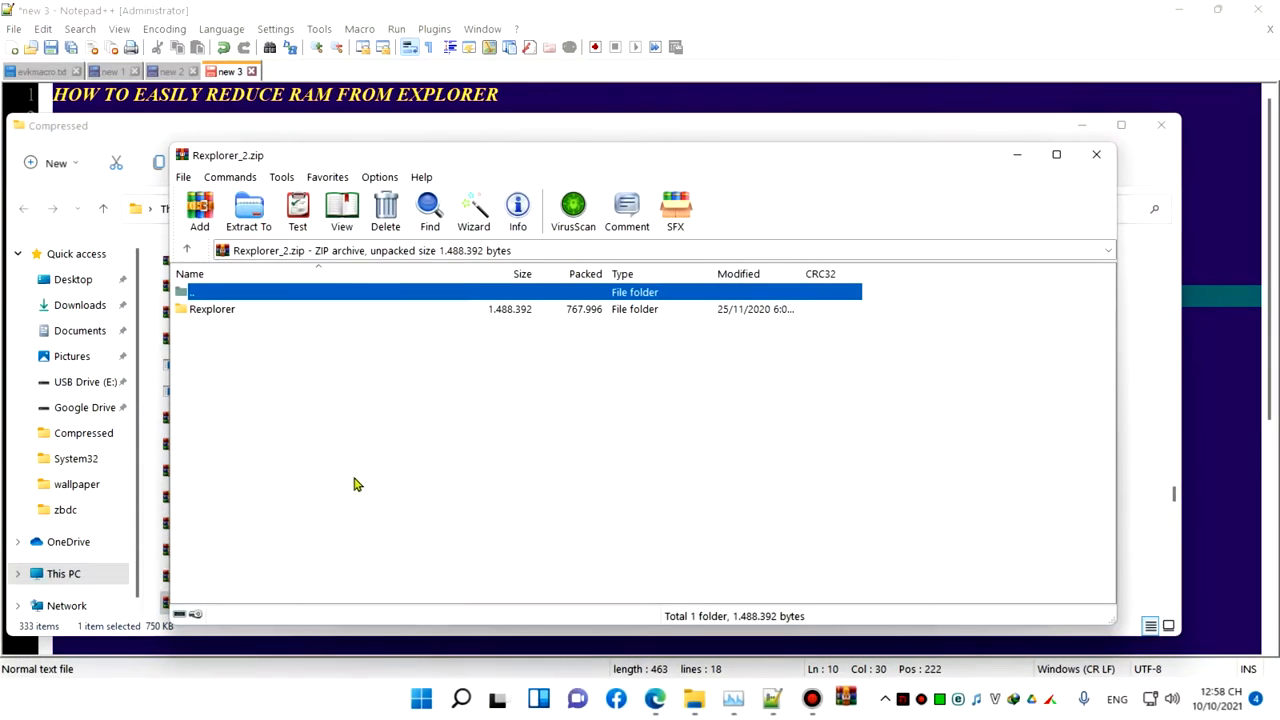
pyautogui.click(212, 308)
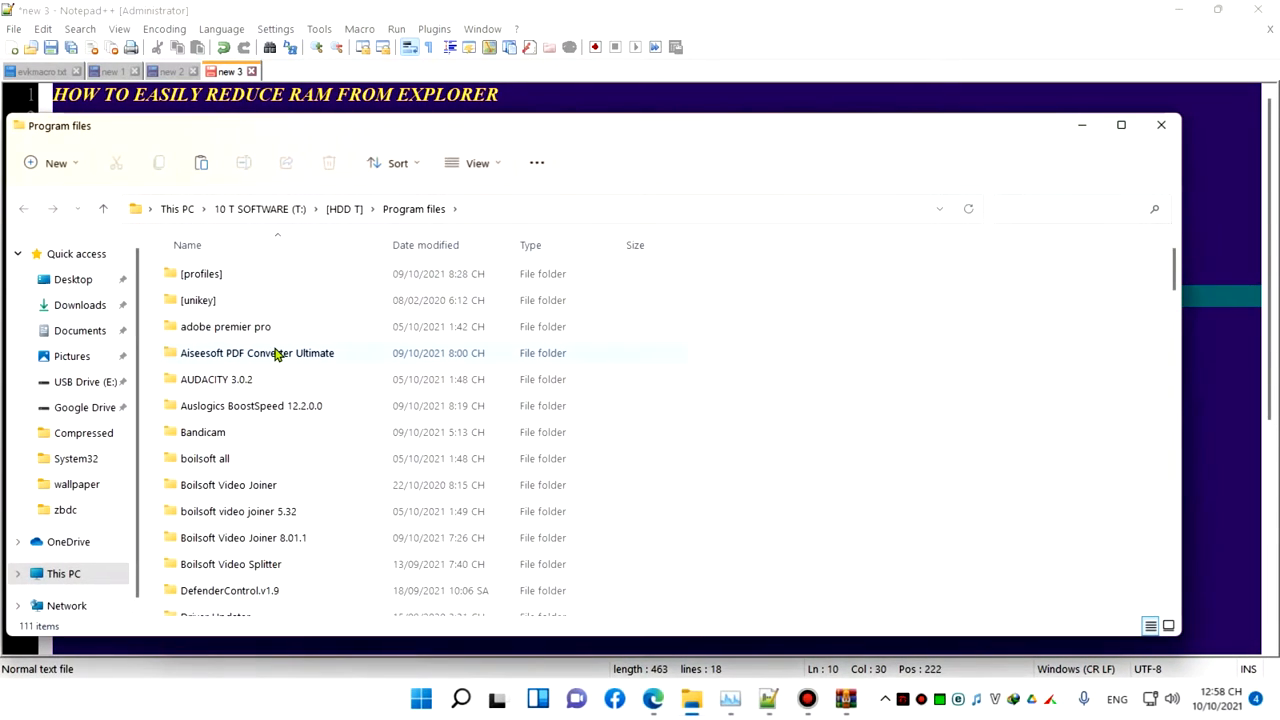
pyautogui.moveTo(843, 327)
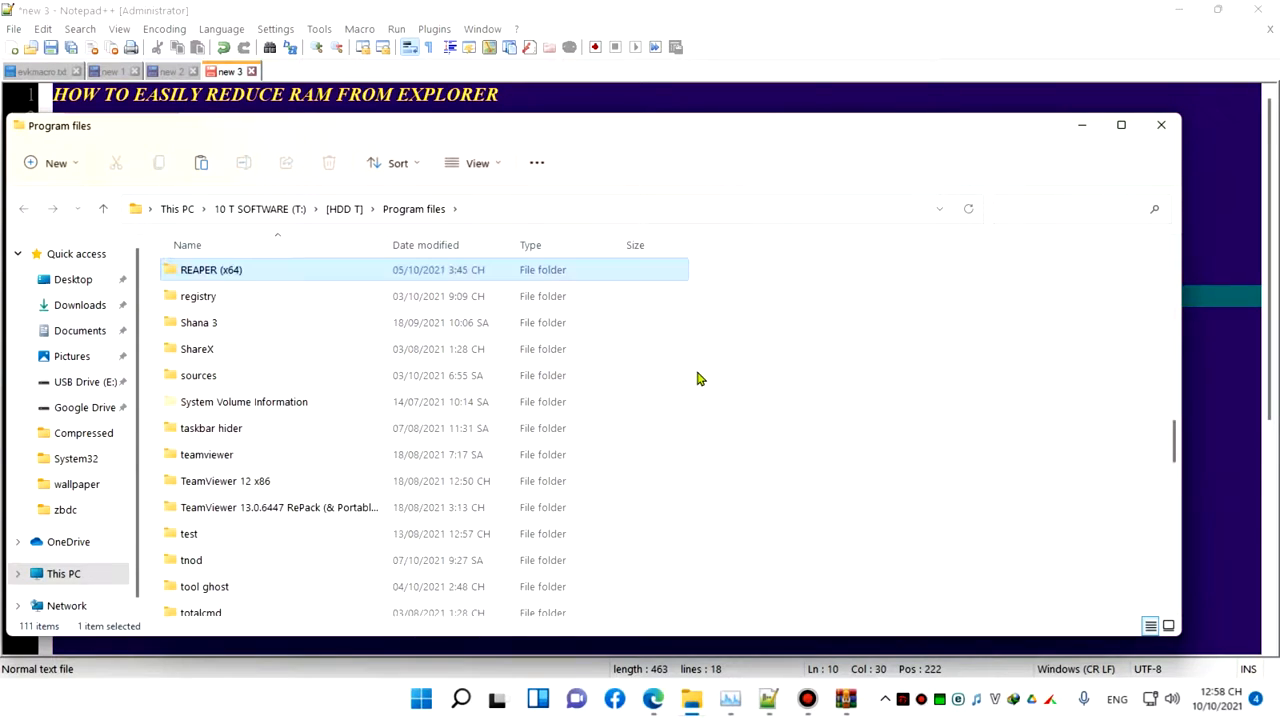
pyautogui.click(795, 367)
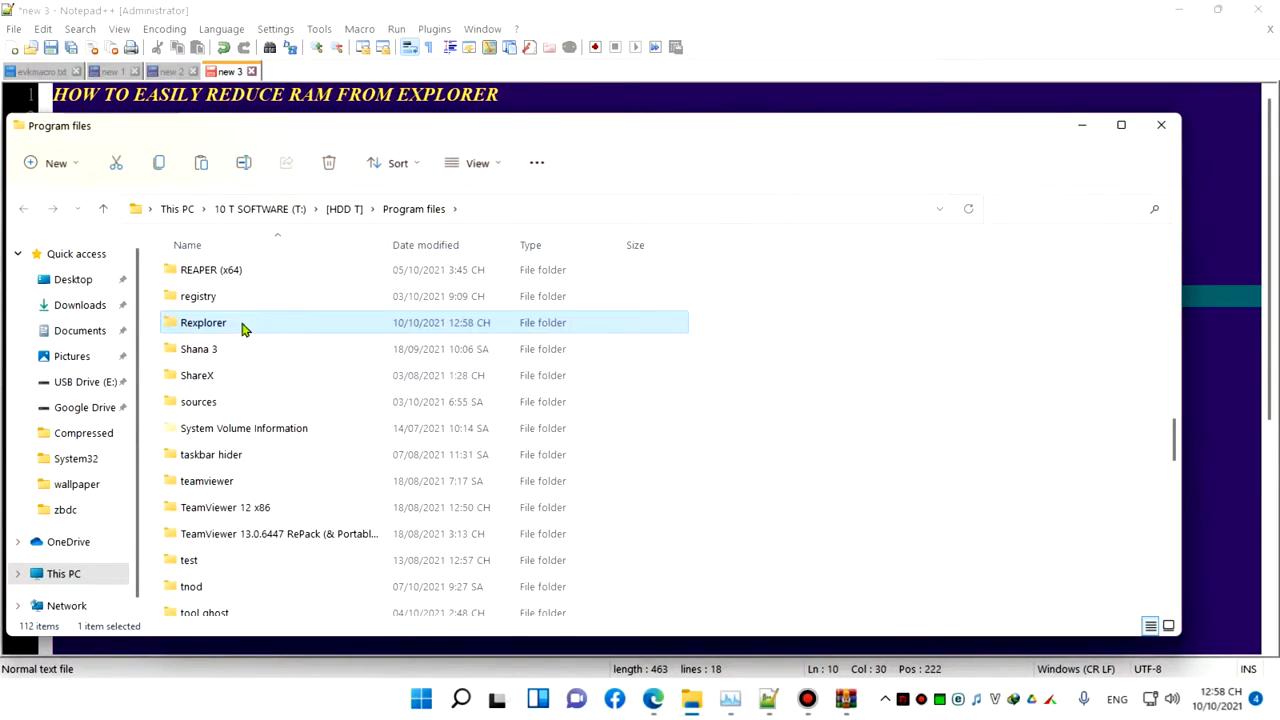
# Create a shortcut to Rexplorer_x64.exe in the Rexplorer folder and rename it starting with KILL.
pyautogui.doubleClick(203, 322)
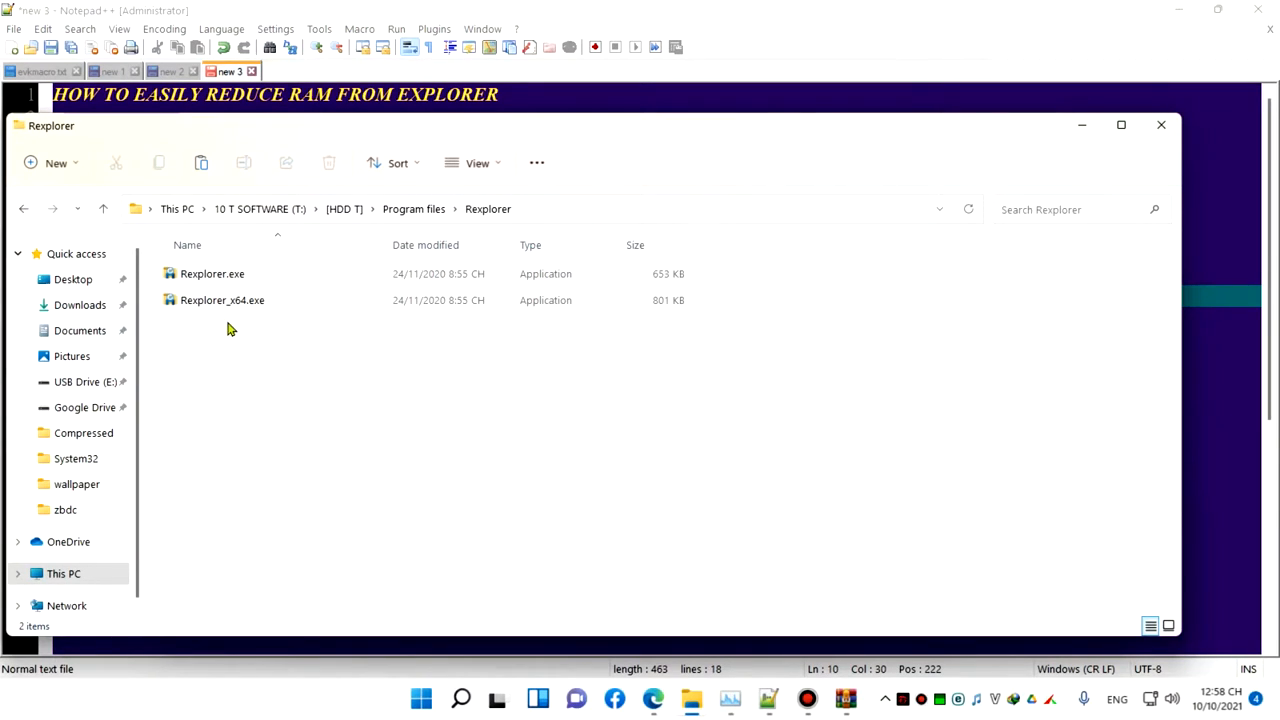
pyautogui.moveTo(222, 300)
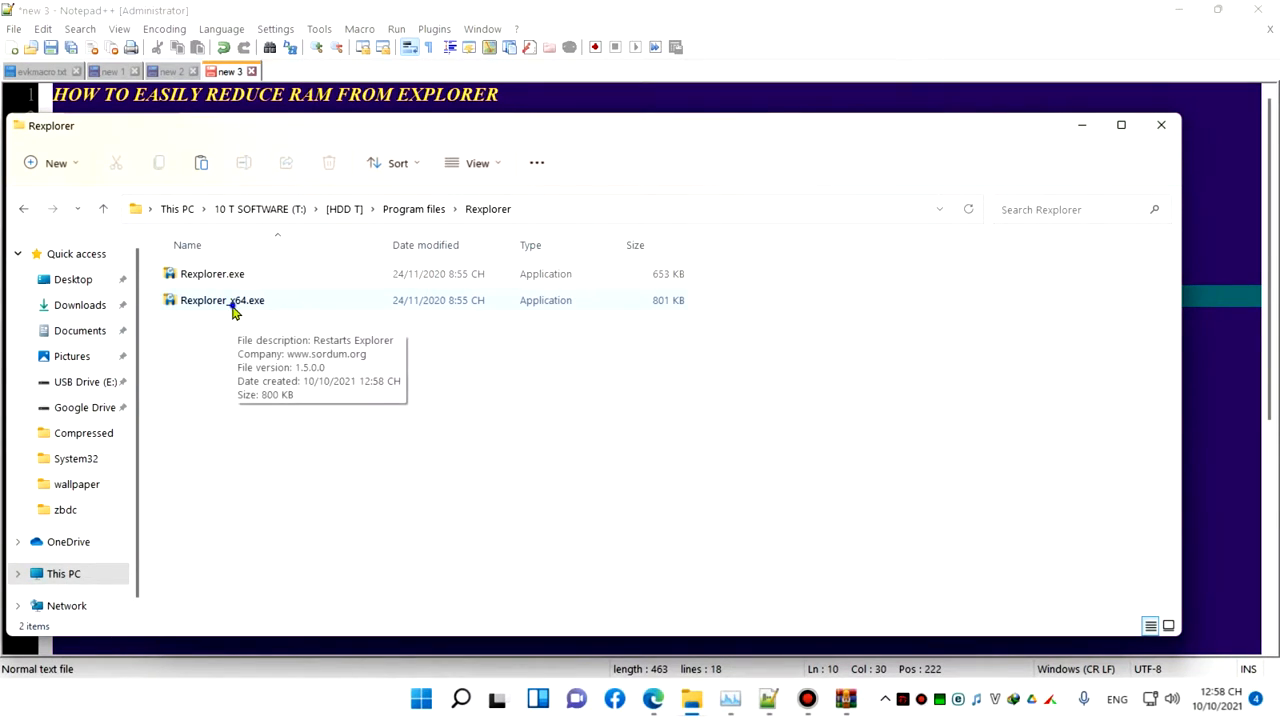
pyautogui.rightClick(222, 300)
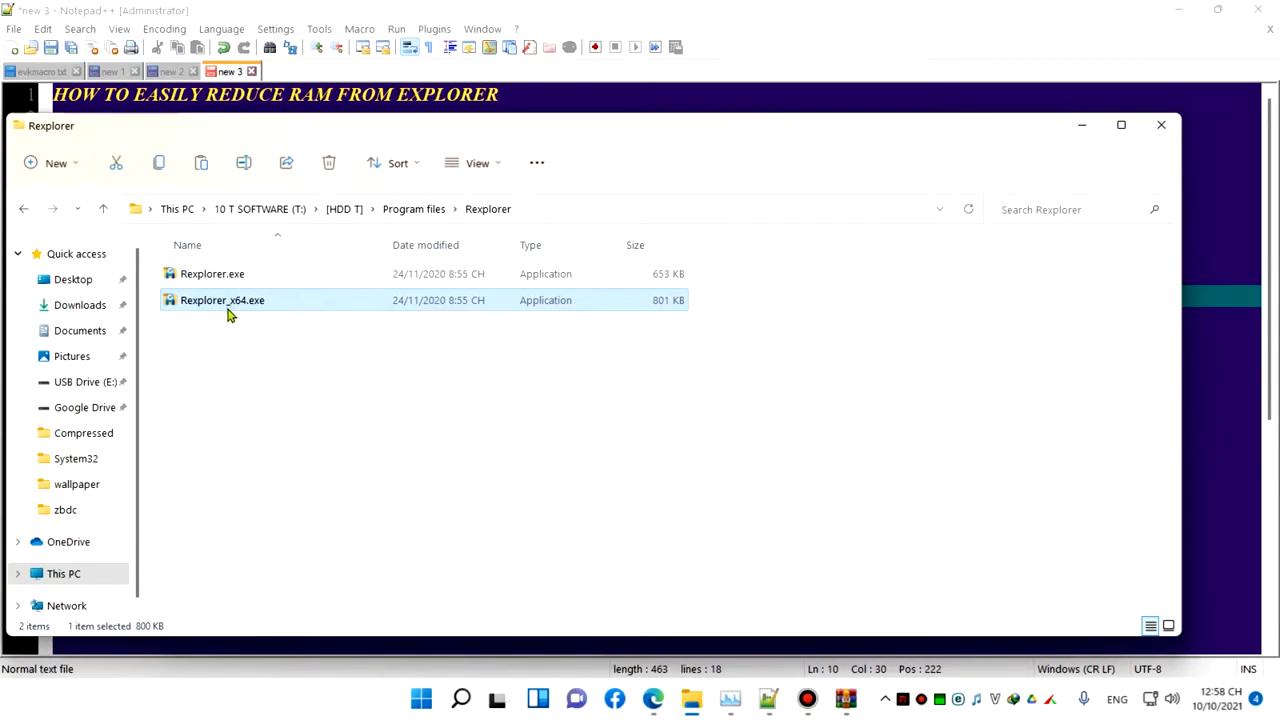
pyautogui.moveTo(290, 359)
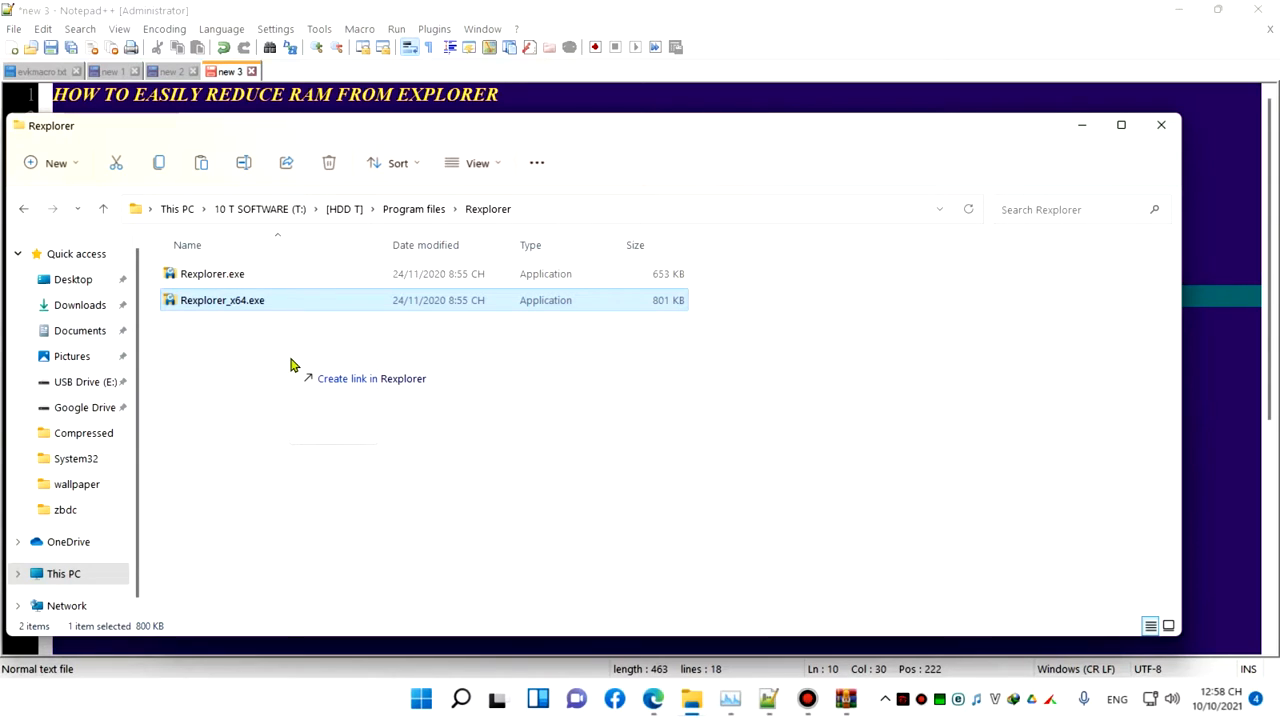
pyautogui.click(371, 378)
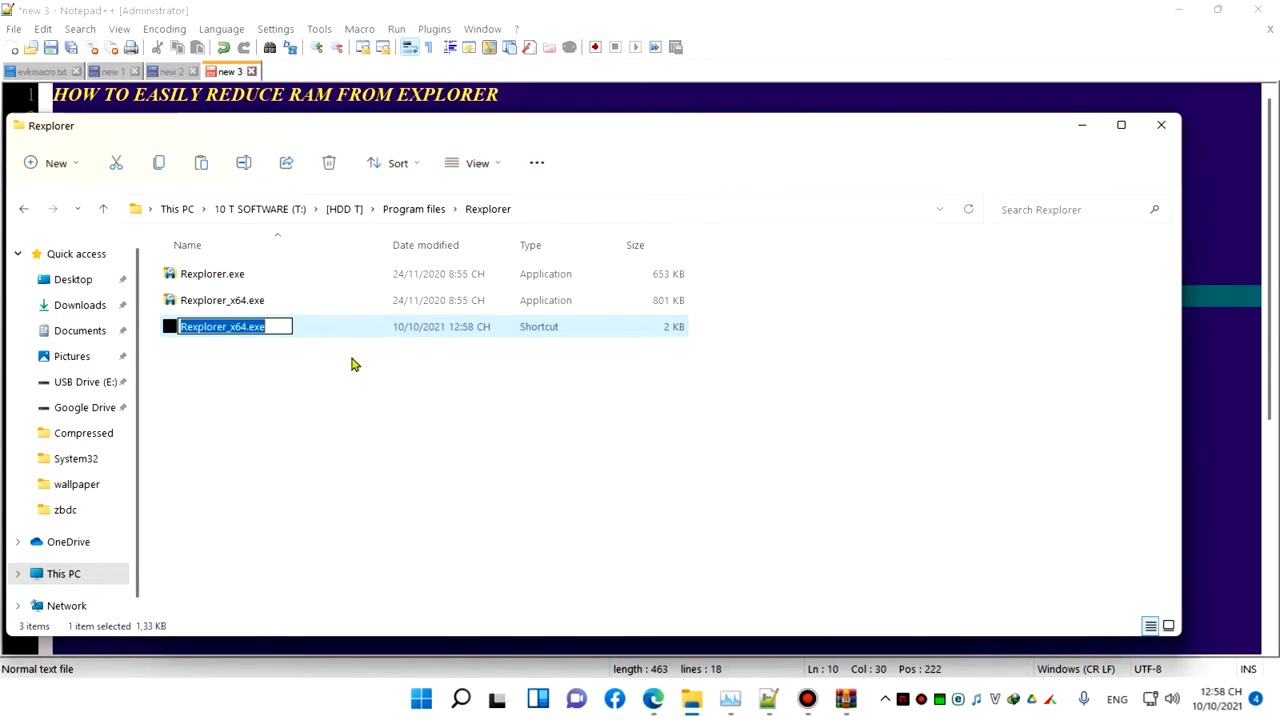
pyautogui.moveTo(450, 30)
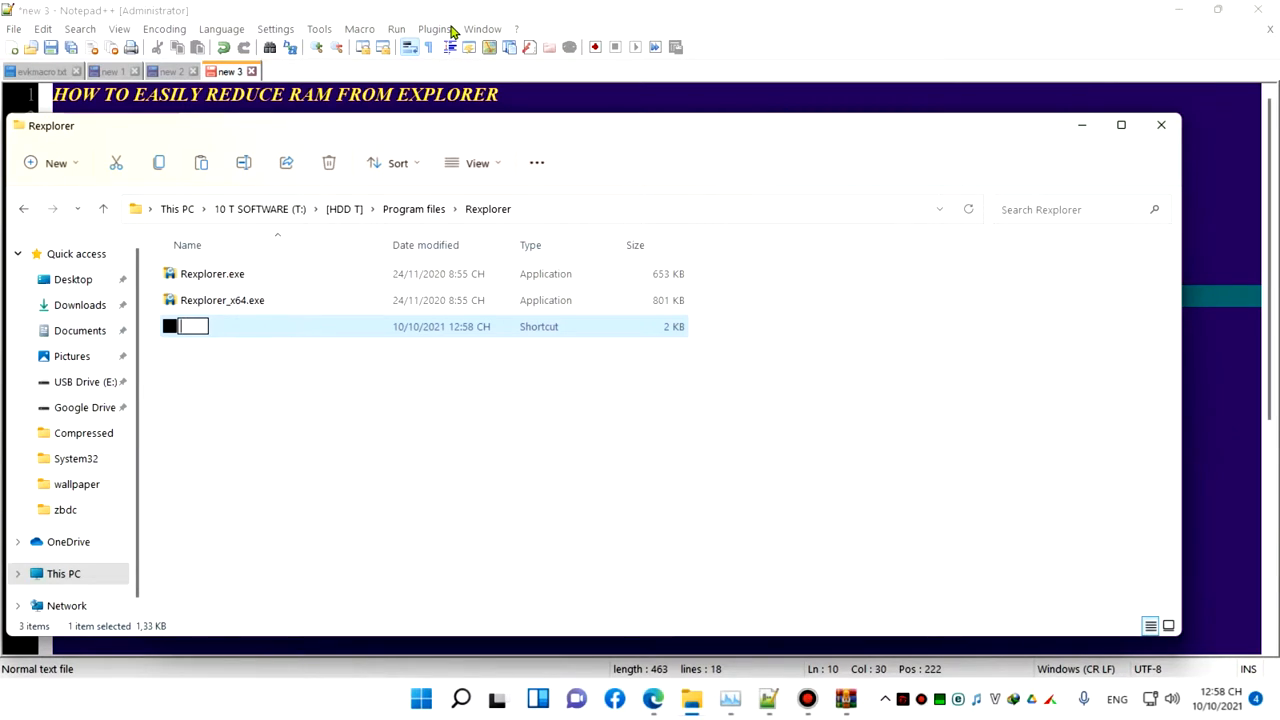
pyautogui.write('KILL')
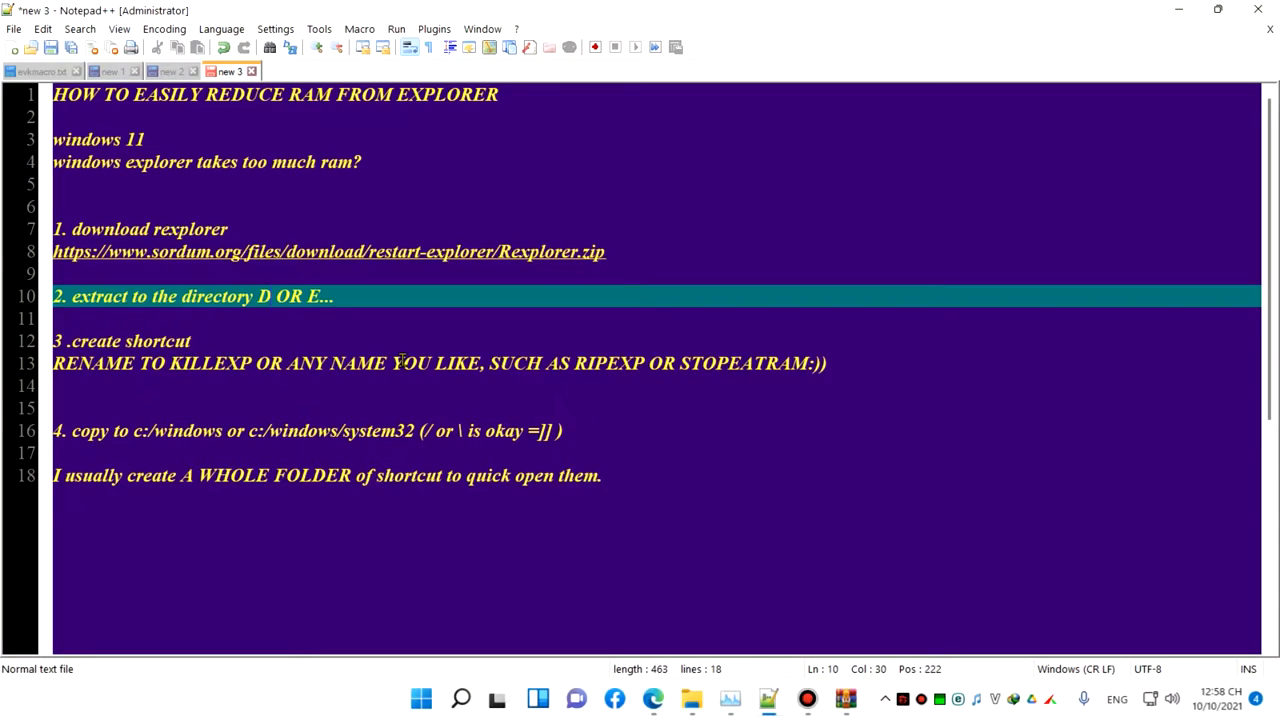
pyautogui.moveTo(588, 362)
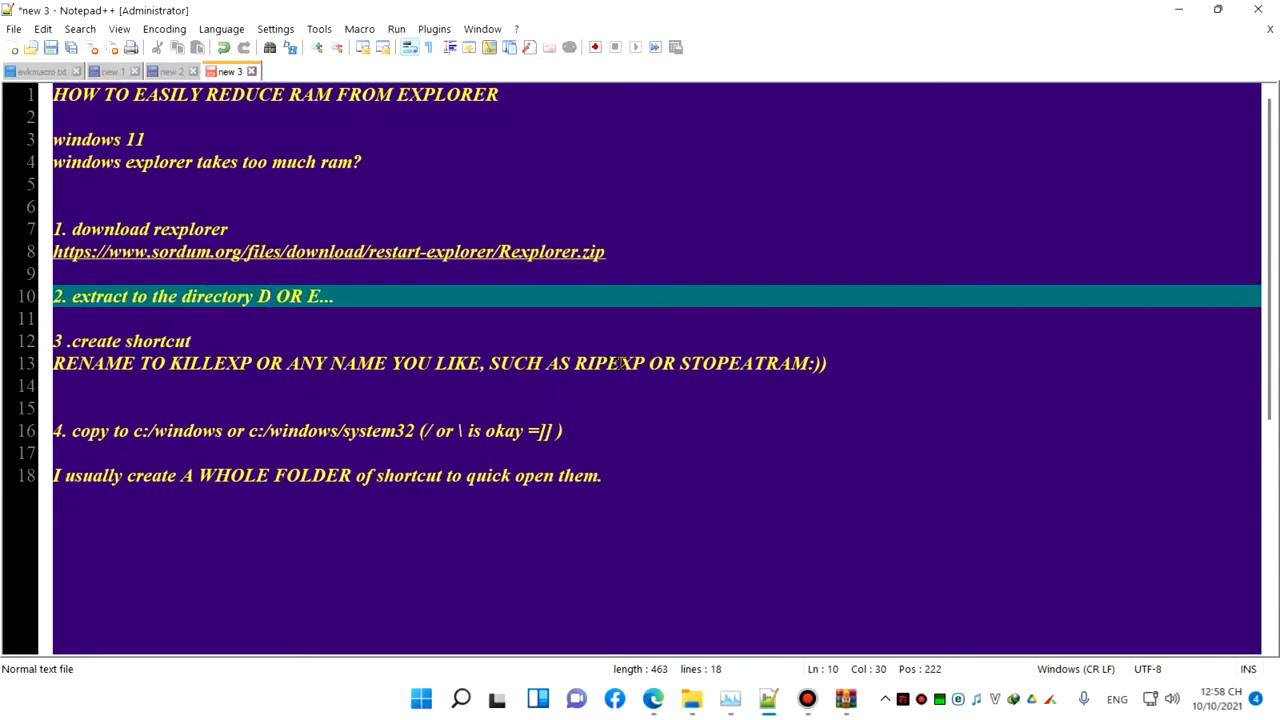
pyautogui.moveTo(785, 370)
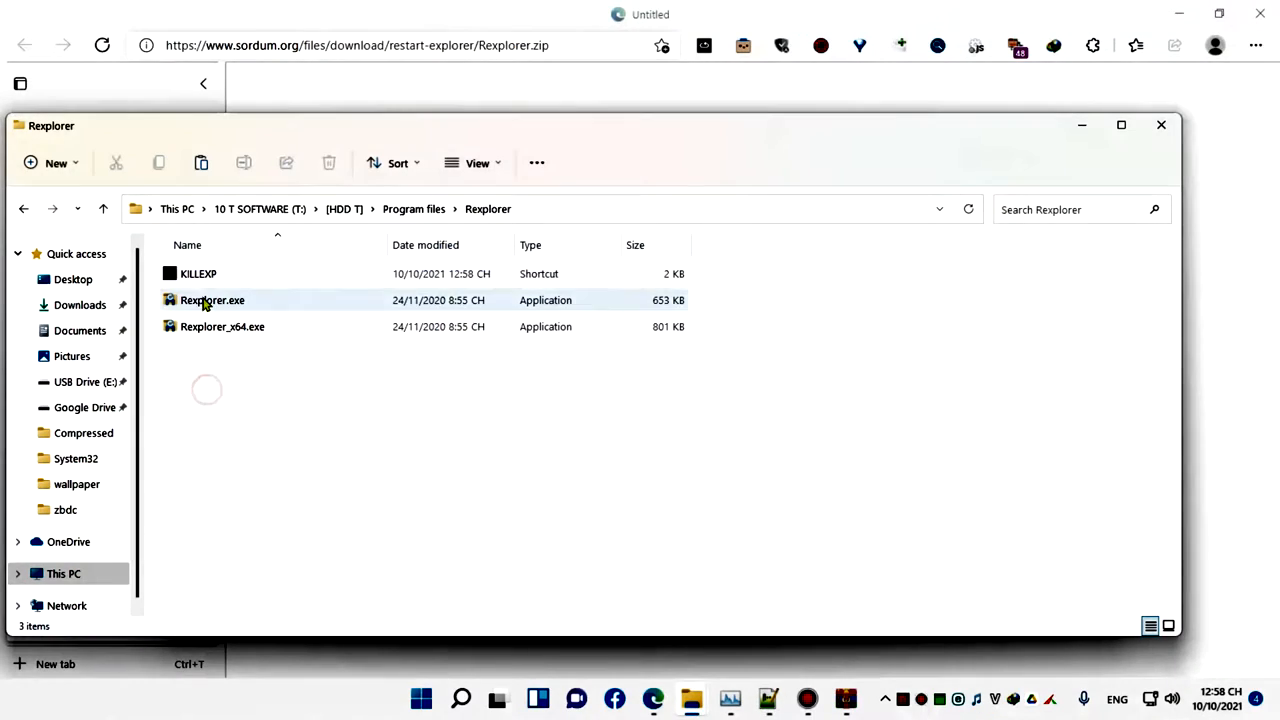
# Copy the KILLEXP shortcut into C:\Windows, overwriting the existing copy.
pyautogui.click(198, 273)
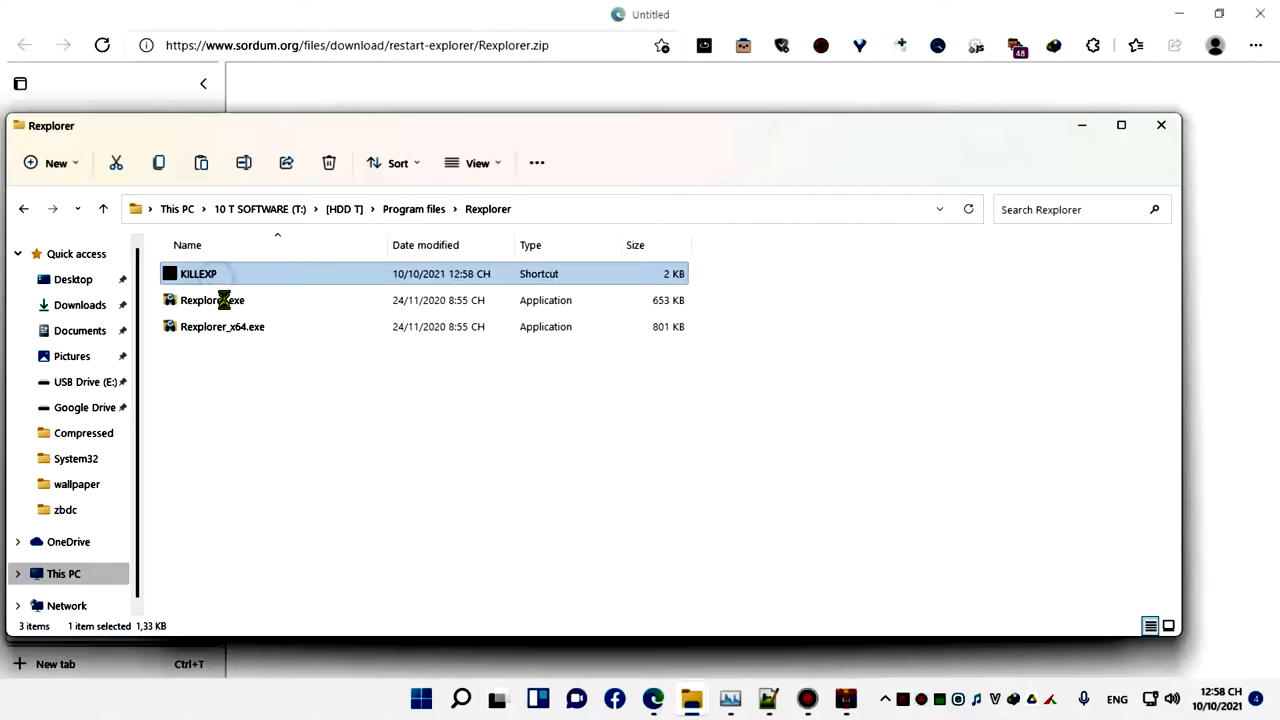
pyautogui.rightClick(198, 273)
pyautogui.write('c')
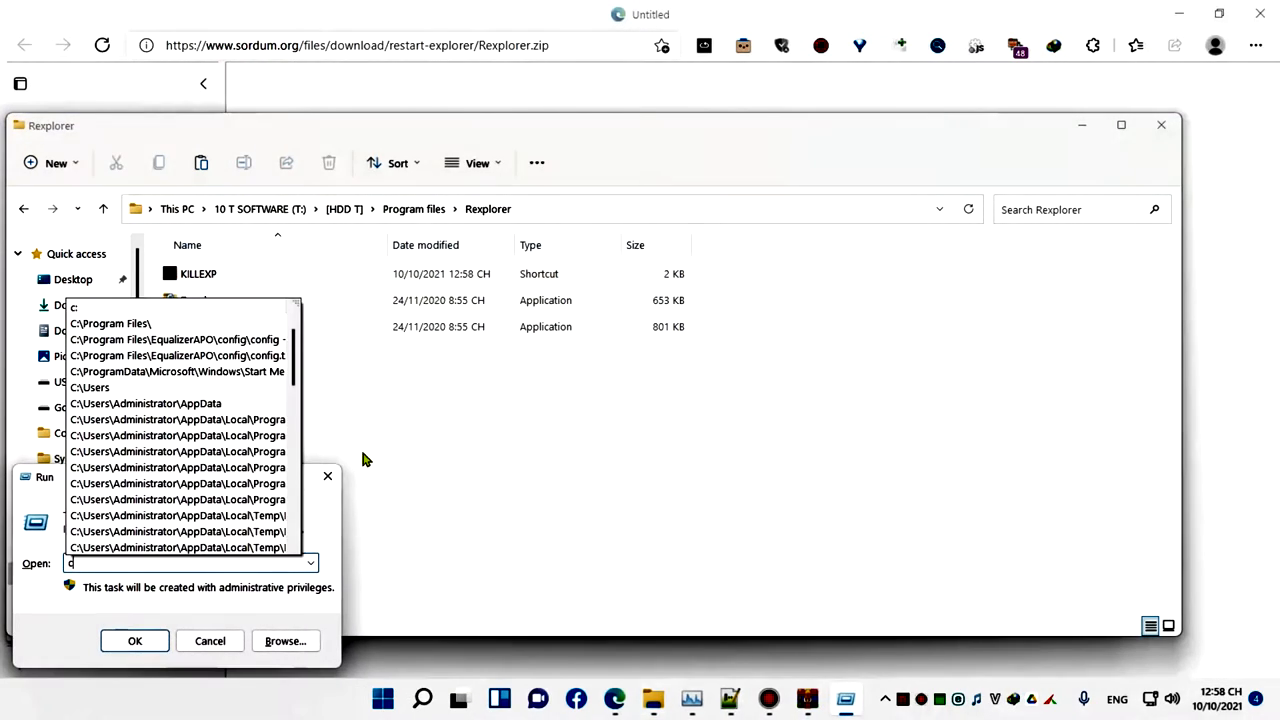
pyautogui.click(135, 641)
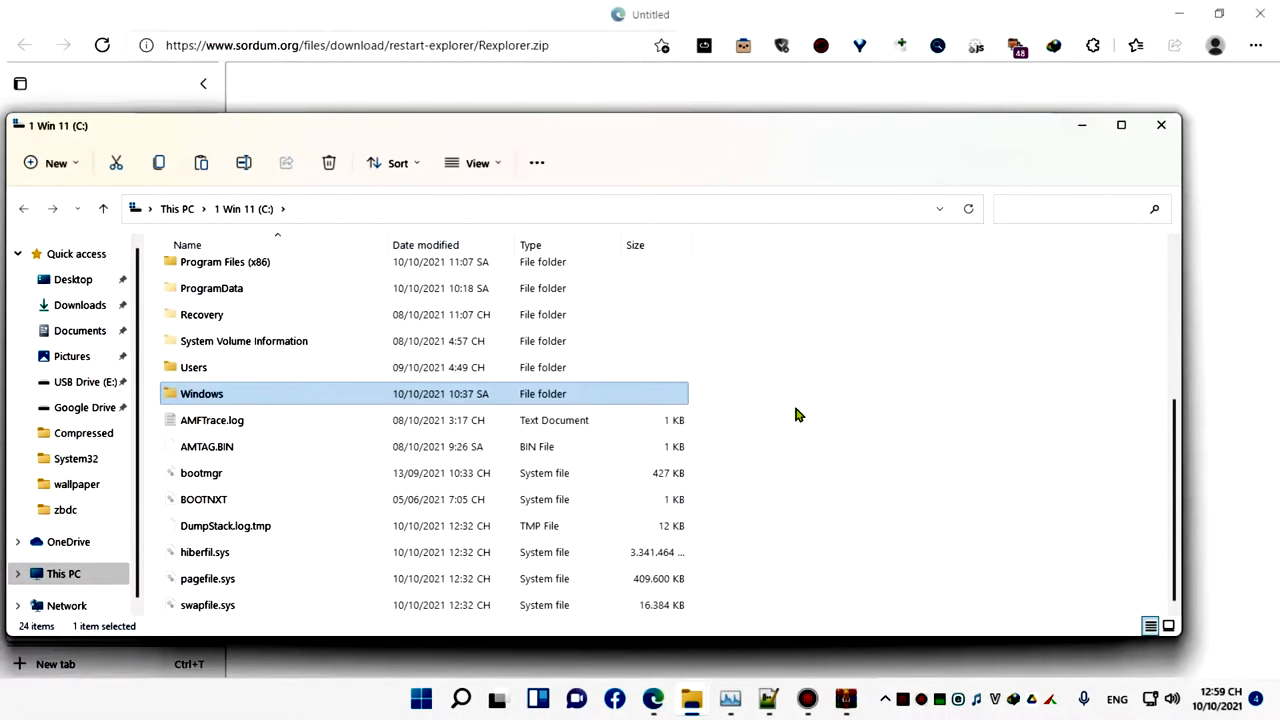
pyautogui.doubleClick(202, 393)
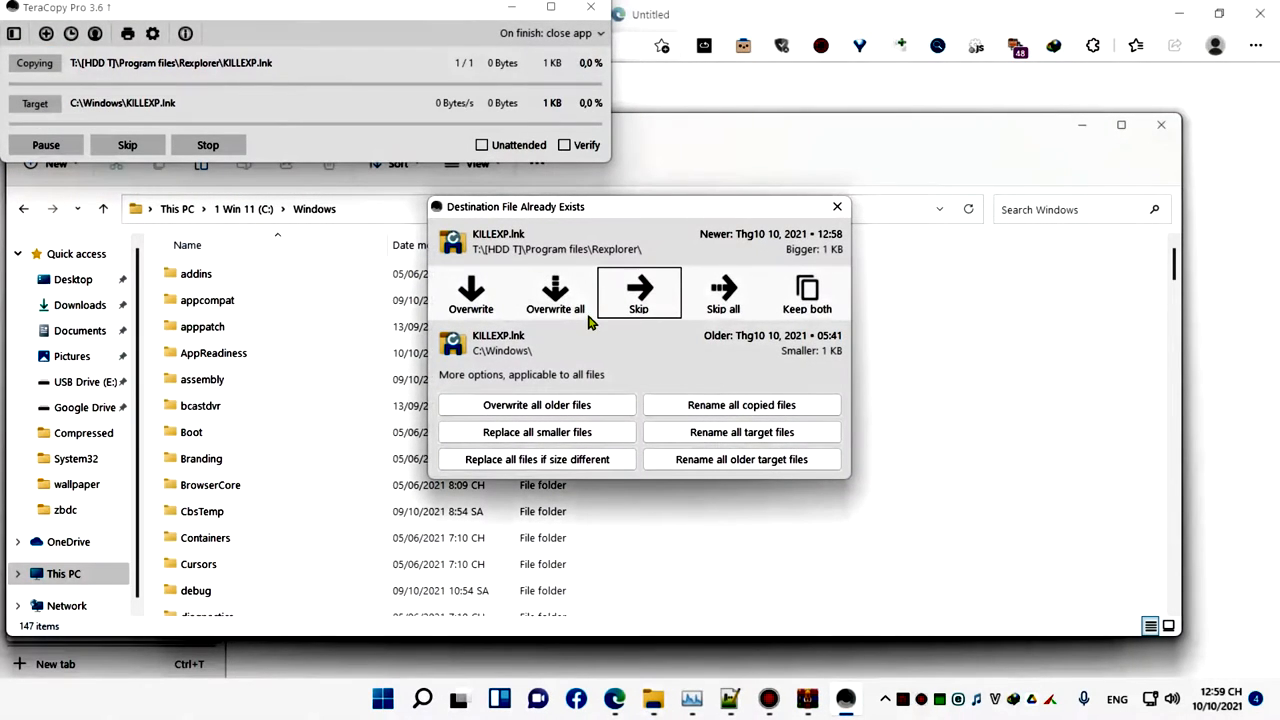
pyautogui.click(638, 290)
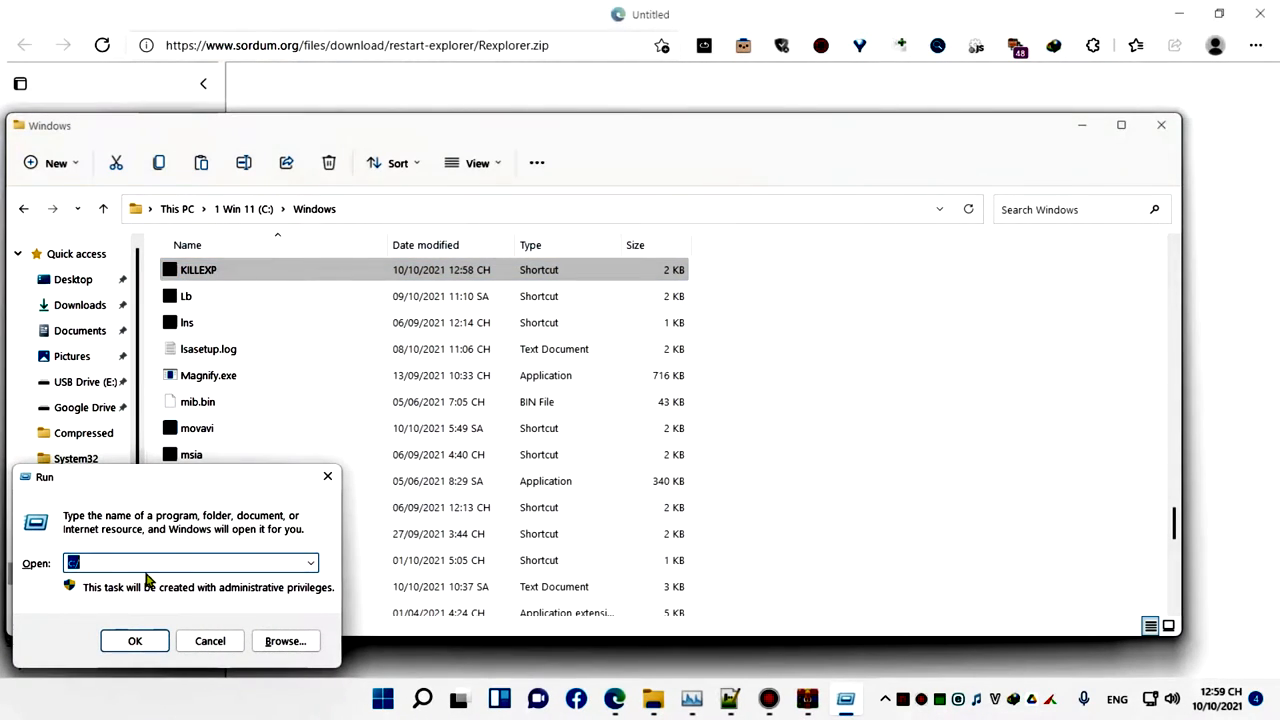
pyautogui.moveTo(40, 535)
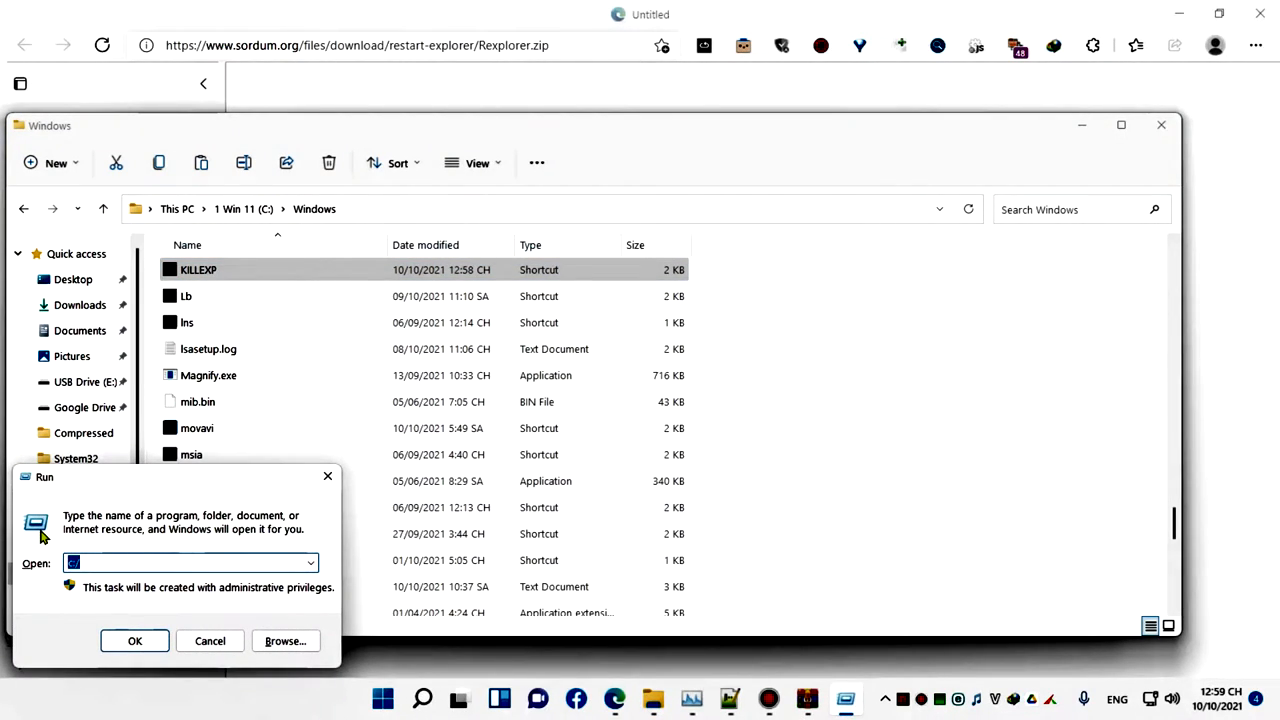
# Run killexp from the Run dialog, cutting Windows Explorer memory to about 82 MB.
pyautogui.write('kille')
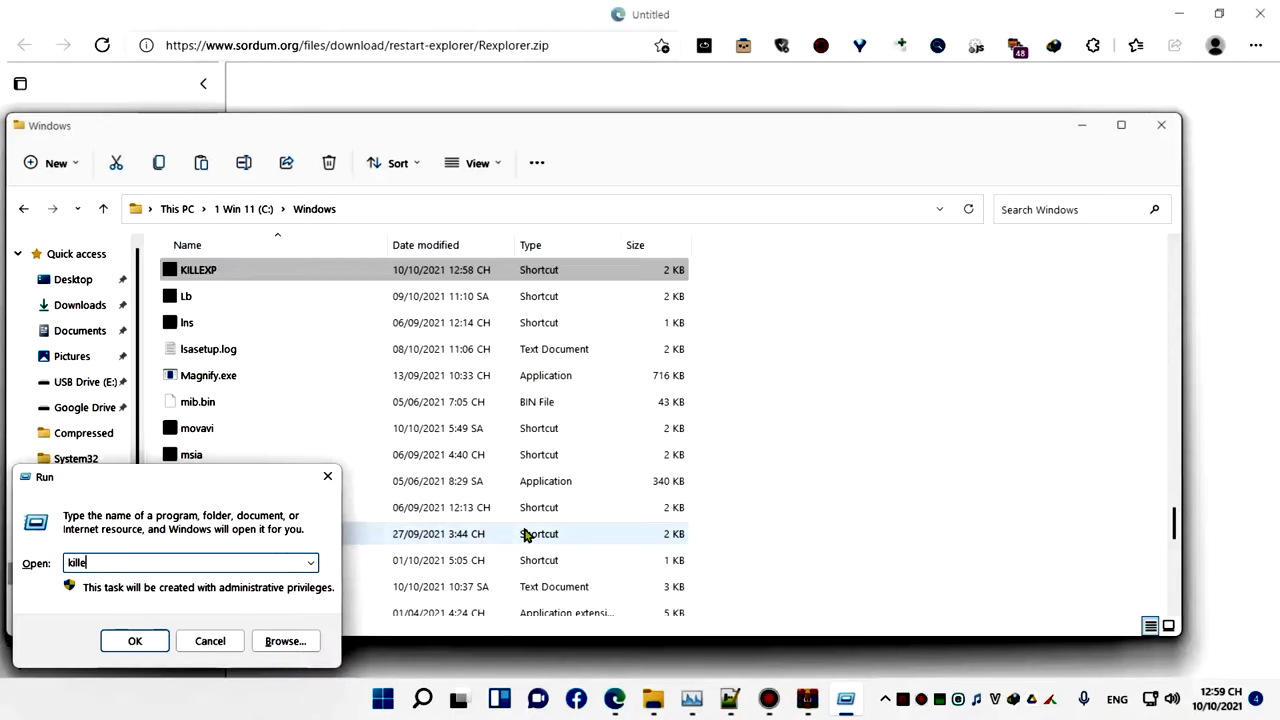
pyautogui.write('xp')
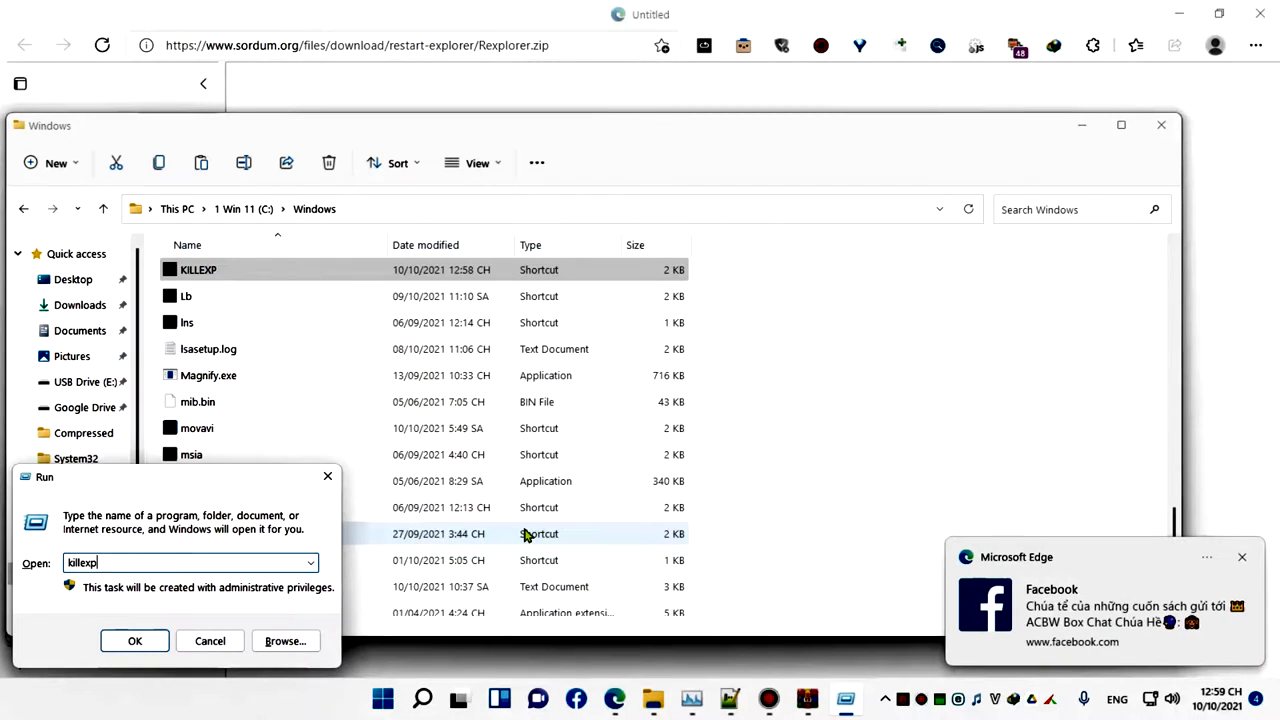
pyautogui.click(134, 640)
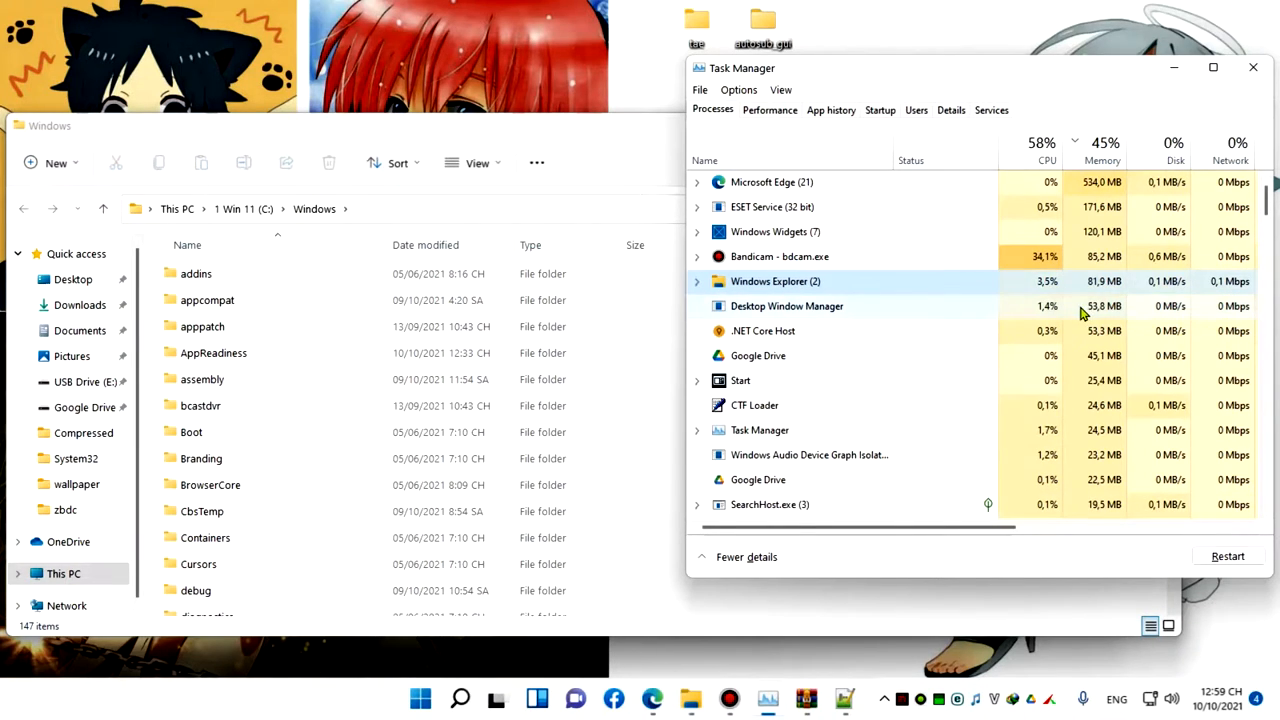
pyautogui.moveTo(690, 698)
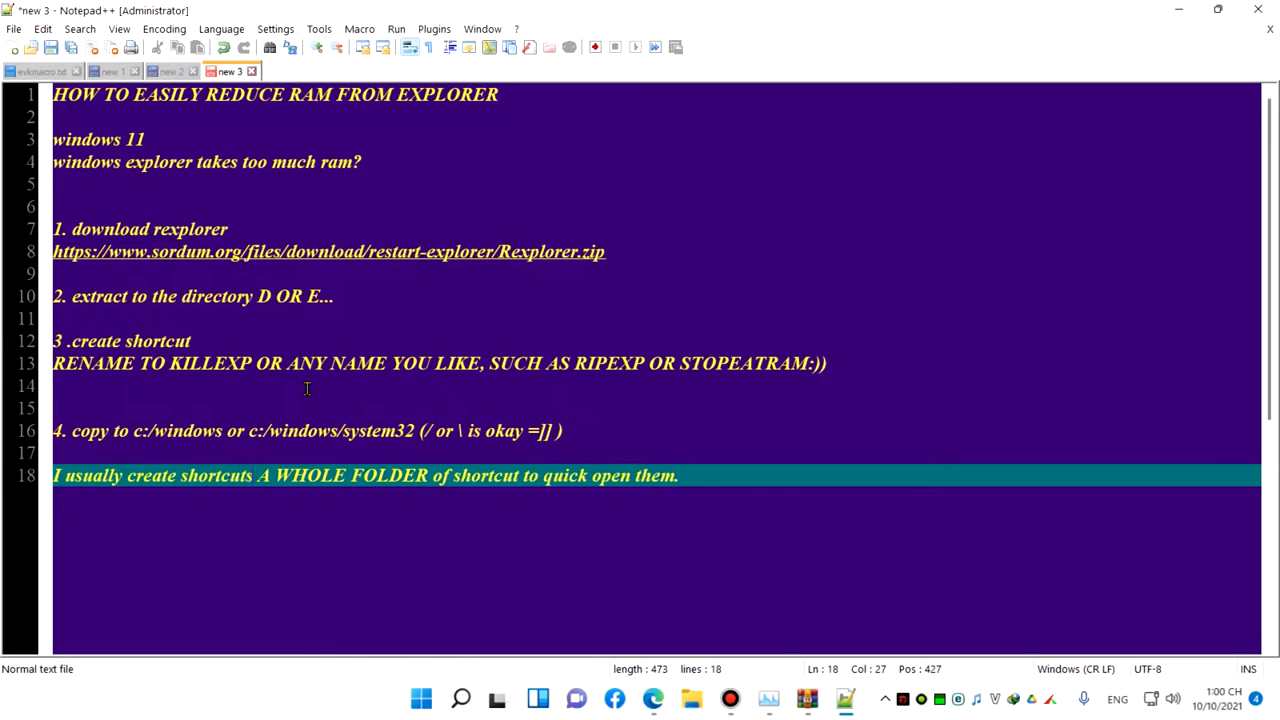
# On line 18, add 'shortcuts for' after 'create' and move to the line's end.
pyautogui.write('f')
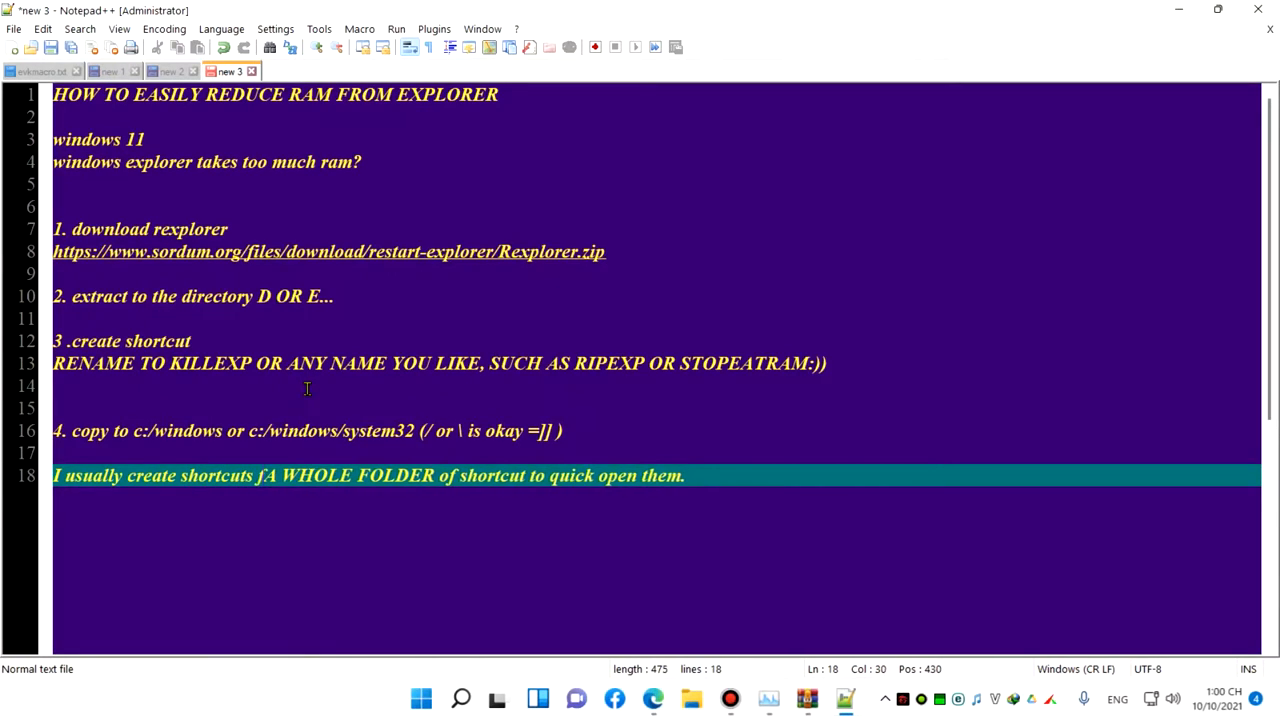
pyautogui.write('or')
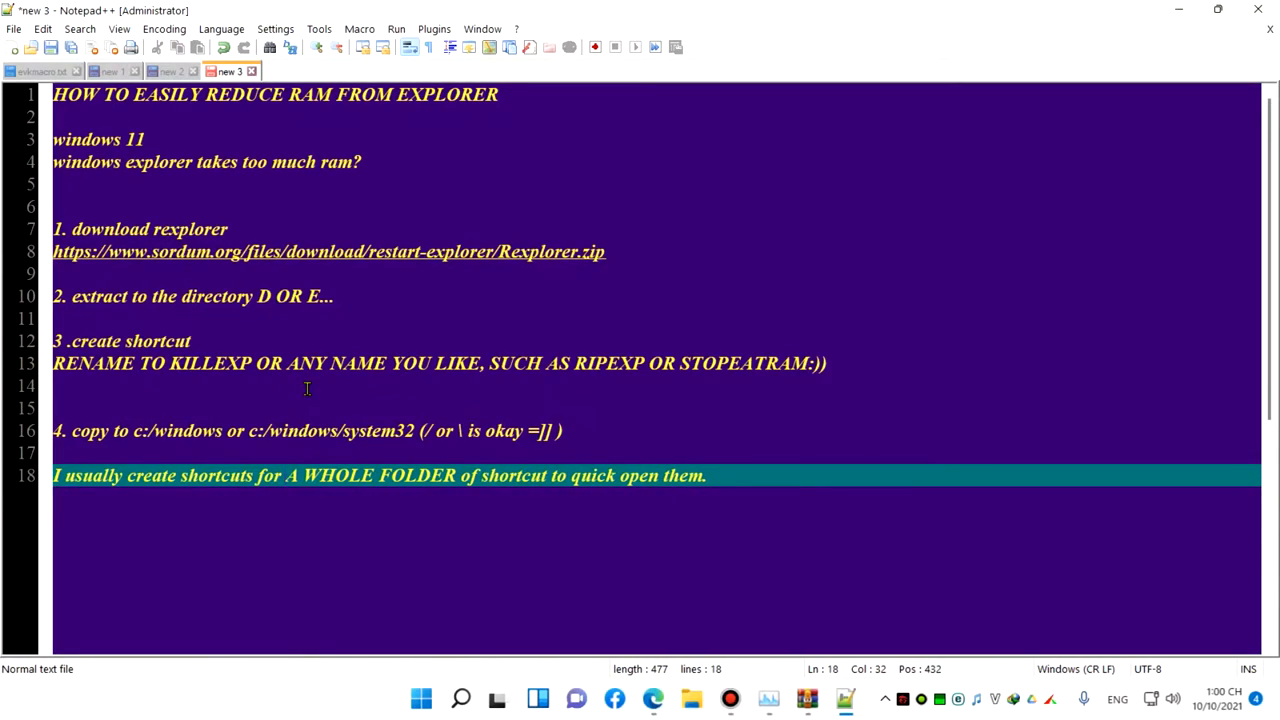
pyautogui.click(706, 475)
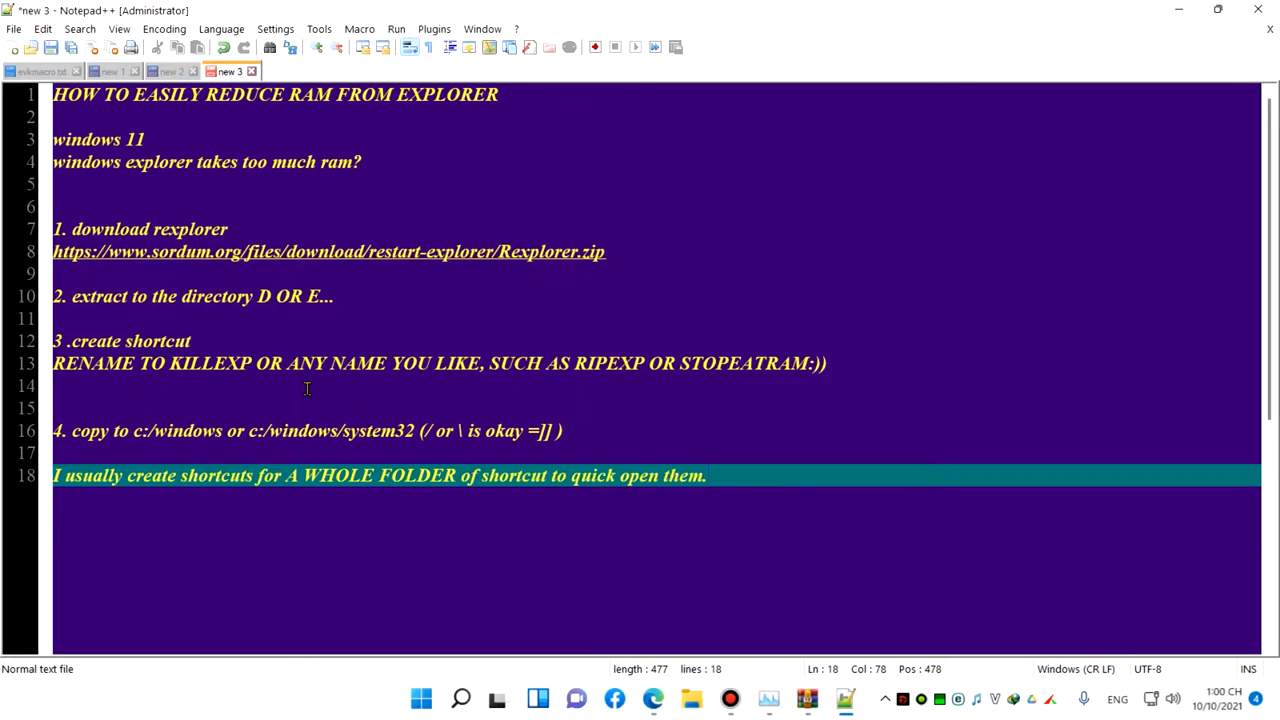
# Open ae desktop > new command > windows and select the gamesmall shortcut.
pyautogui.press('Win+r')
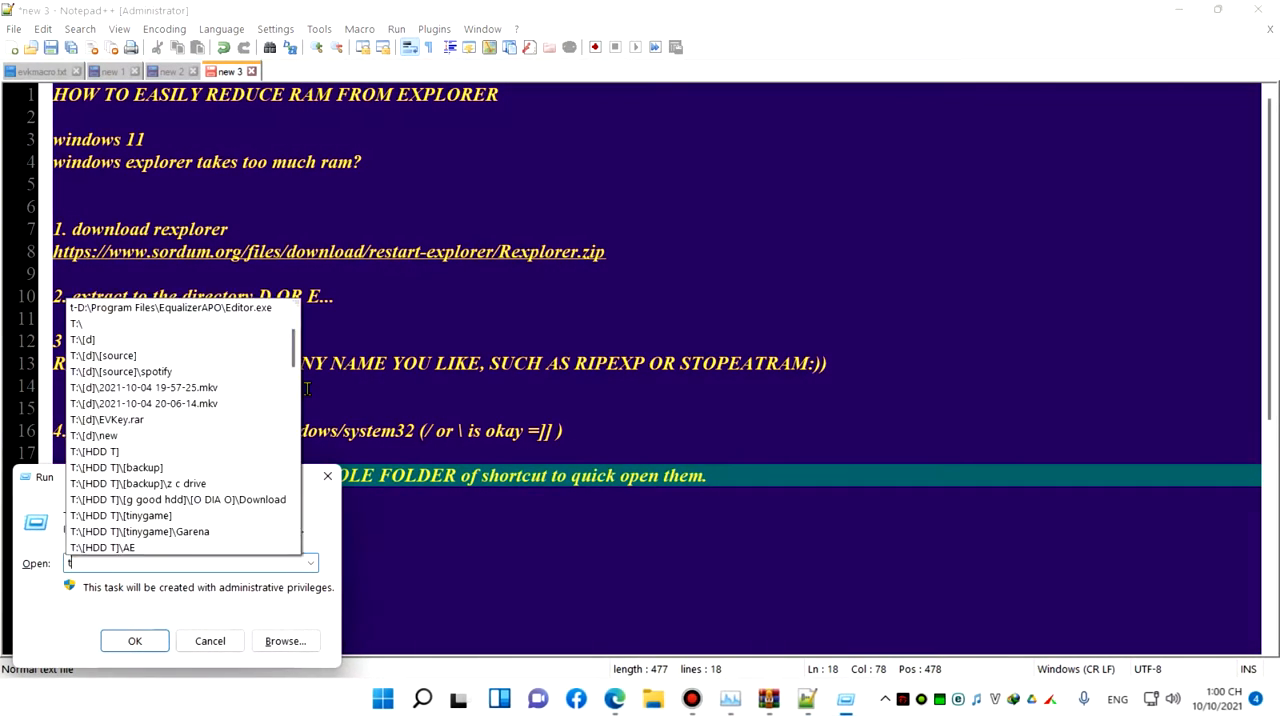
pyautogui.click(210, 641)
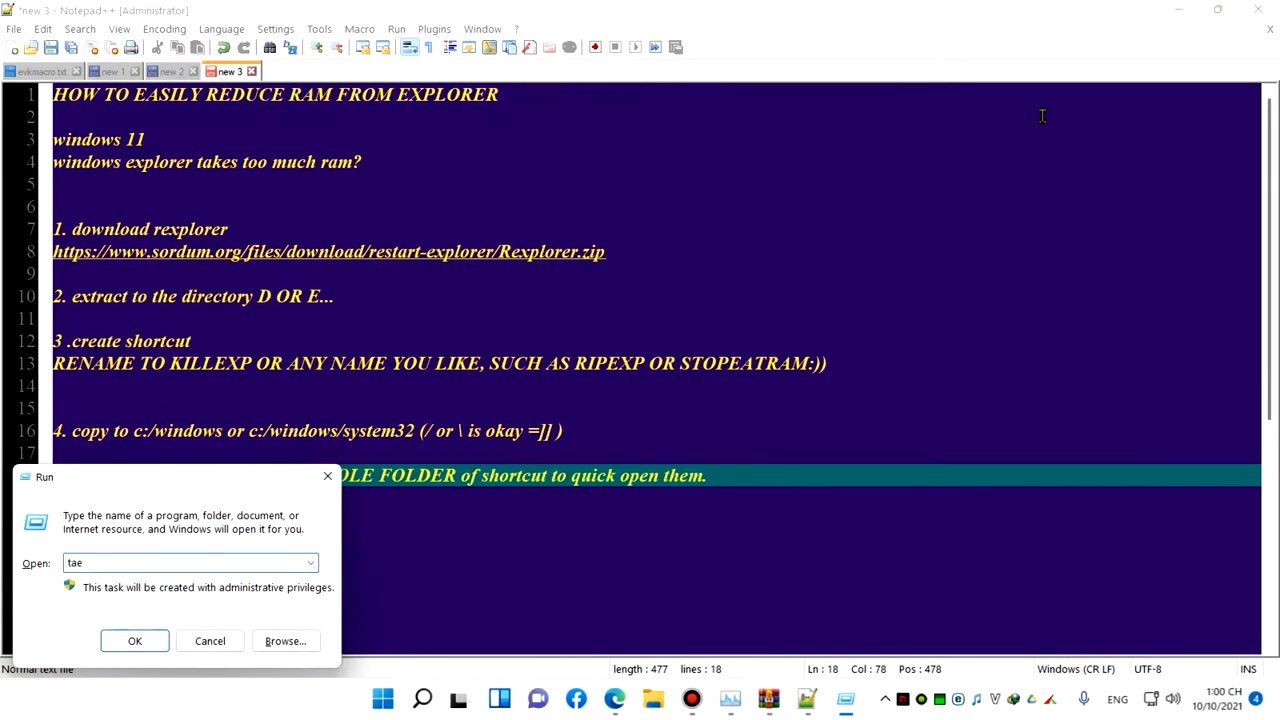
pyautogui.click(135, 641)
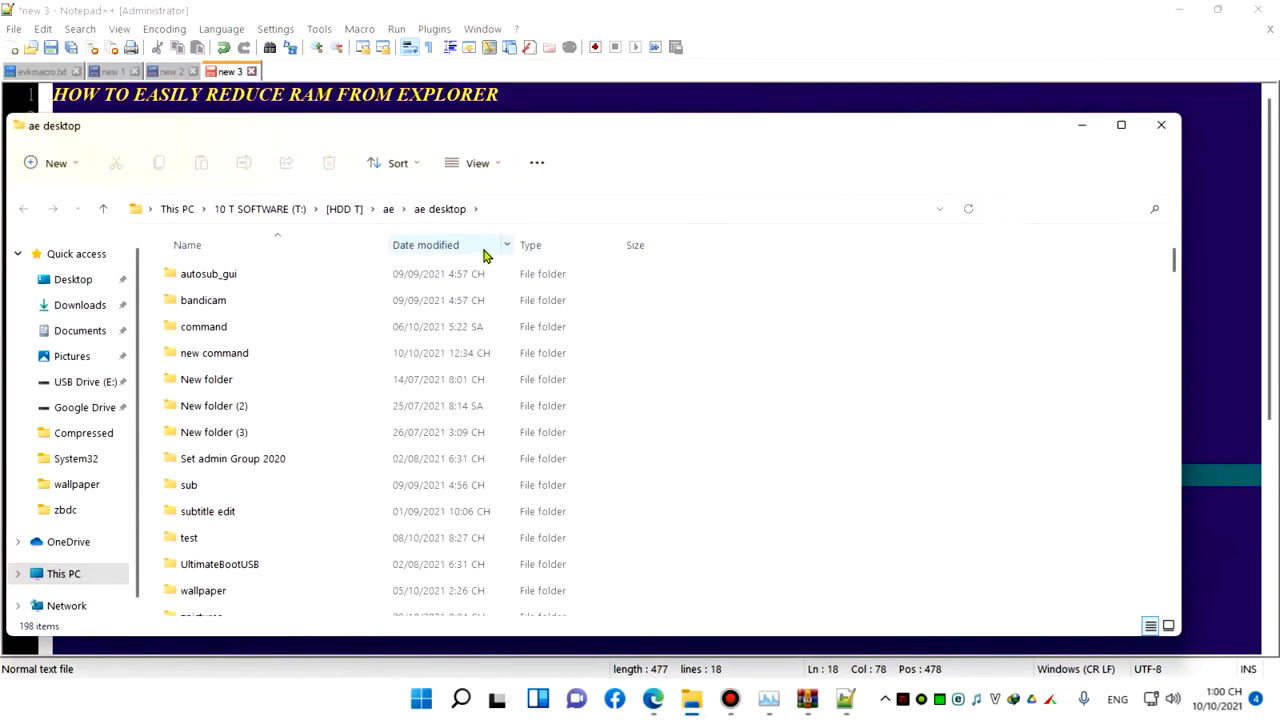
pyautogui.moveTo(214, 352)
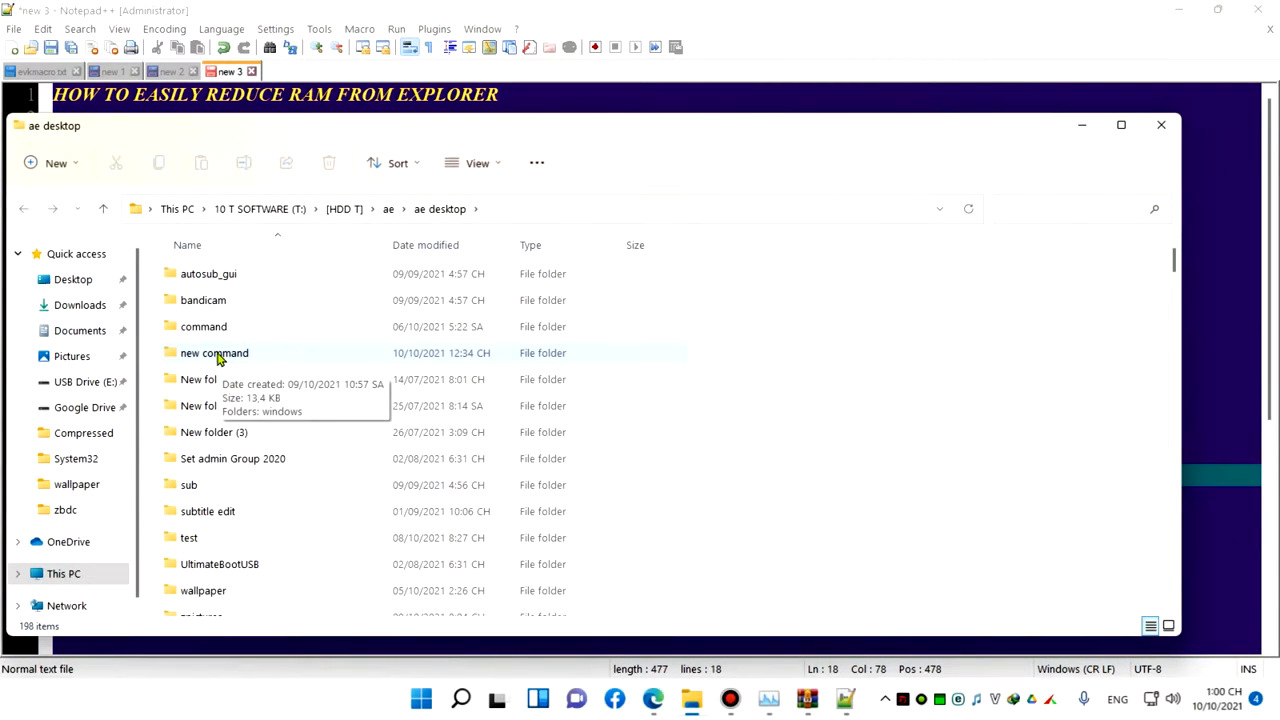
pyautogui.click(214, 352)
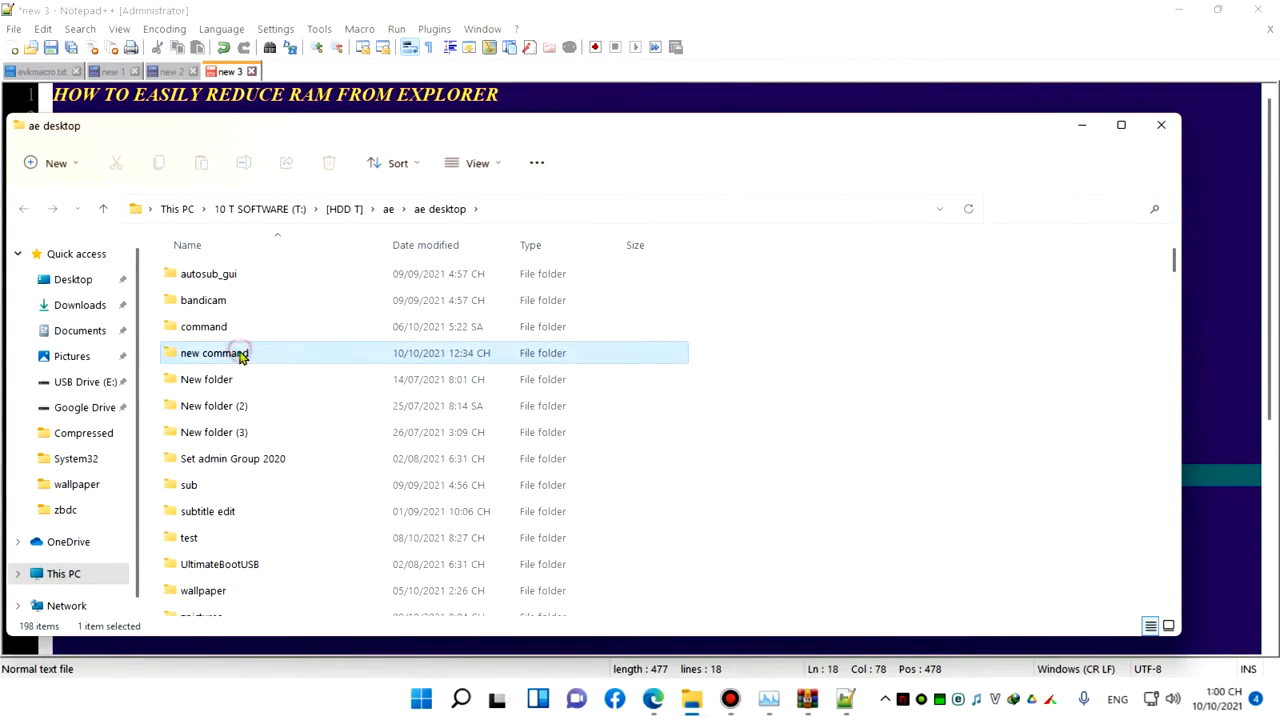
pyautogui.doubleClick(213, 352)
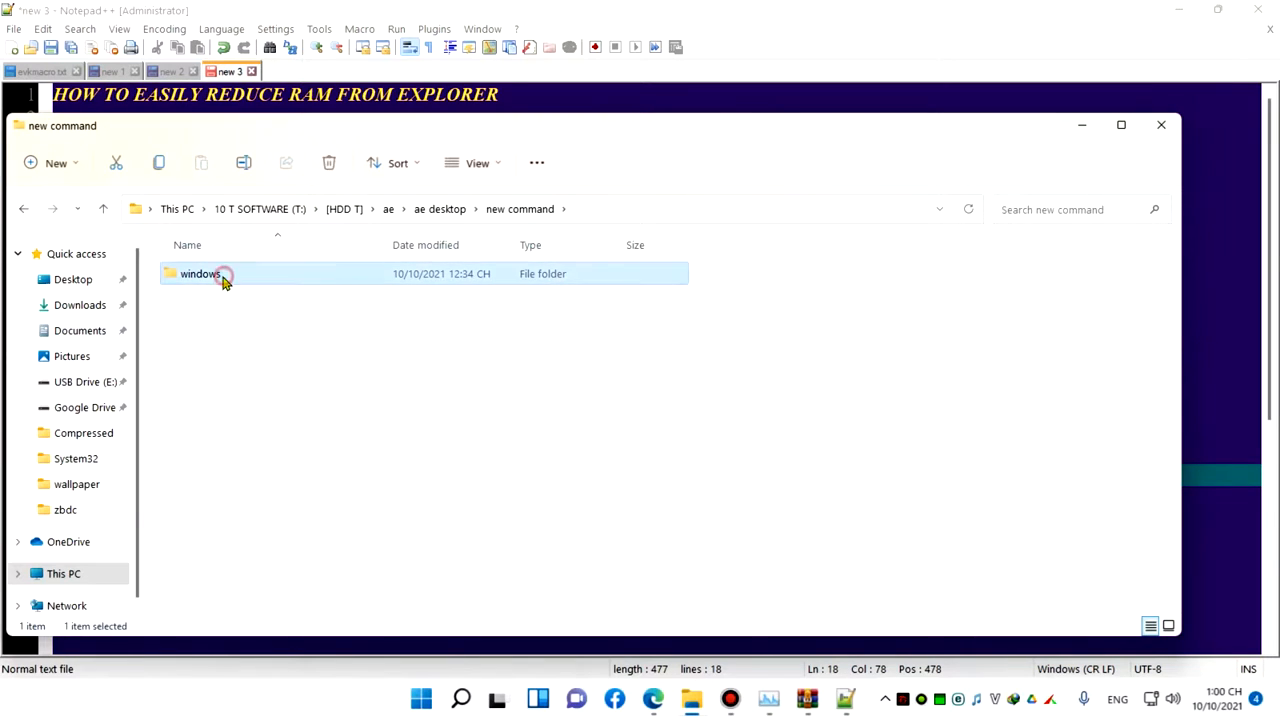
pyautogui.doubleClick(200, 273)
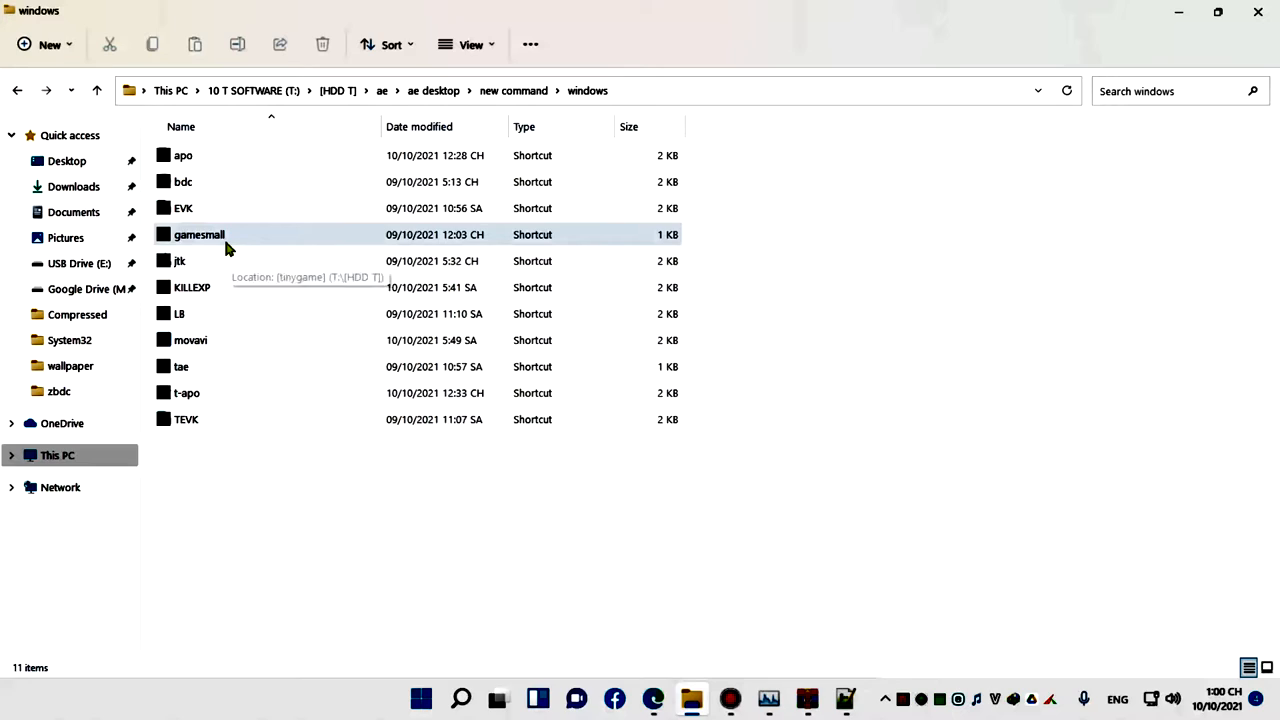
pyautogui.click(200, 234)
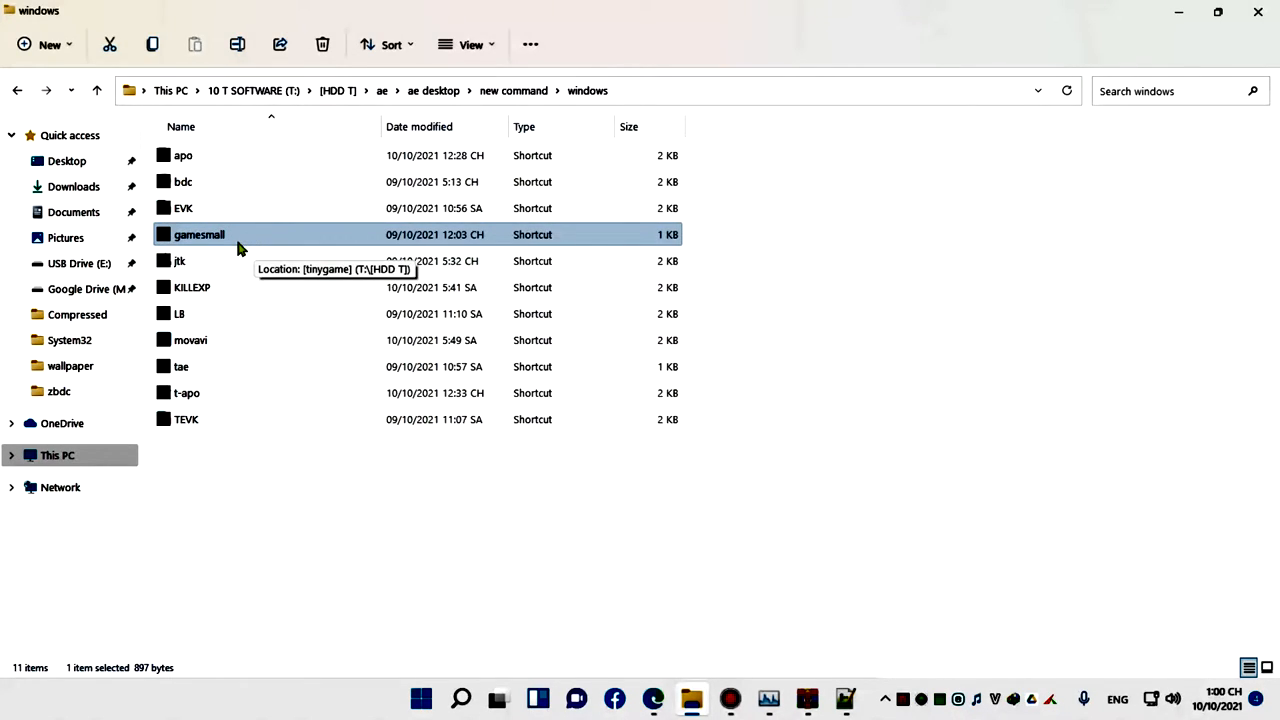
pyautogui.rightClick(199, 234)
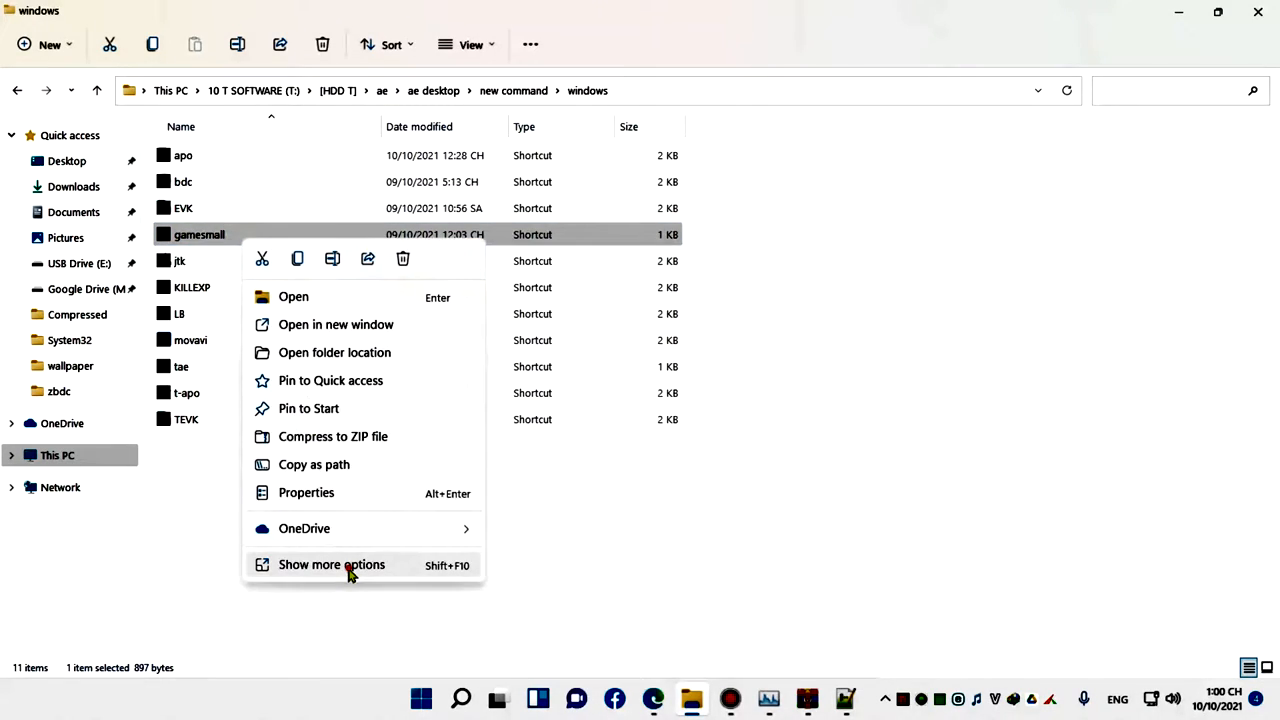
pyautogui.click(306, 492)
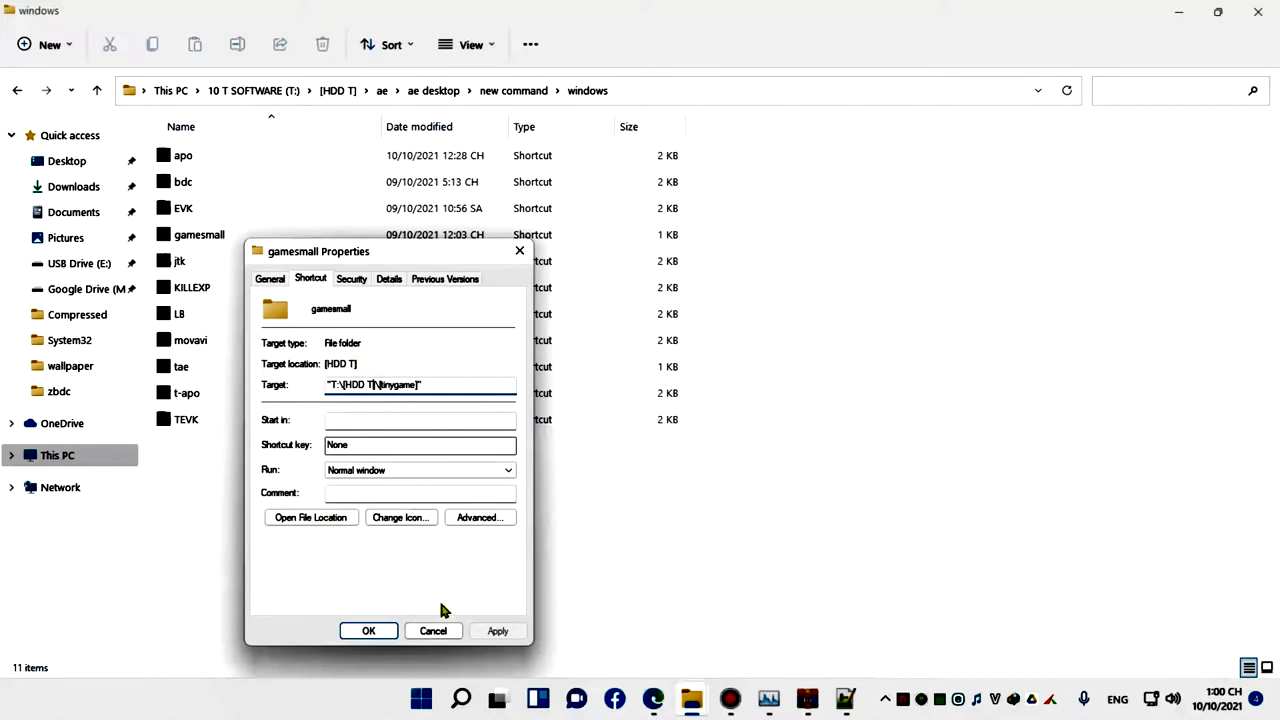
pyautogui.click(368, 630)
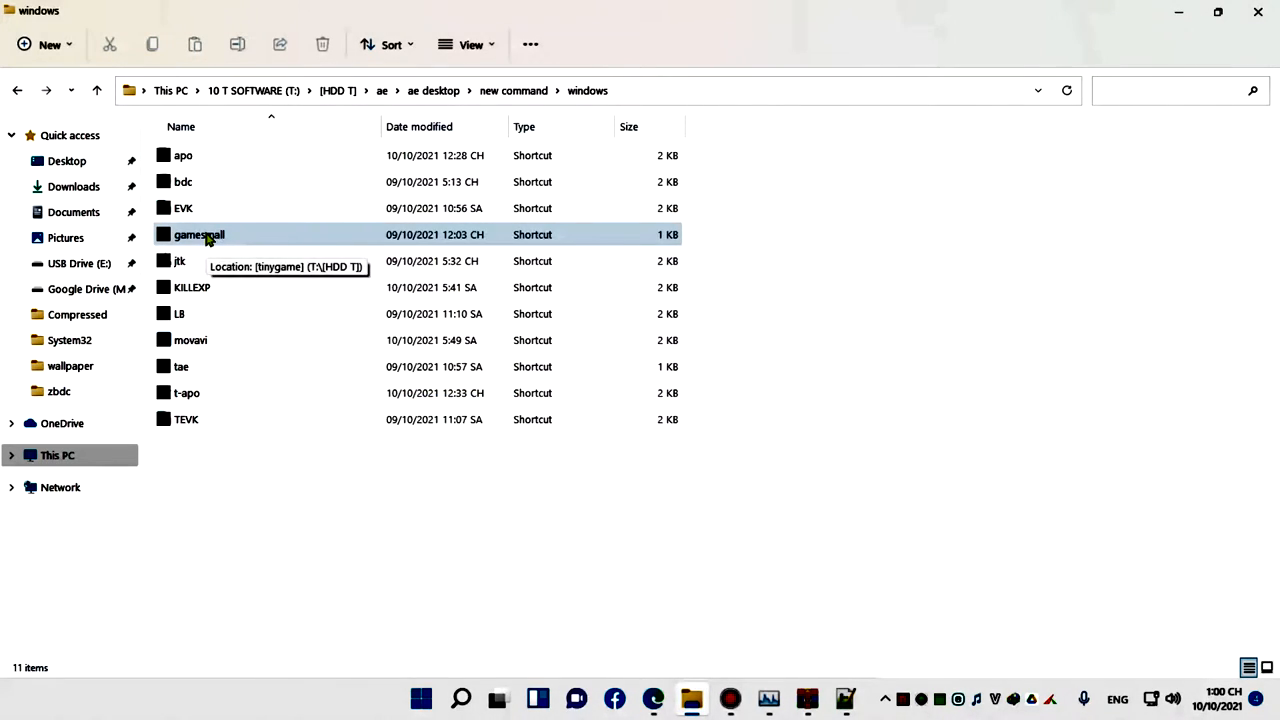
pyautogui.moveTo(248, 261)
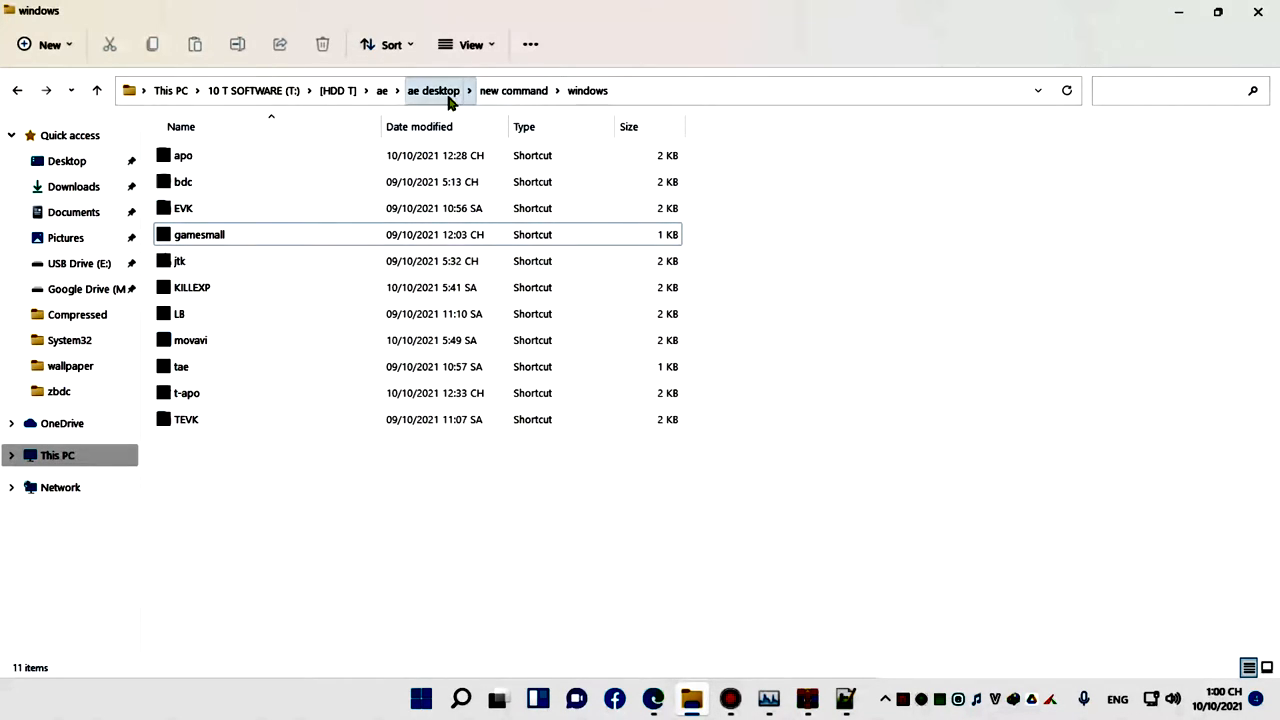
# Run C:\Windows\ to open the Windows folder in a second Explorer window.
pyautogui.click(200, 234)
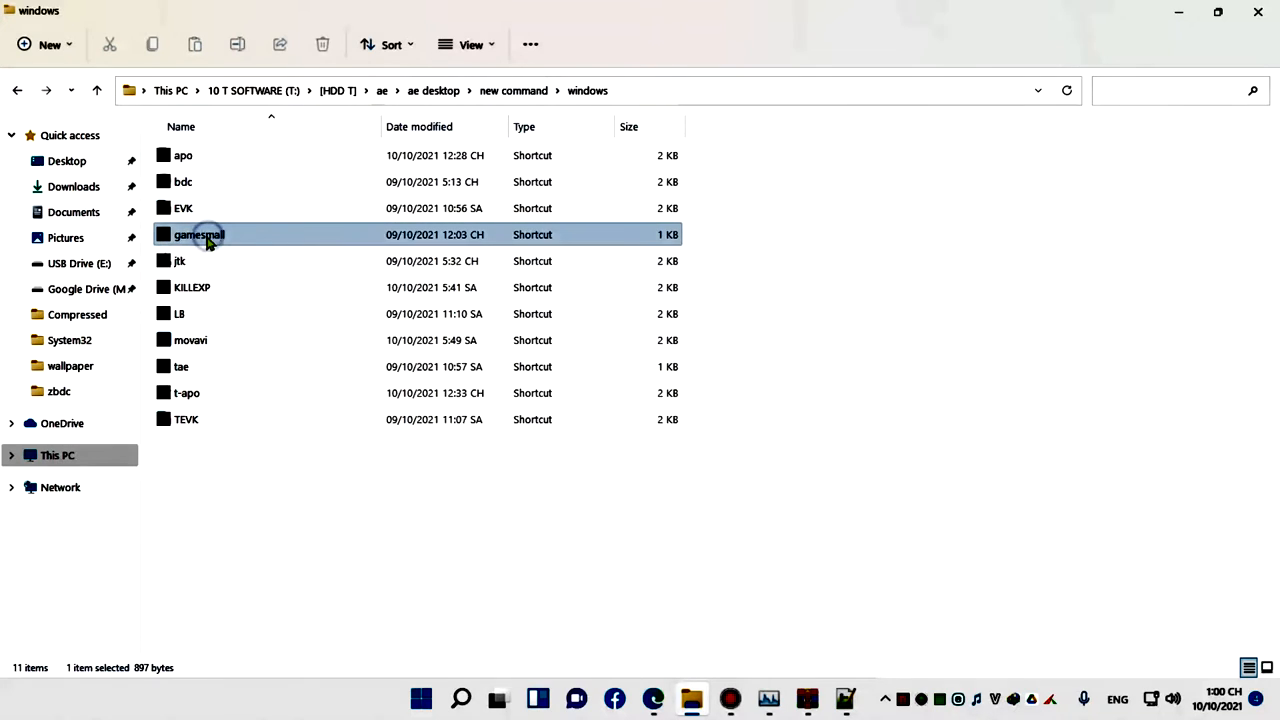
pyautogui.moveTo(278, 240)
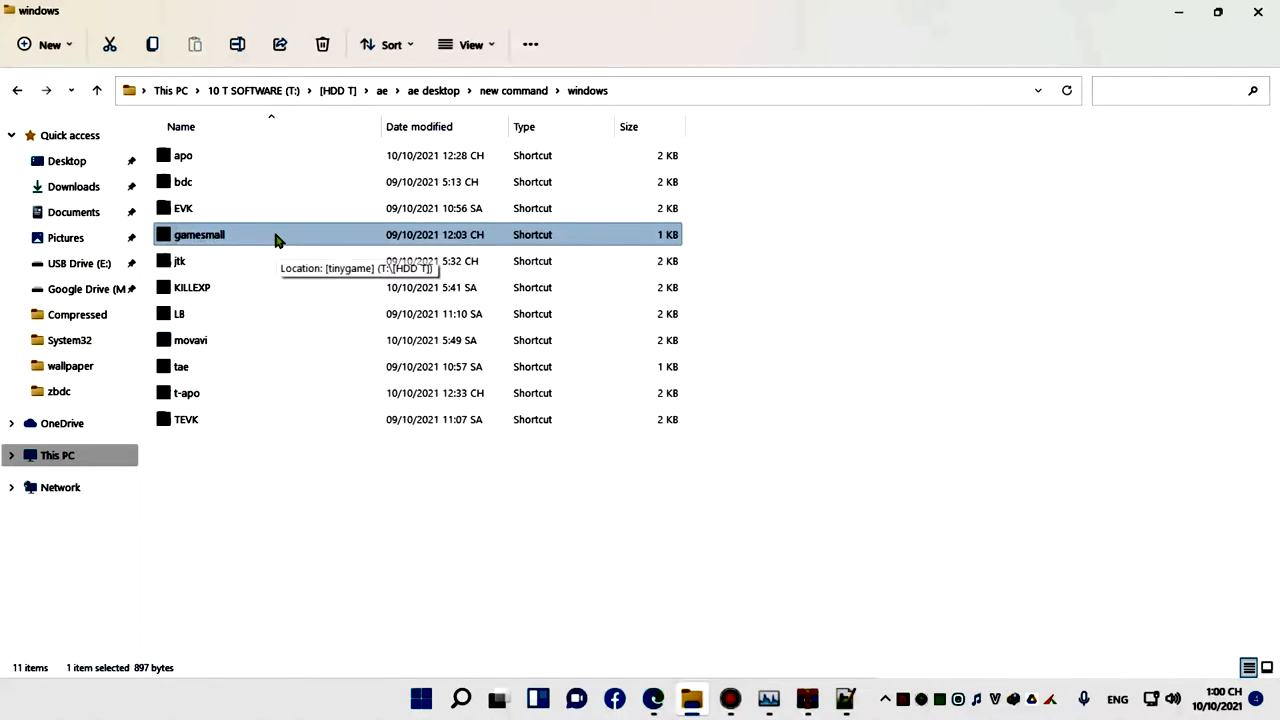
pyautogui.moveTo(425, 255)
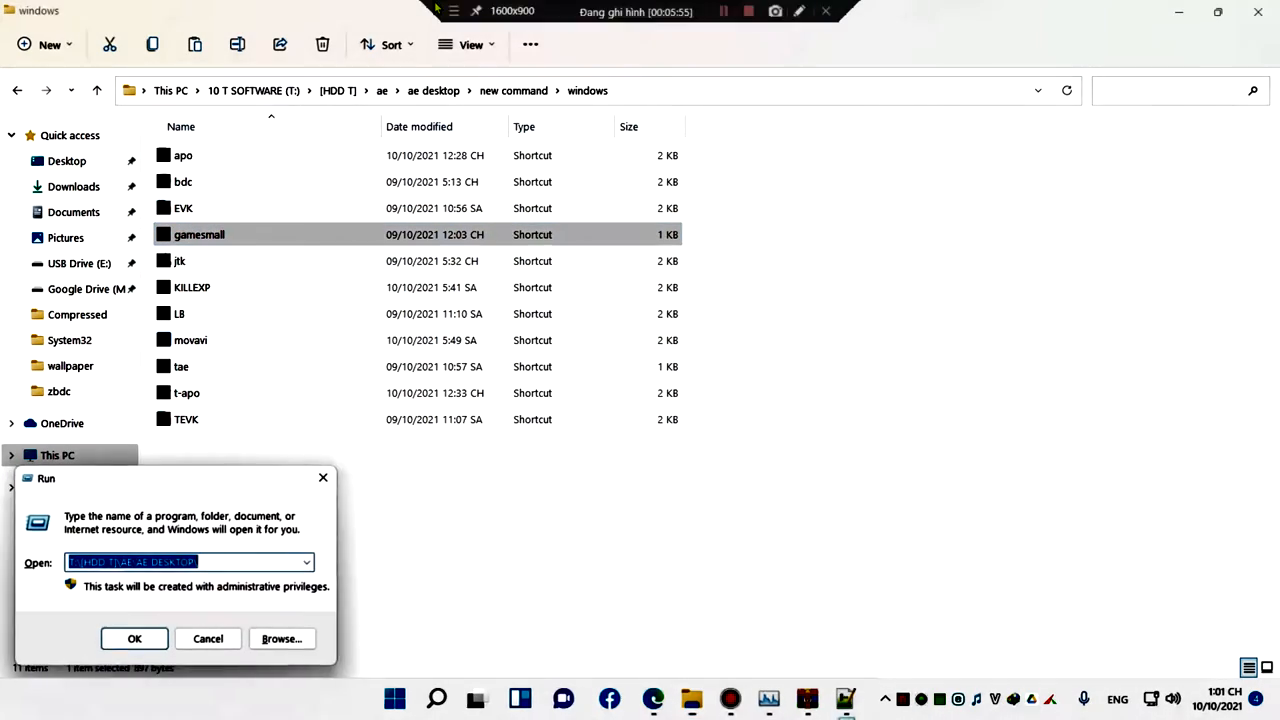
pyautogui.write('C:\\Windows\\')
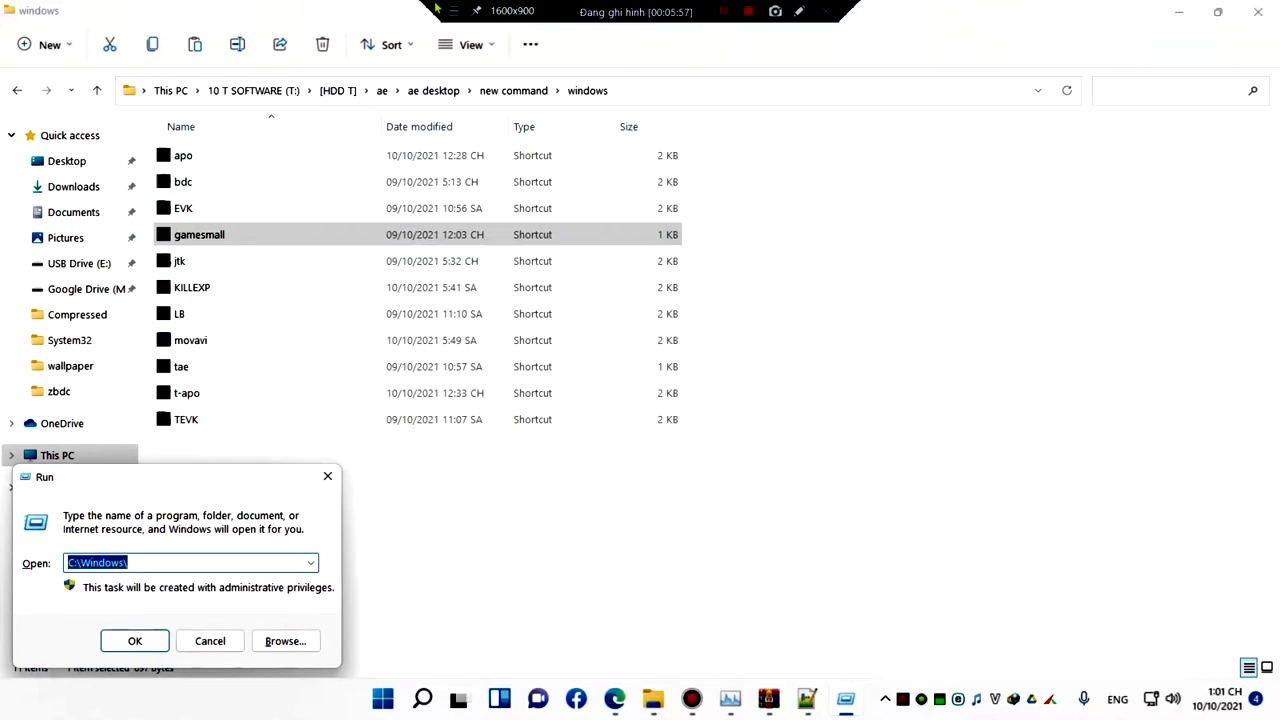
pyautogui.click(134, 640)
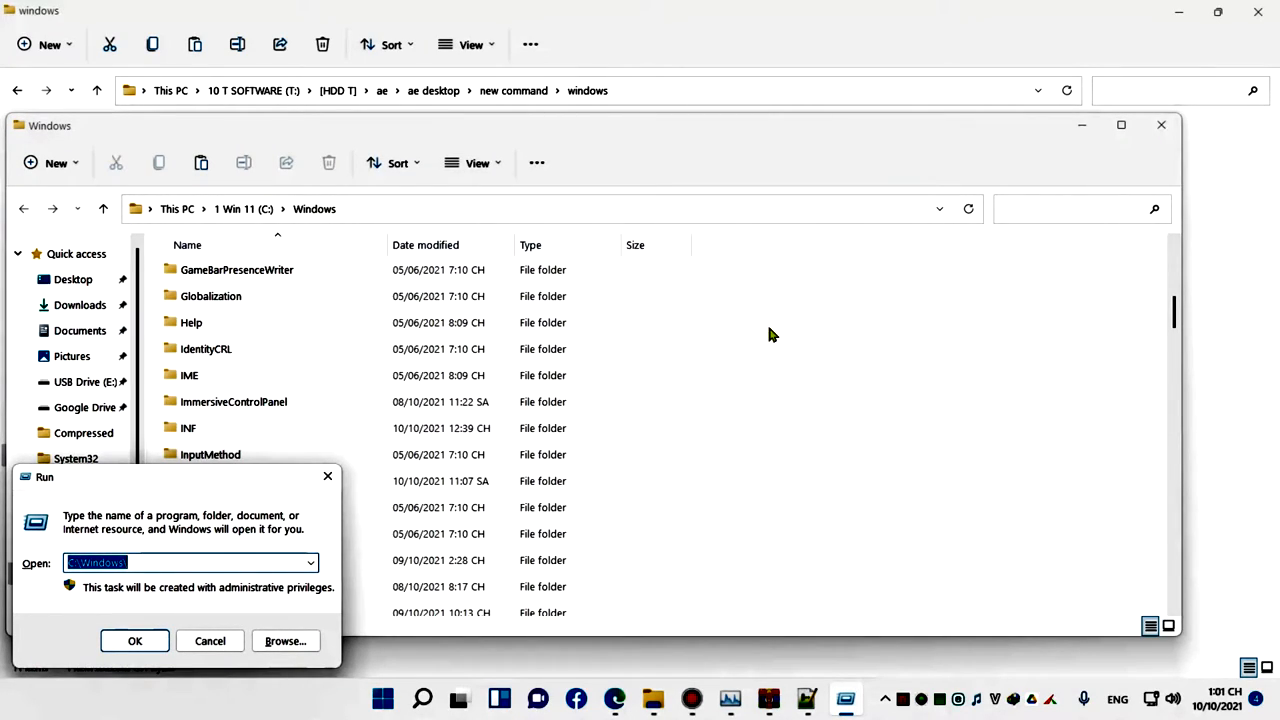
# Enter gamesmall in the Run box and run it.
pyautogui.write('game')
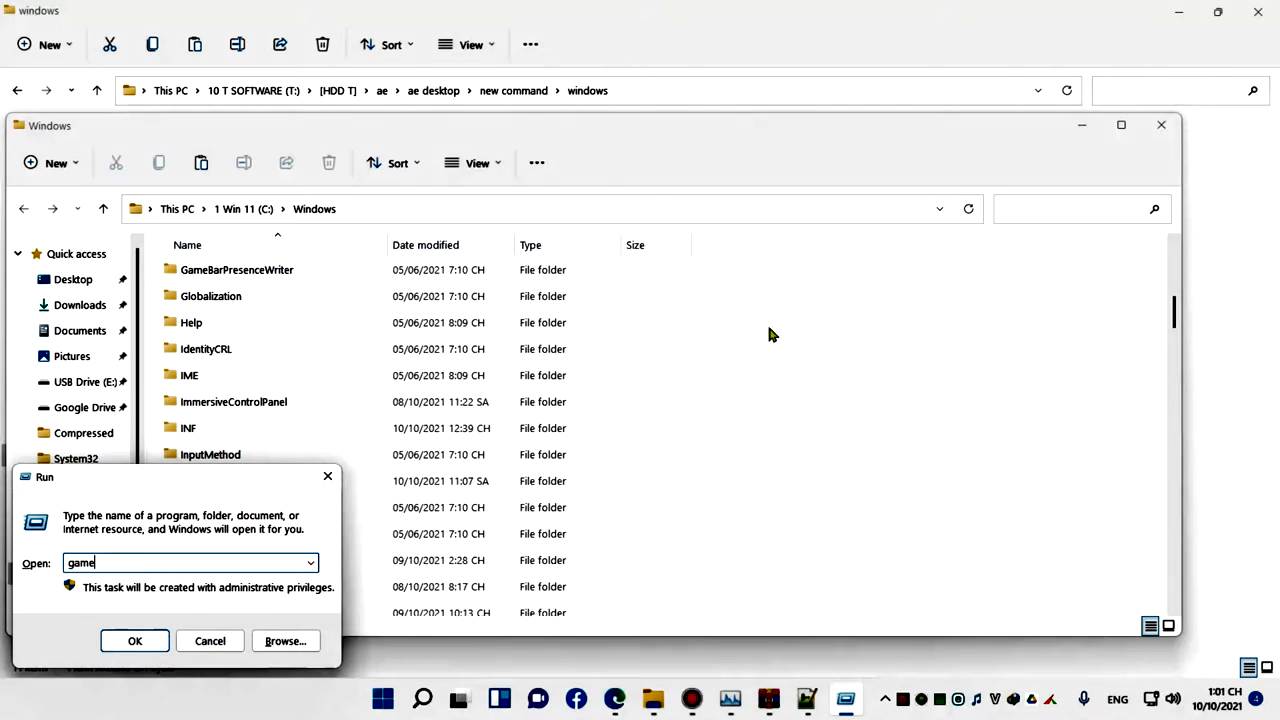
pyautogui.write('smal')
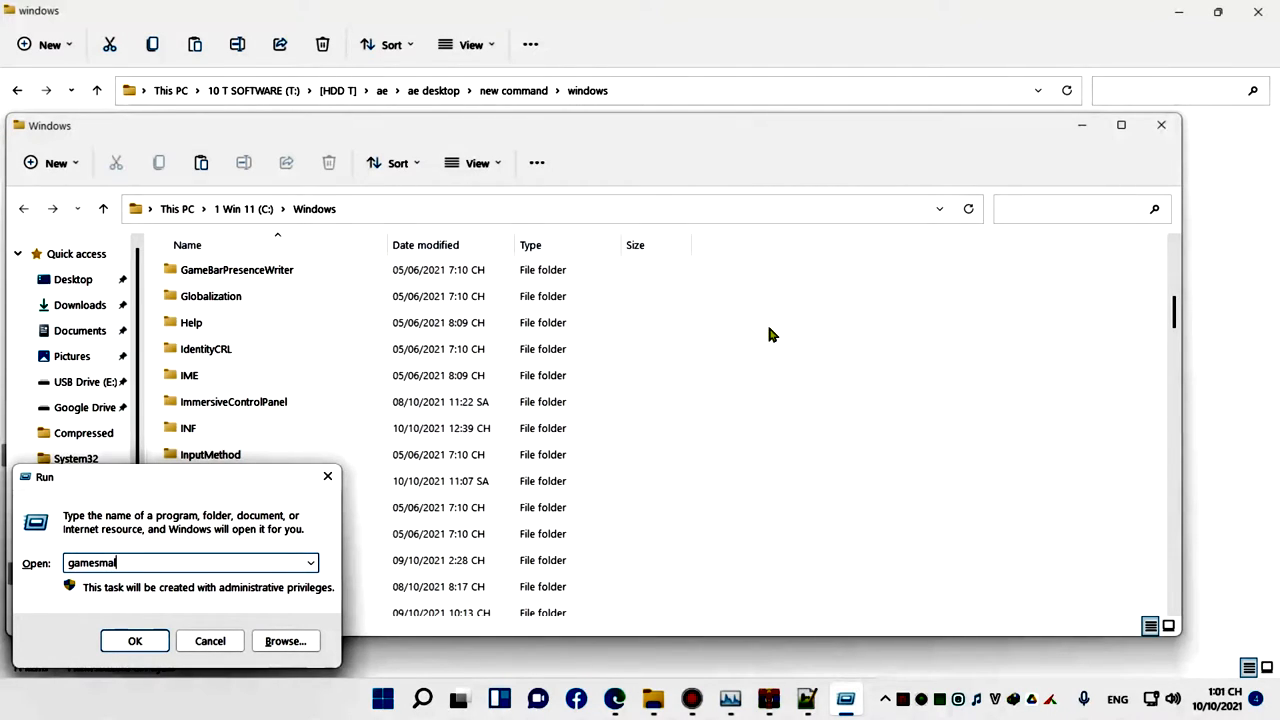
pyautogui.write('l')
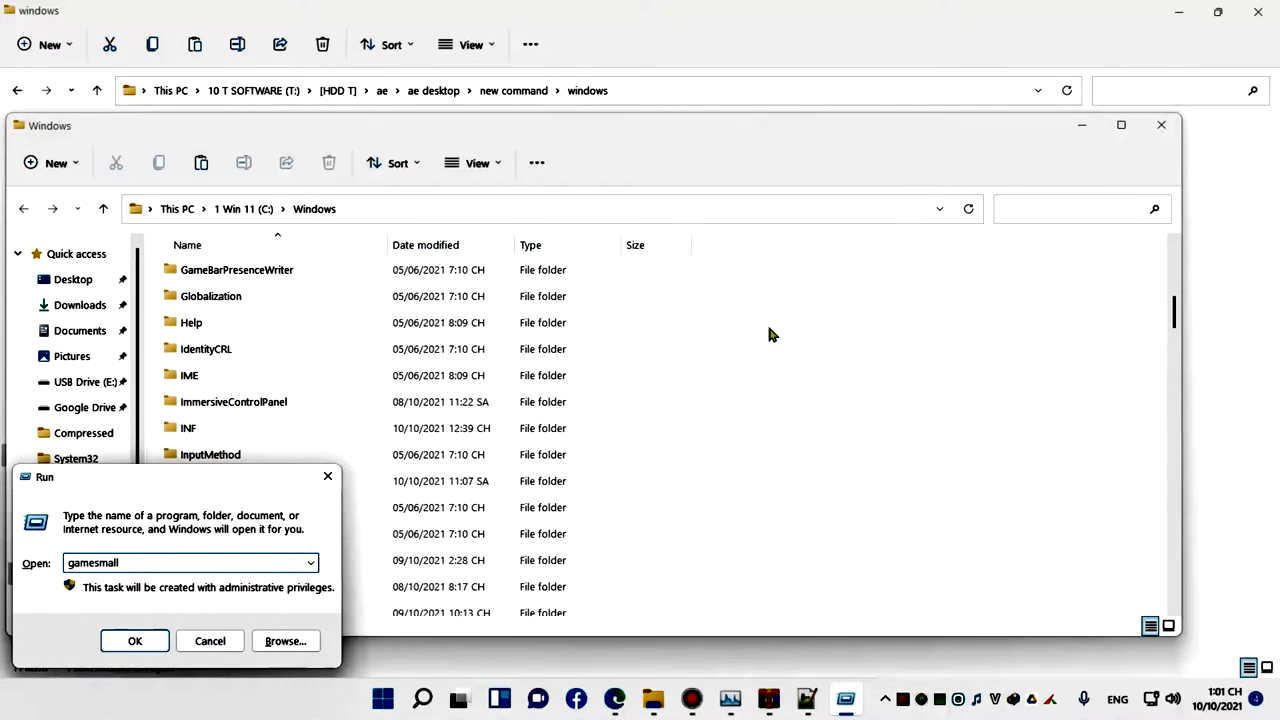
pyautogui.click(135, 641)
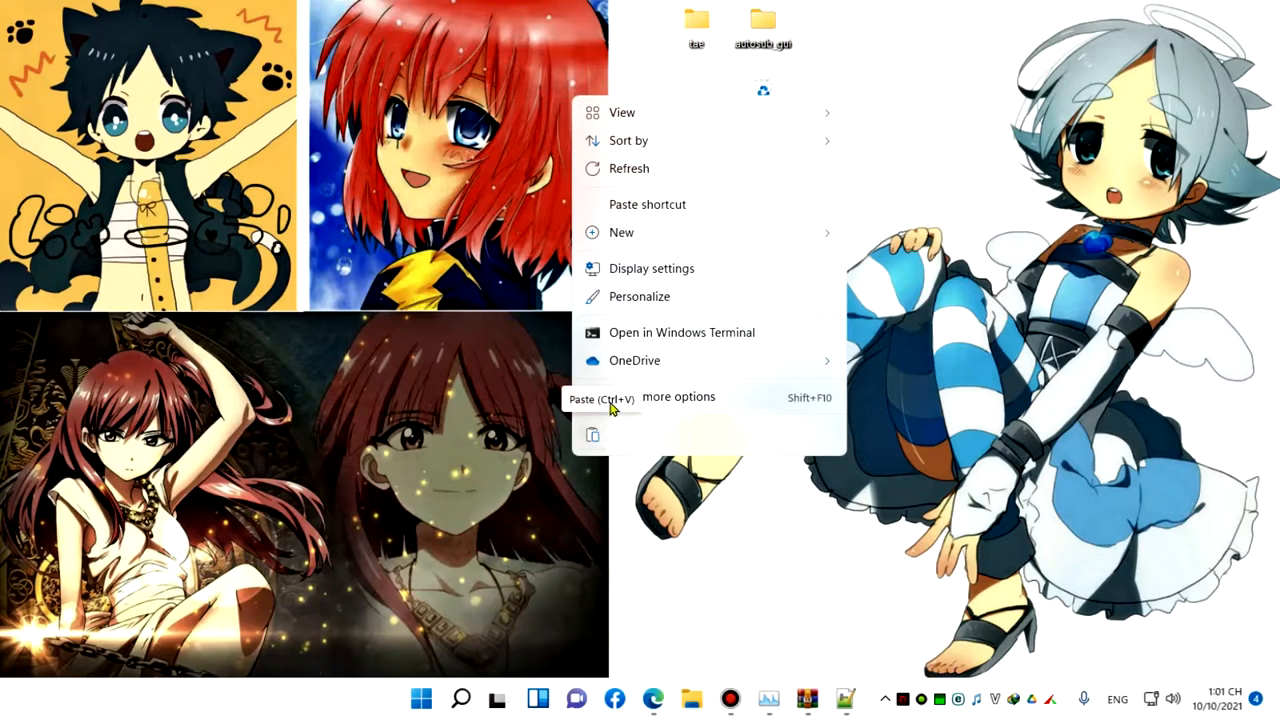
pyautogui.moveTo(781, 233)
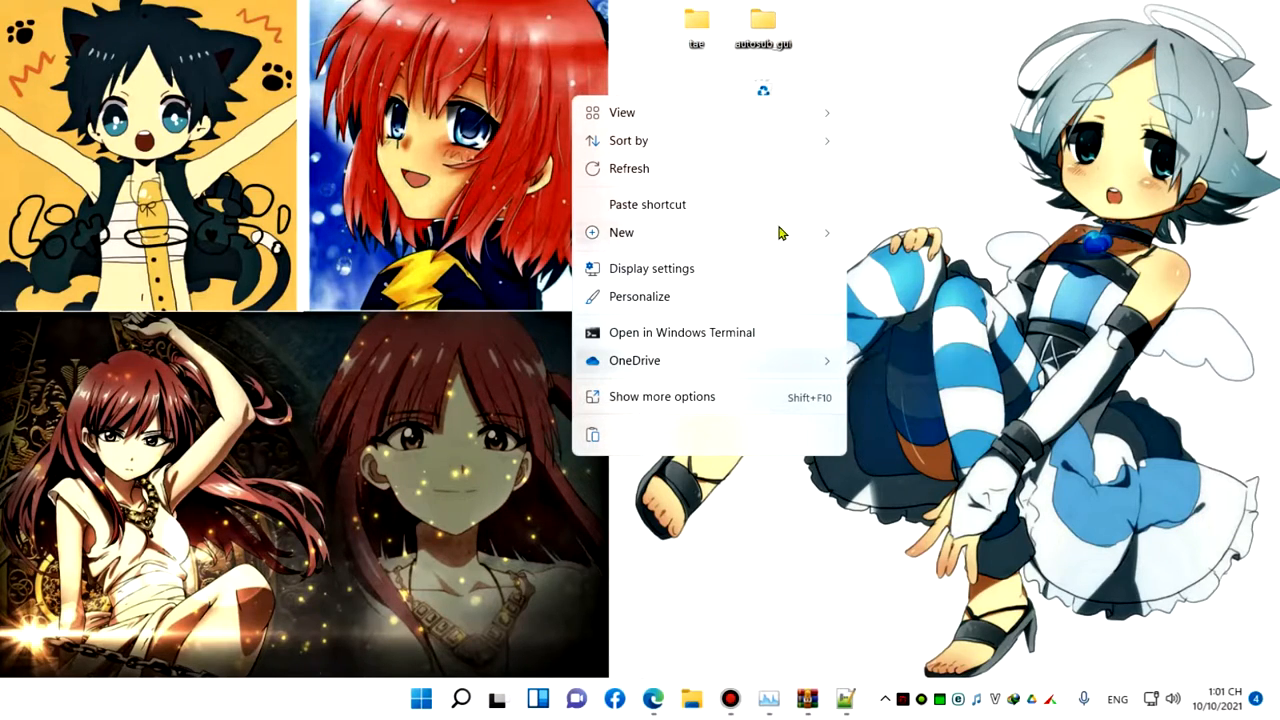
pyautogui.click(621, 232)
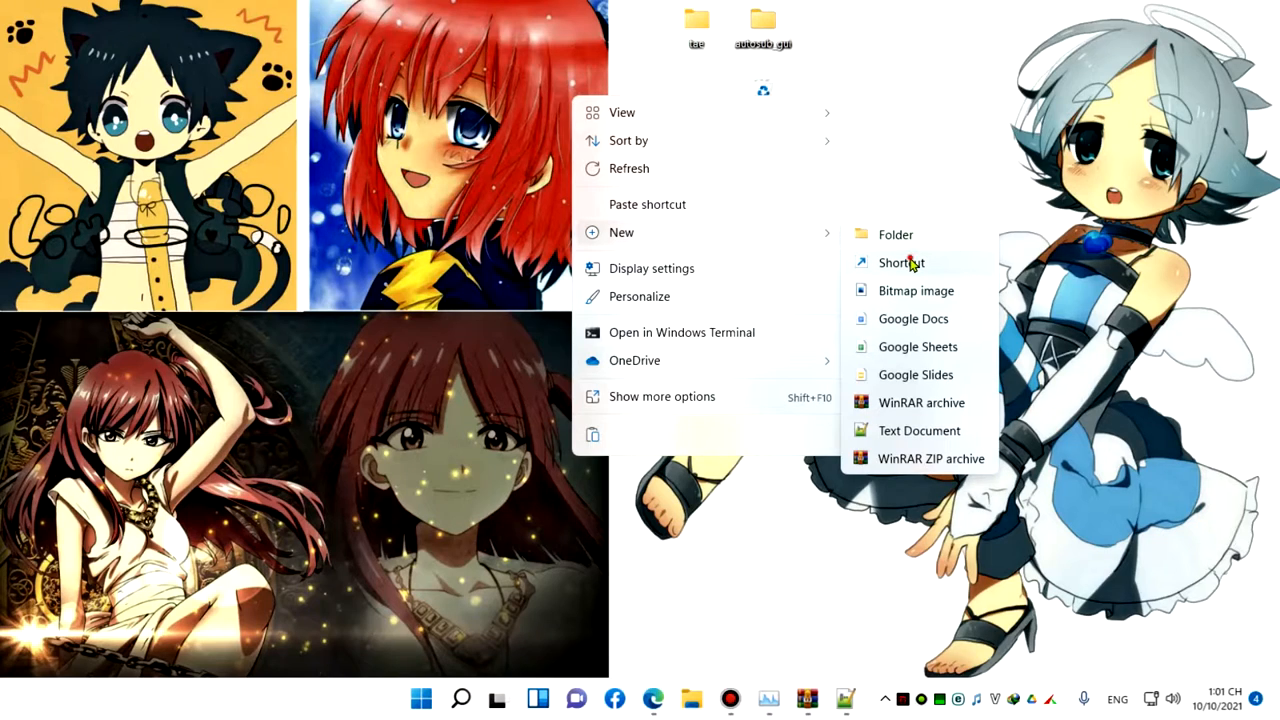
pyautogui.click(901, 262)
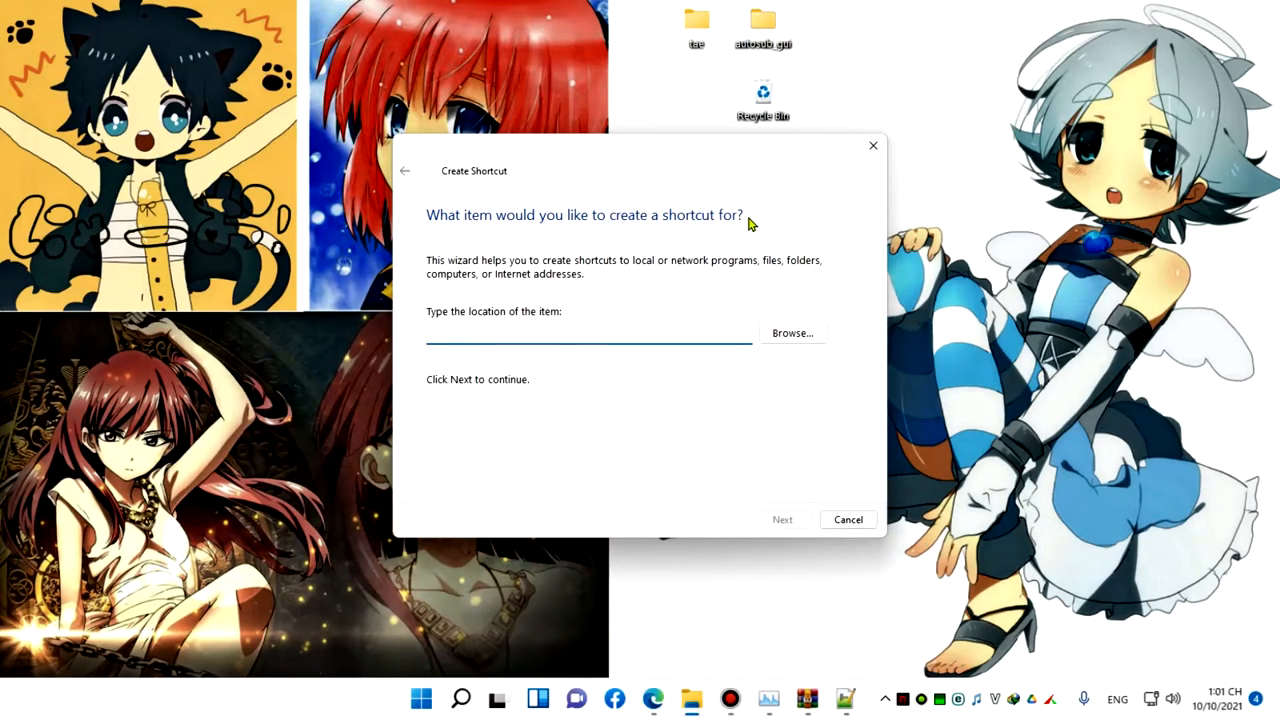
pyautogui.write('htpp')
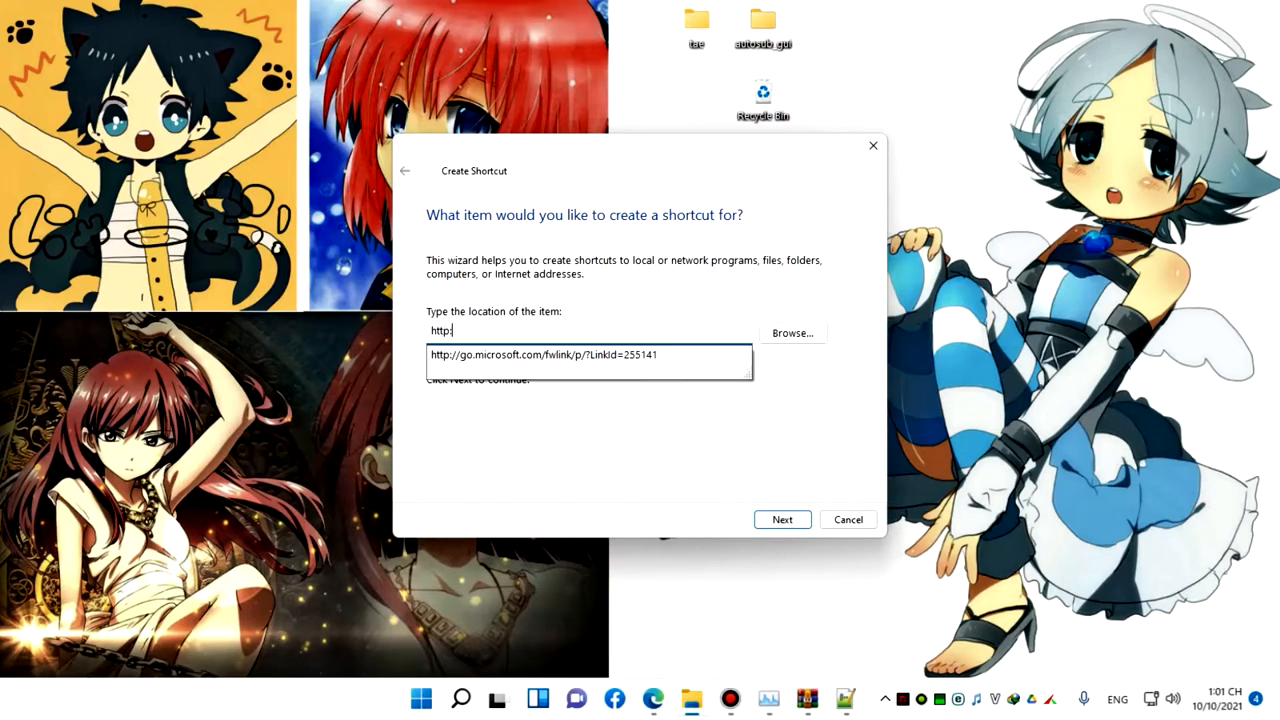
pyautogui.write('//facebook.co')
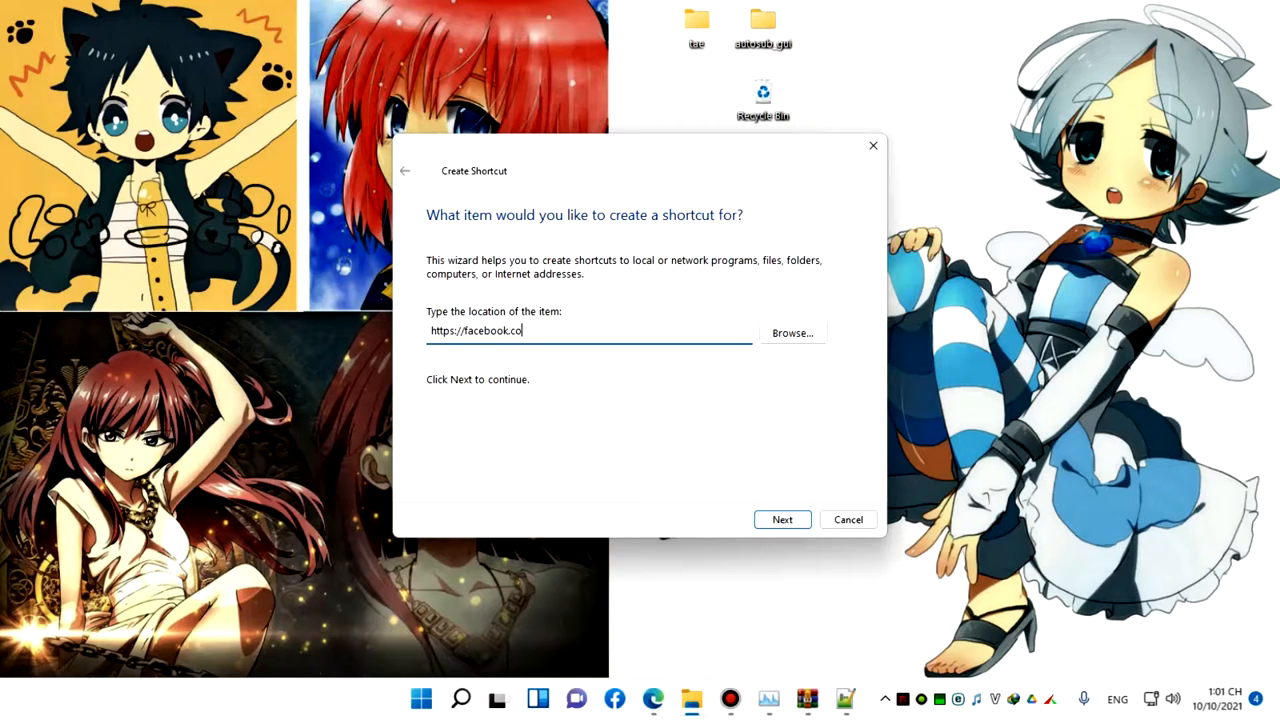
pyautogui.click(782, 519)
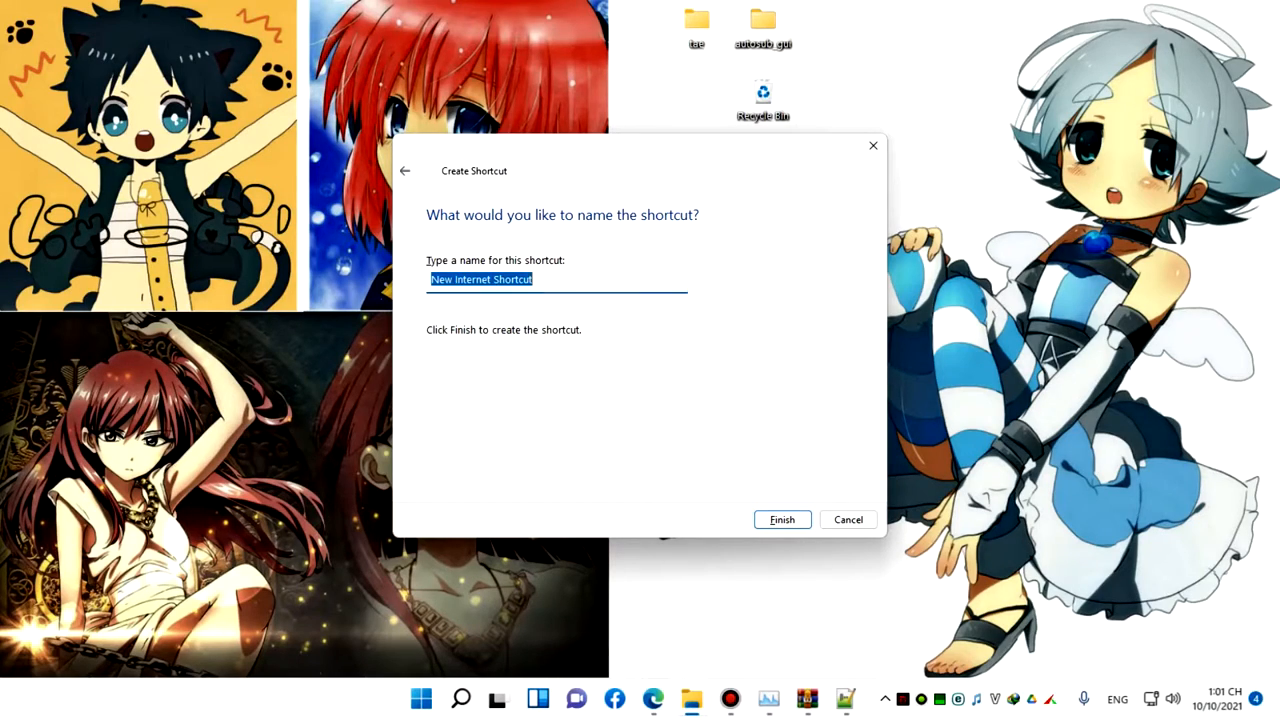
pyautogui.write('fb')
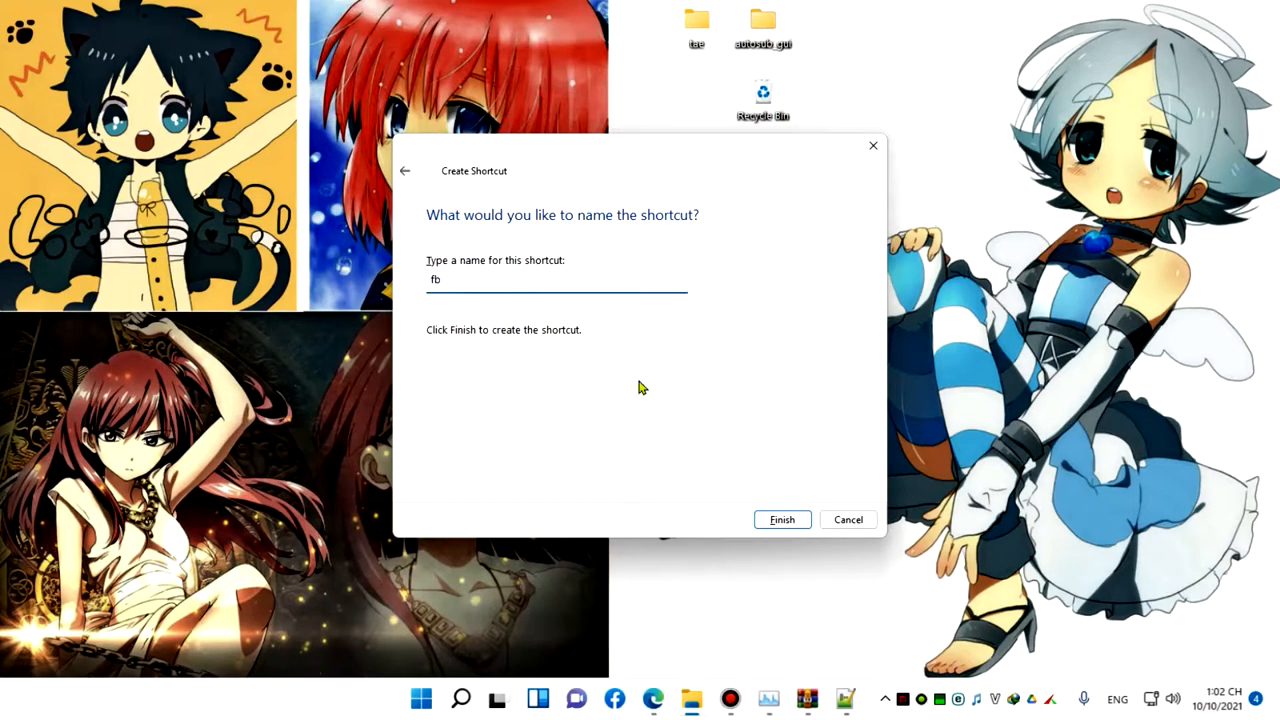
pyautogui.click(782, 519)
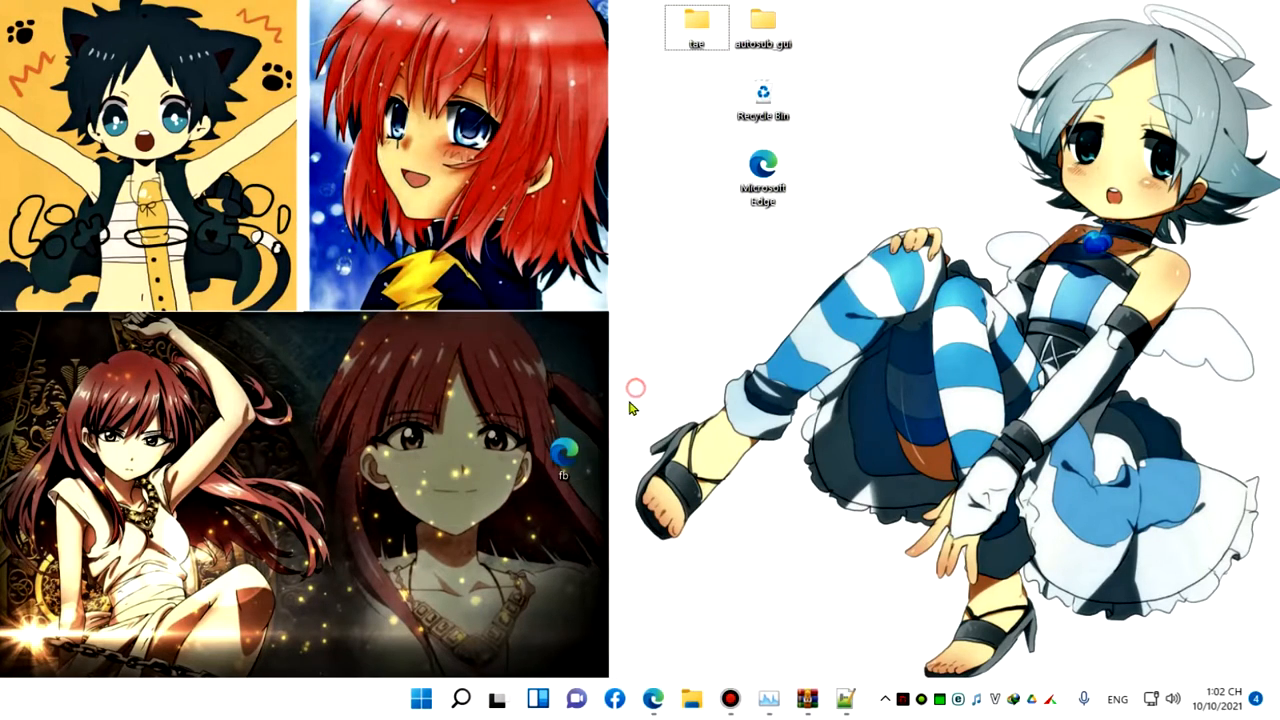
pyautogui.moveTo(565, 455)
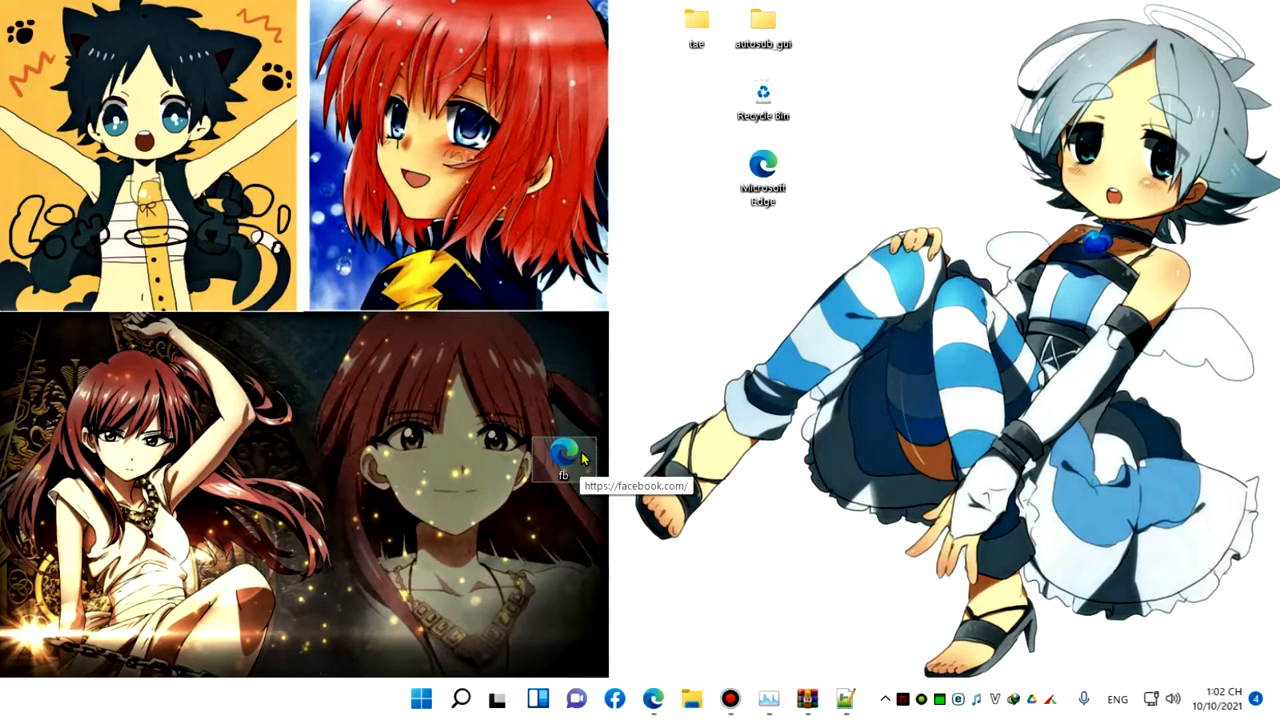
# Scroll the C:\Windows listing to the fb Internet Shortcut and select it.
pyautogui.rightClick(565, 455)
pyautogui.write('f')
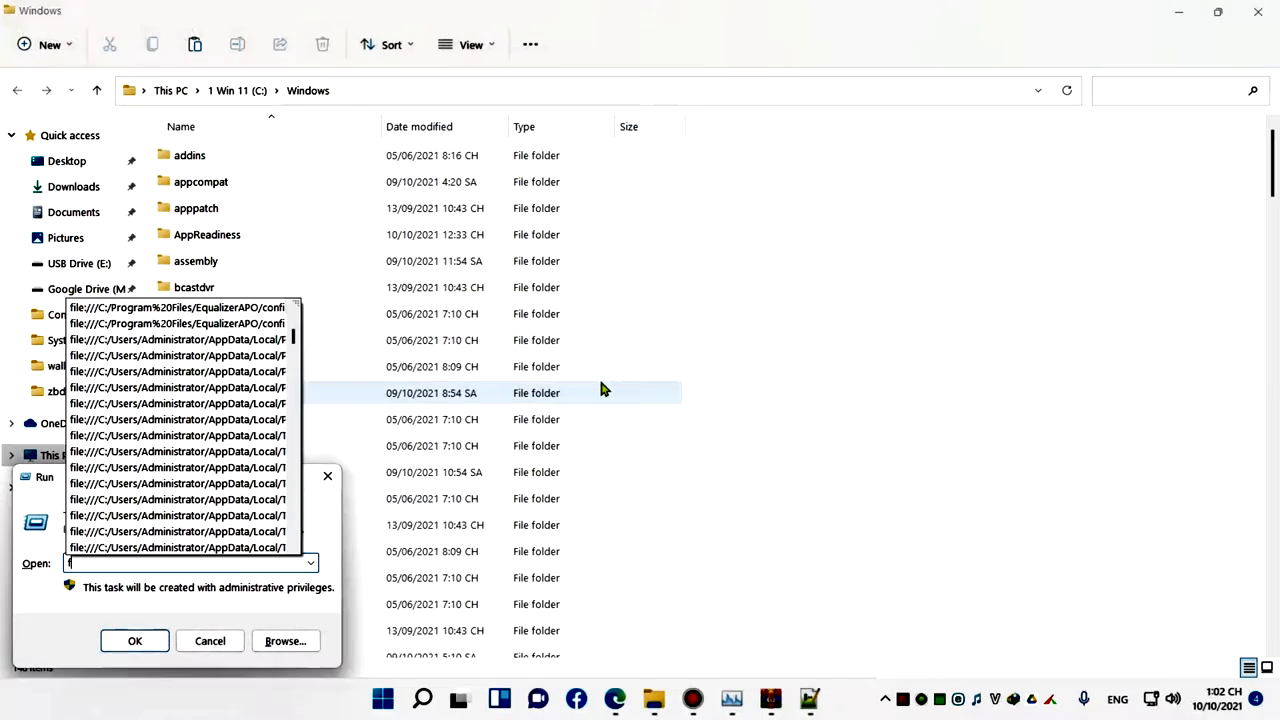
pyautogui.click(135, 641)
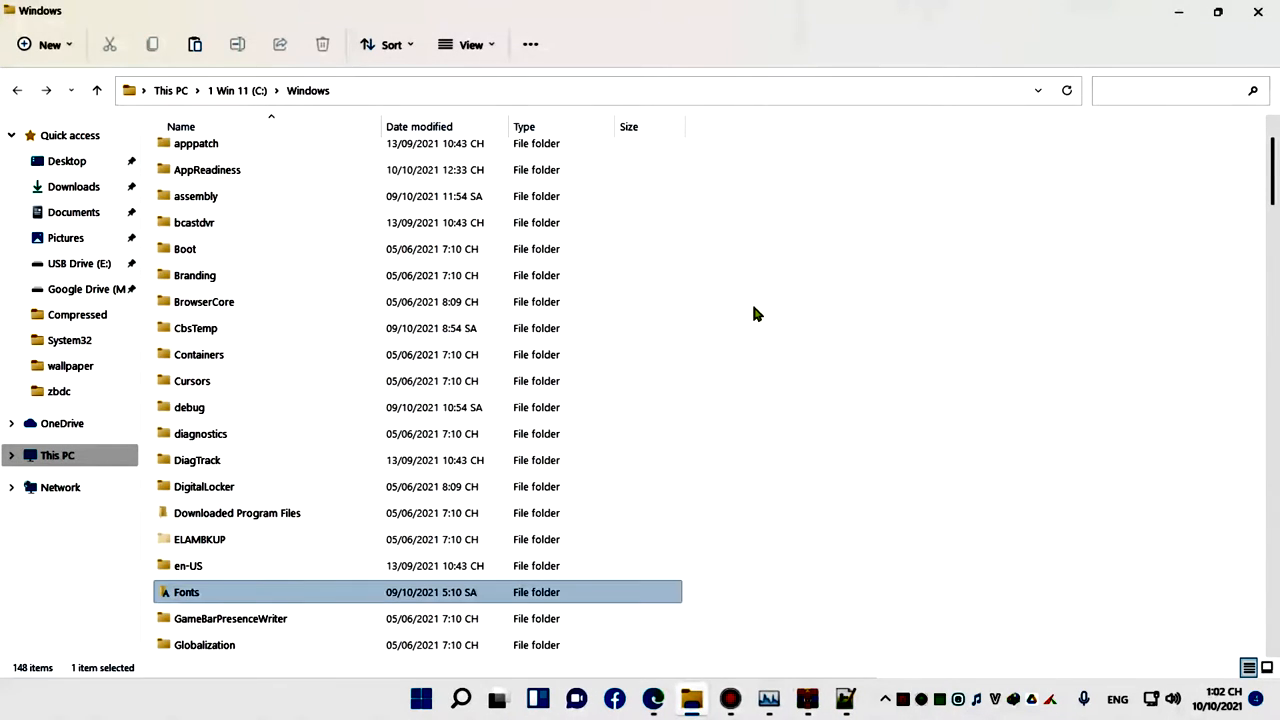
pyautogui.scroll(-3)
pyautogui.write('fb')
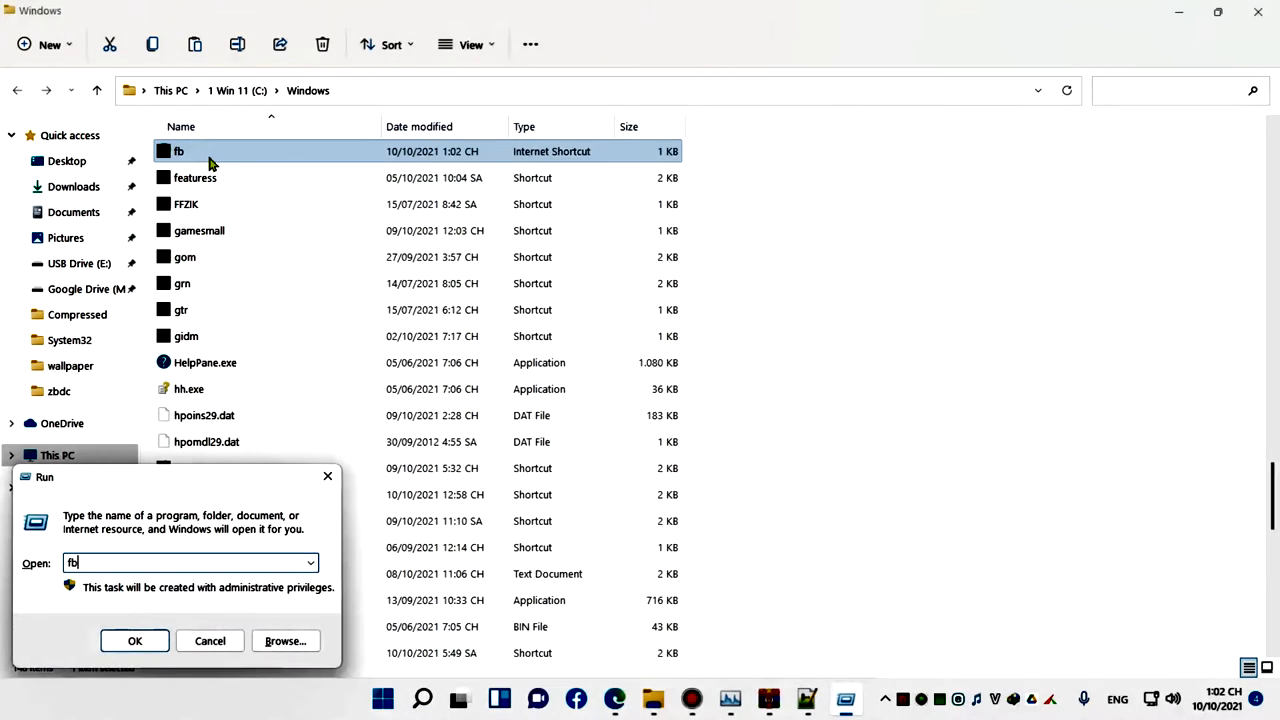
pyautogui.click(134, 641)
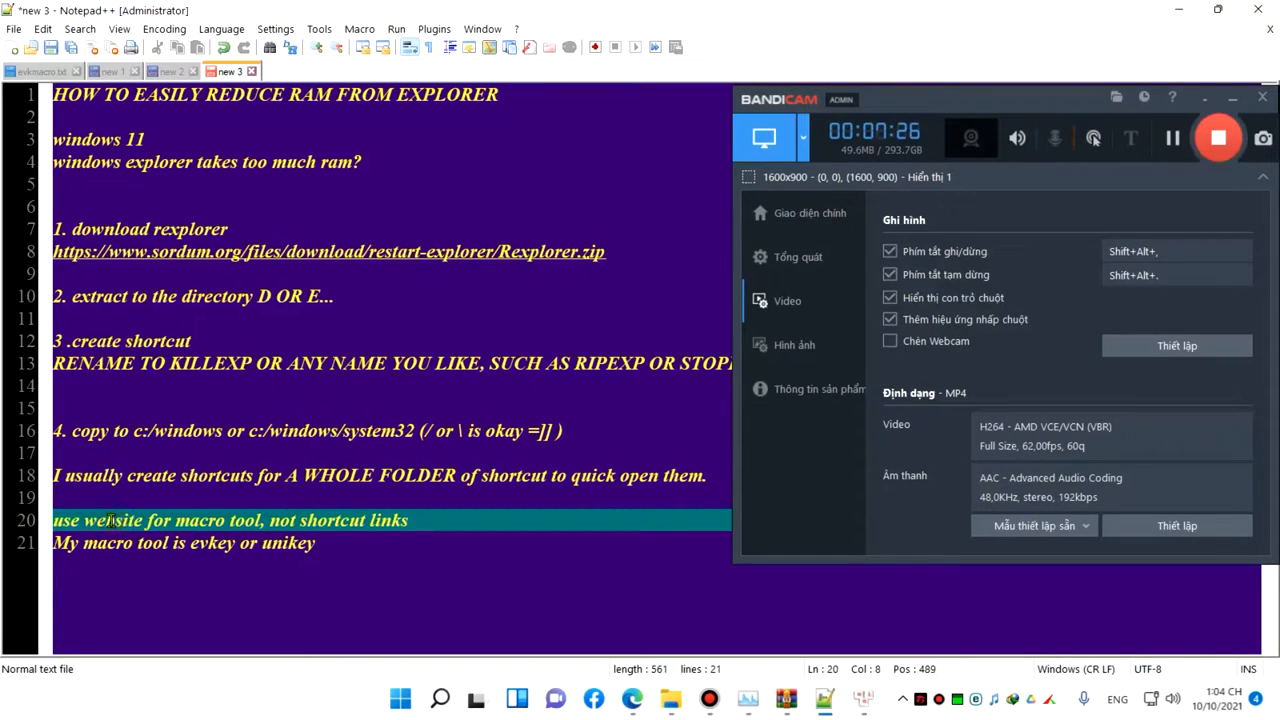
# Select 'for' on line 20 so it can be replaced with 'from'.
pyautogui.doubleClick(156, 520)
pyautogui.write('rom')
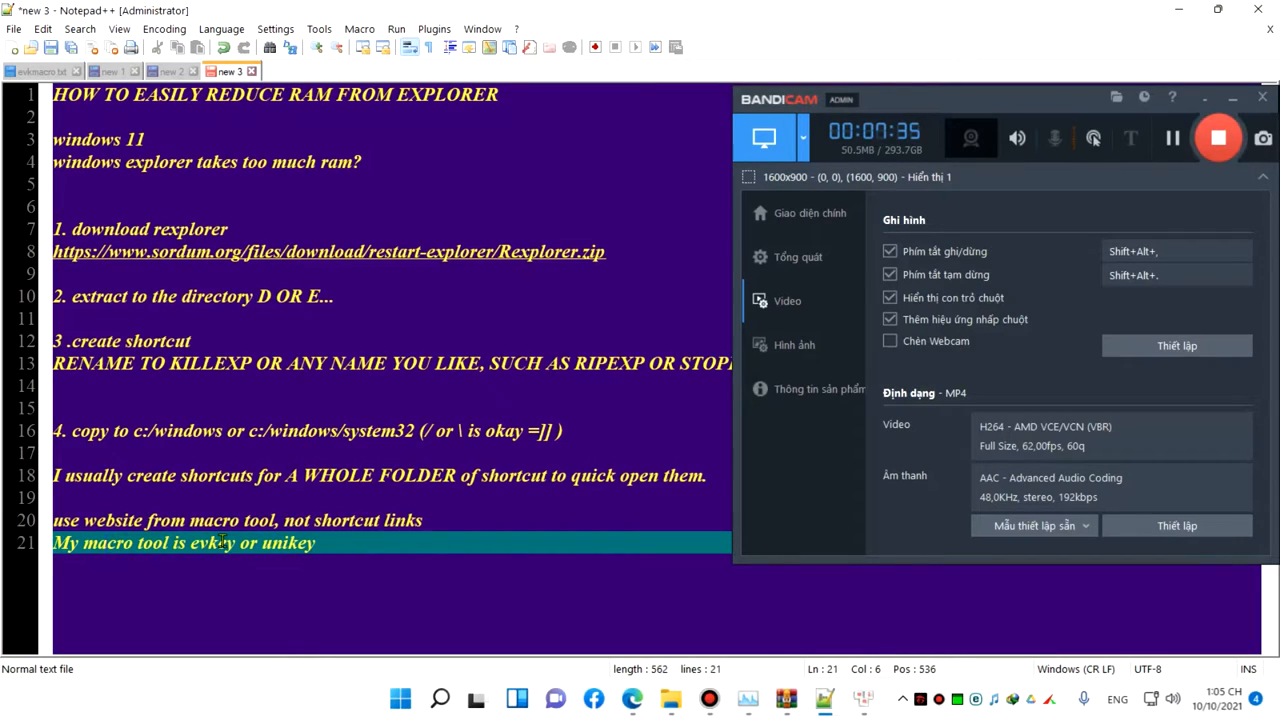
pyautogui.moveTo(858, 698)
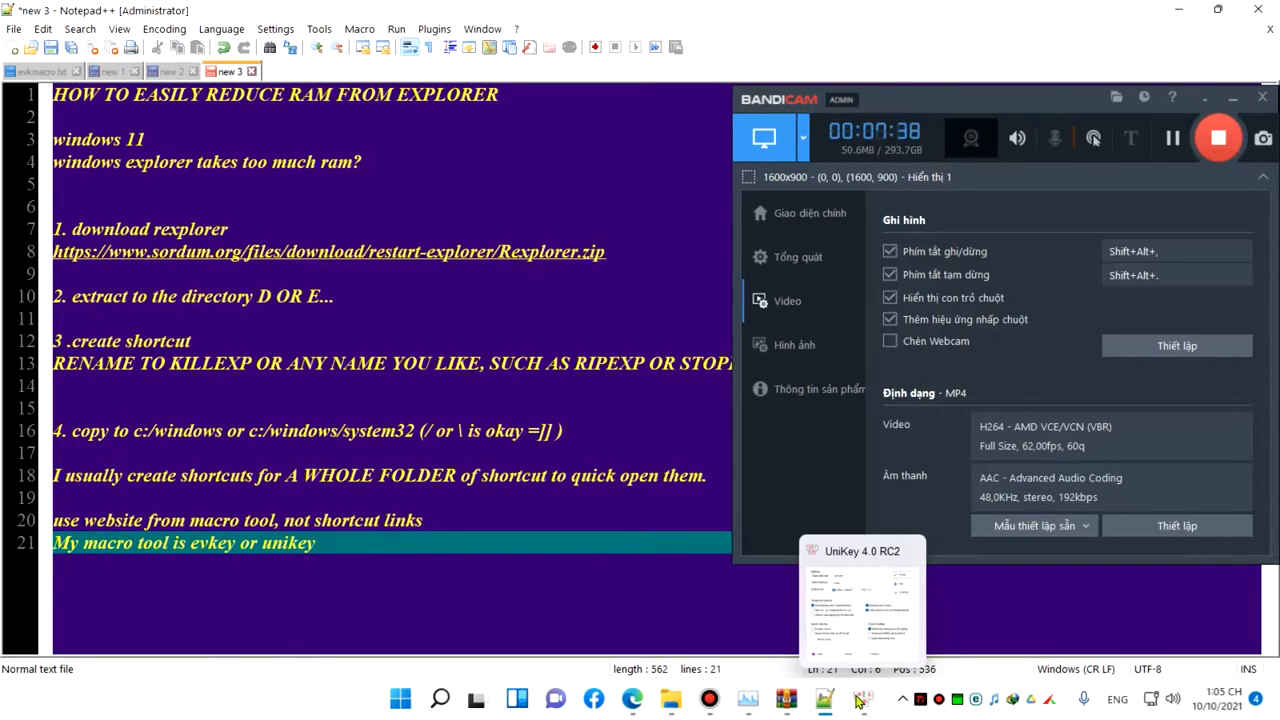
pyautogui.click(862, 600)
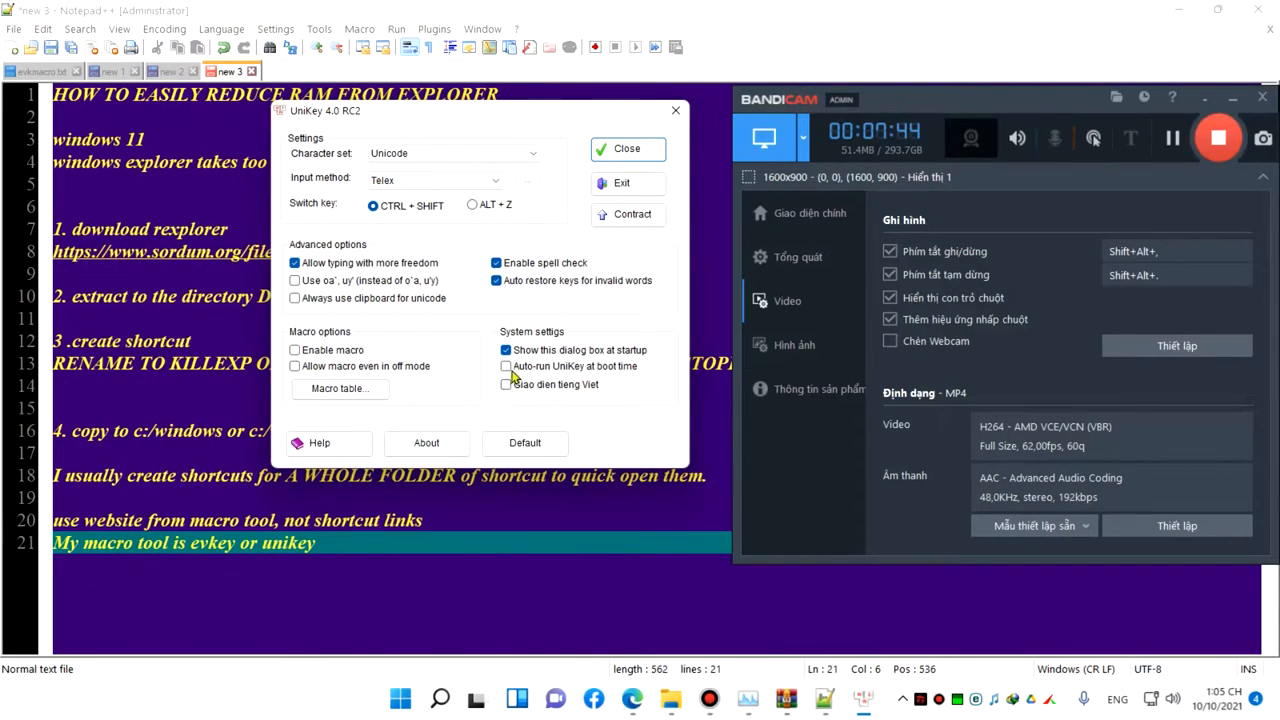
pyautogui.click(340, 389)
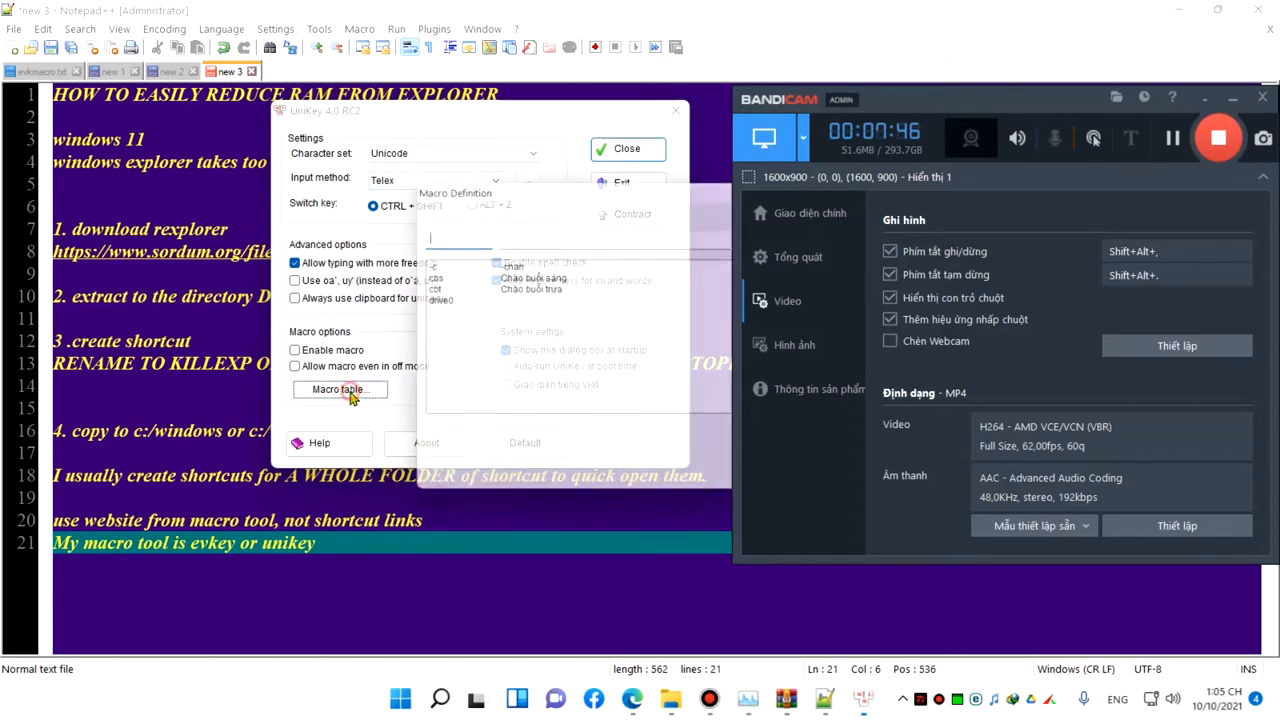
pyautogui.click(340, 389)
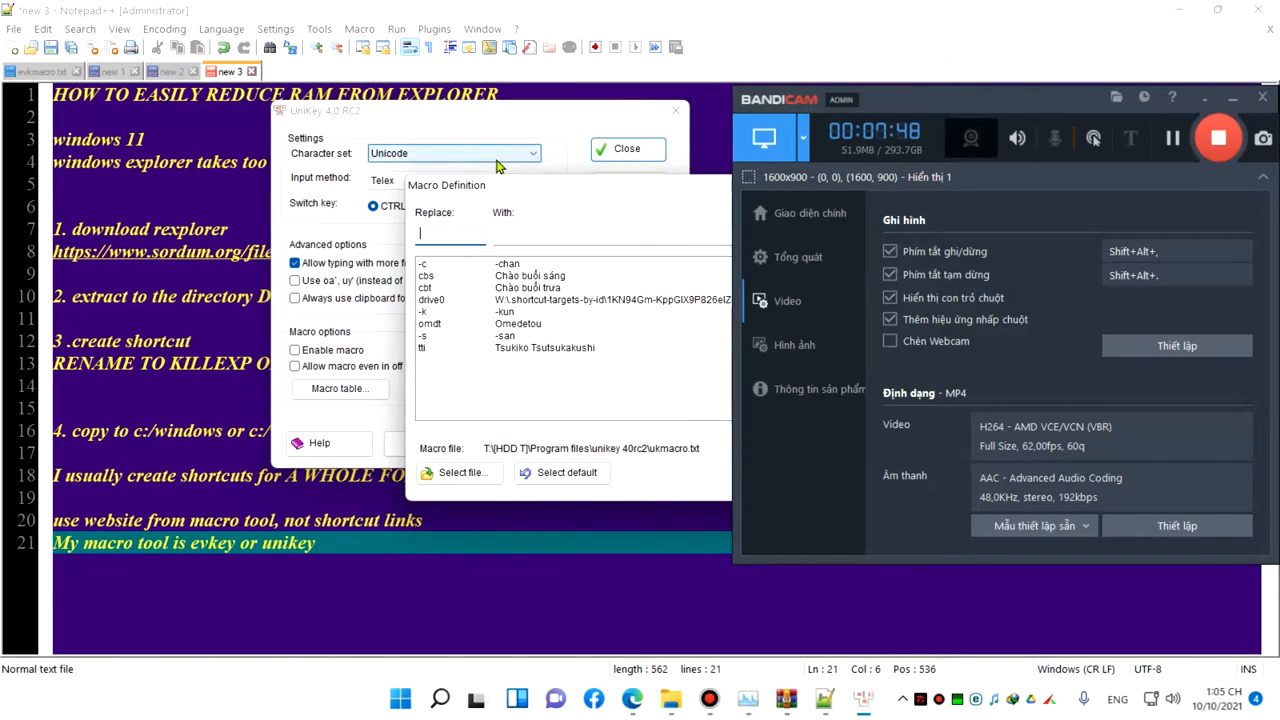
pyautogui.write('htt')
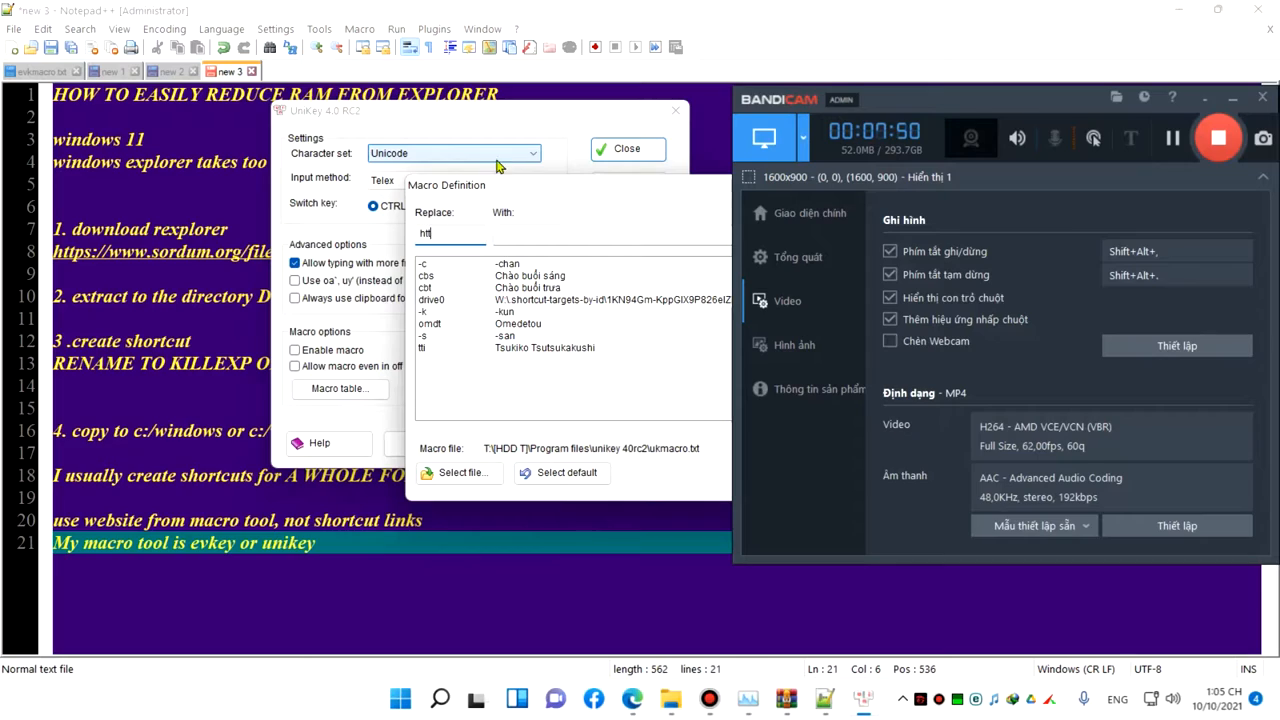
pyautogui.write('p:')
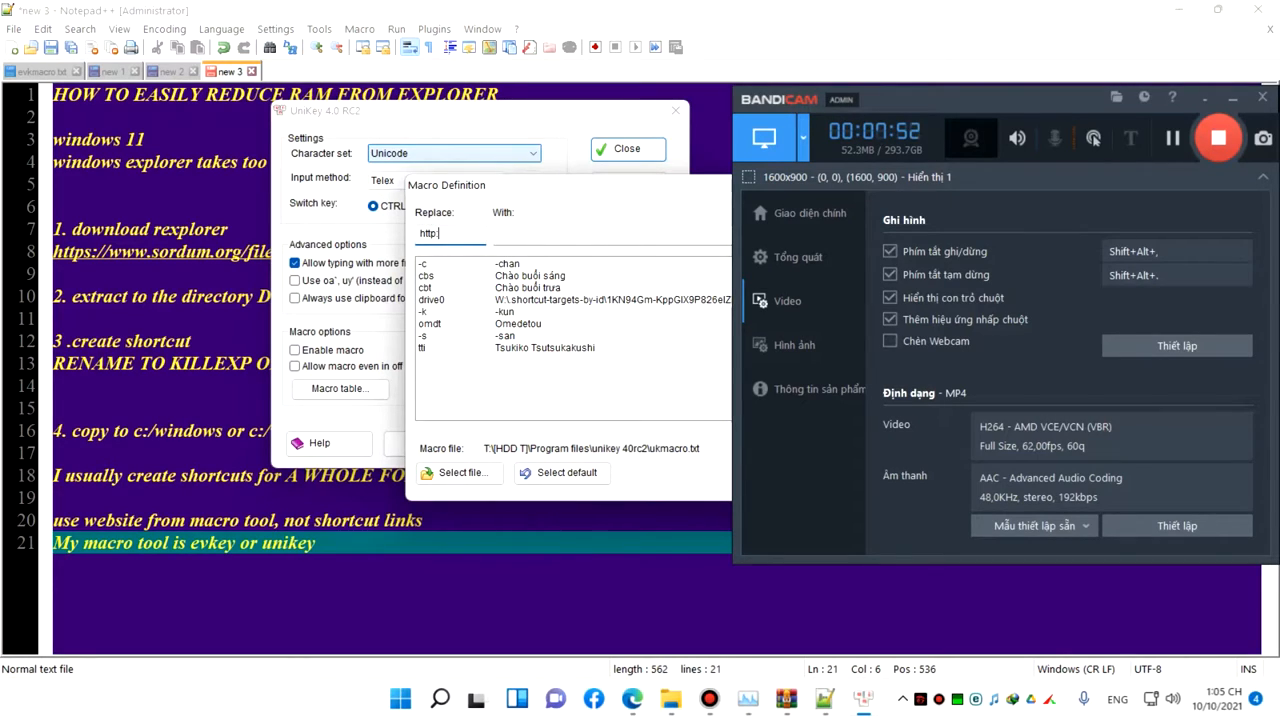
pyautogui.write('//')
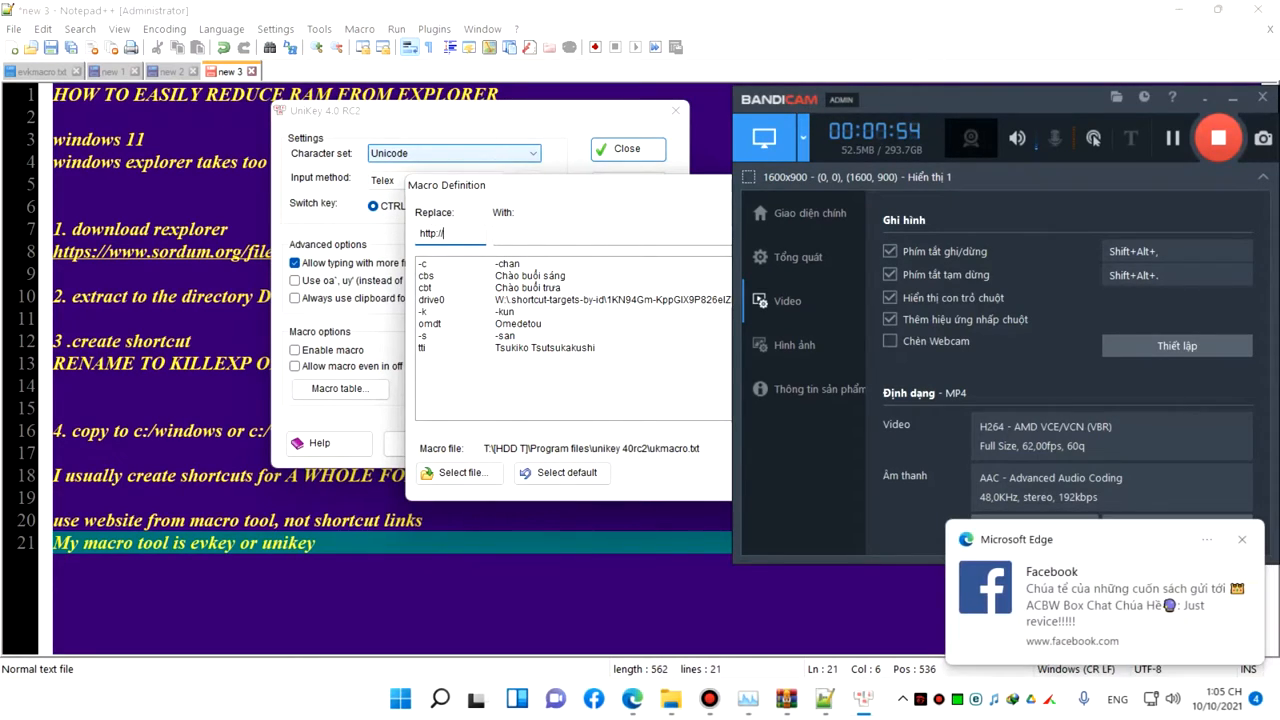
pyautogui.write('fb.com')
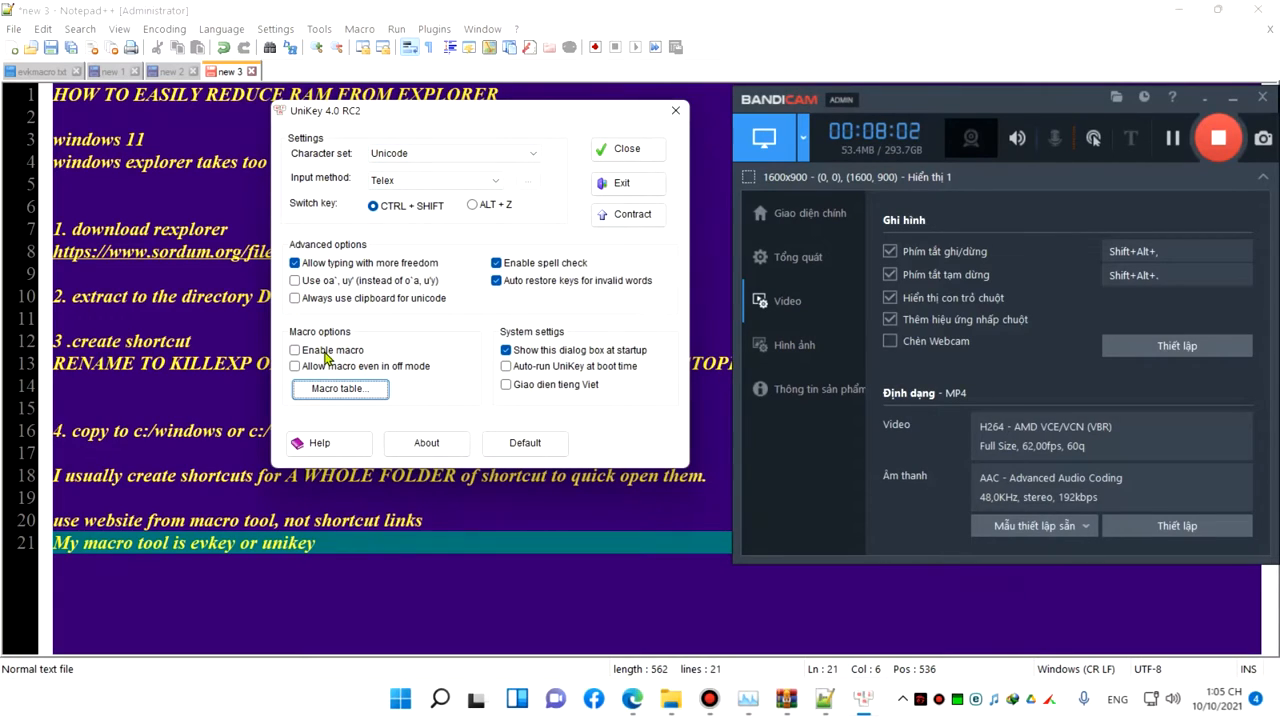
# Enable macros, allow them even in off mode, and reopen the macro table.
pyautogui.click(295, 350)
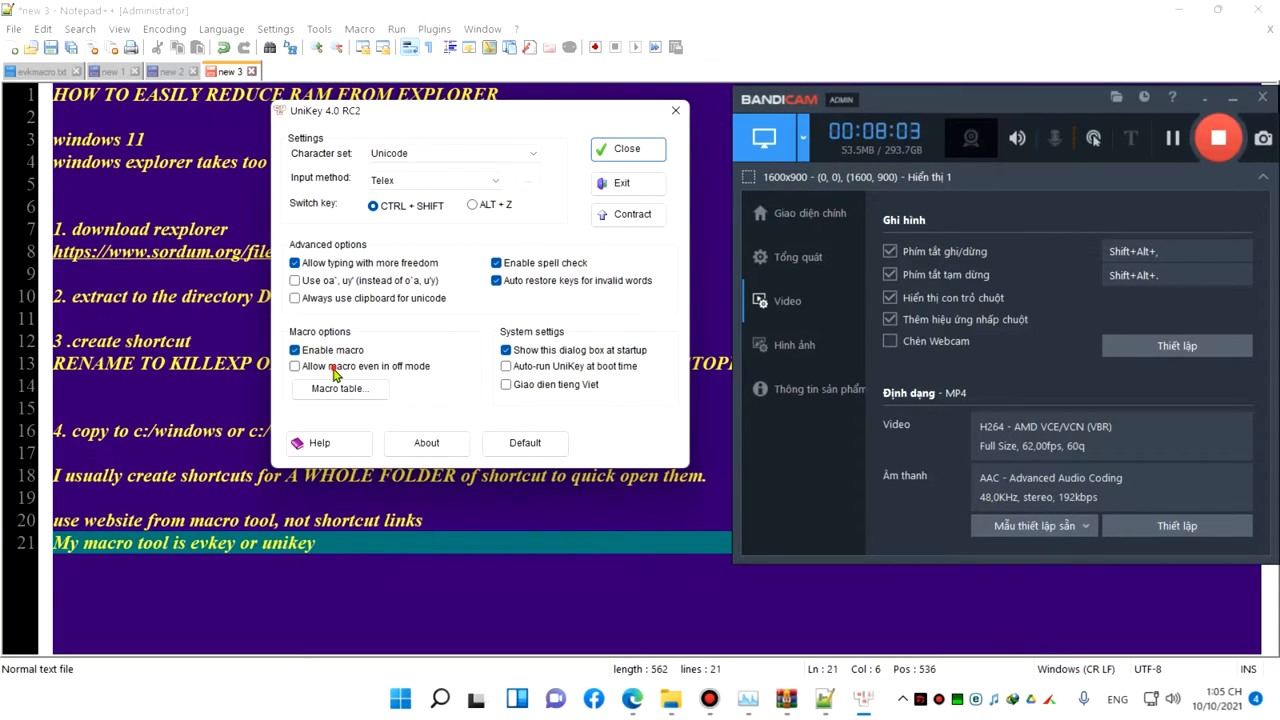
pyautogui.click(295, 365)
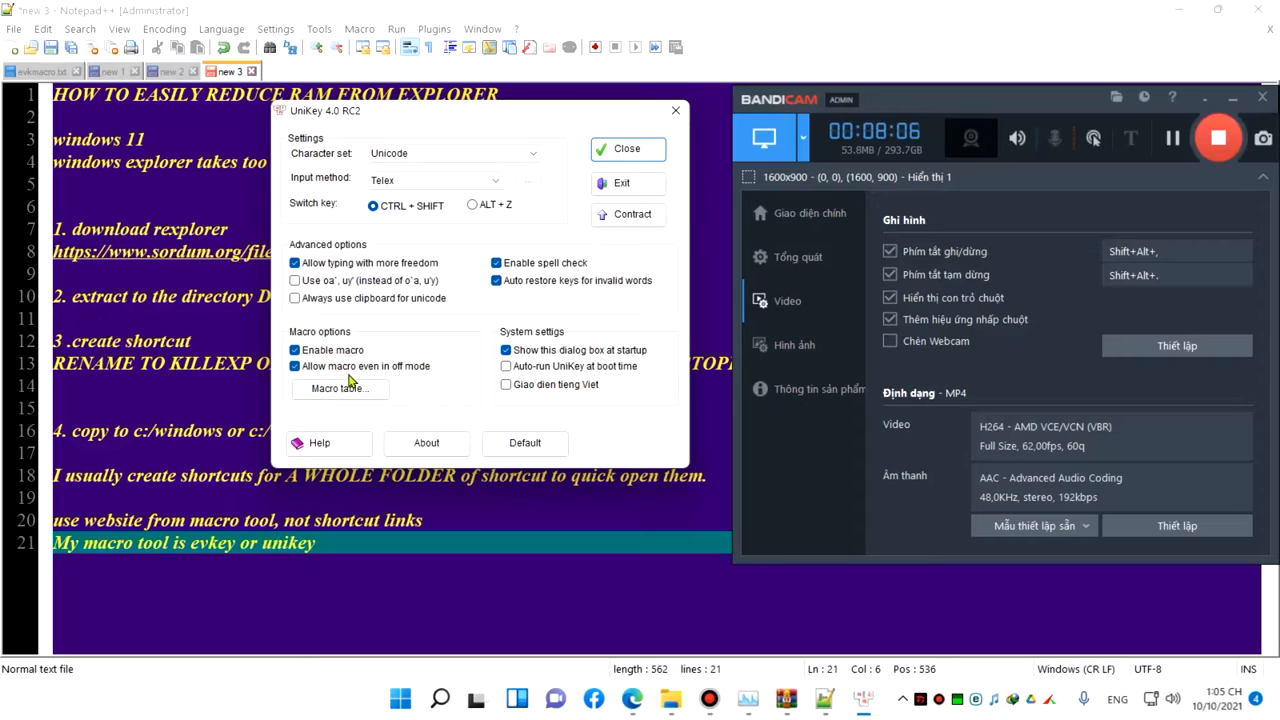
pyautogui.click(339, 388)
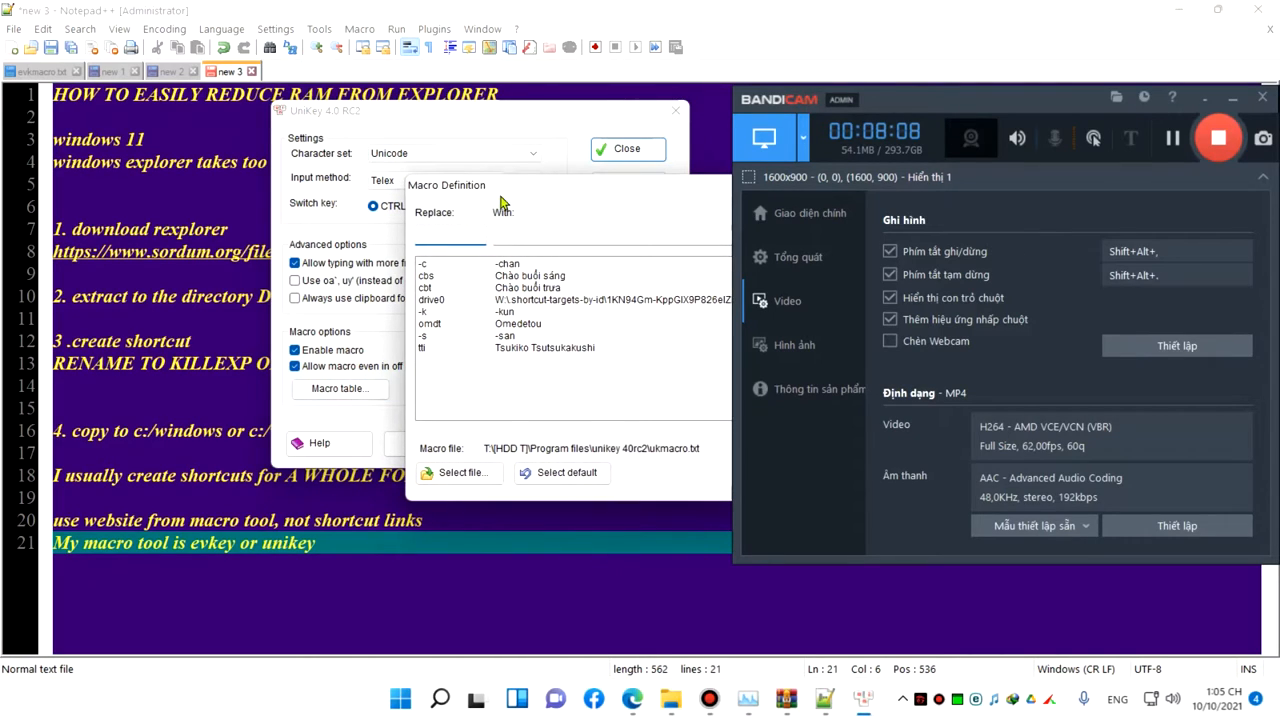
pyautogui.write('fb')
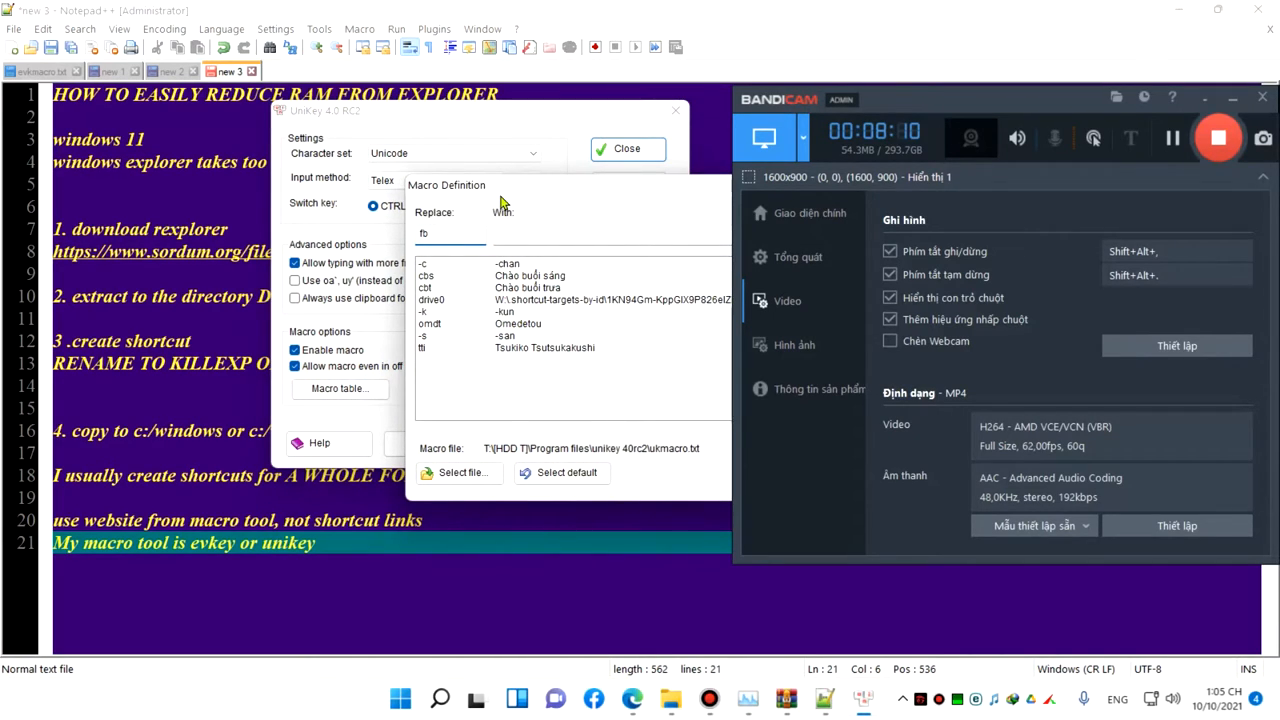
pyautogui.write('ht')
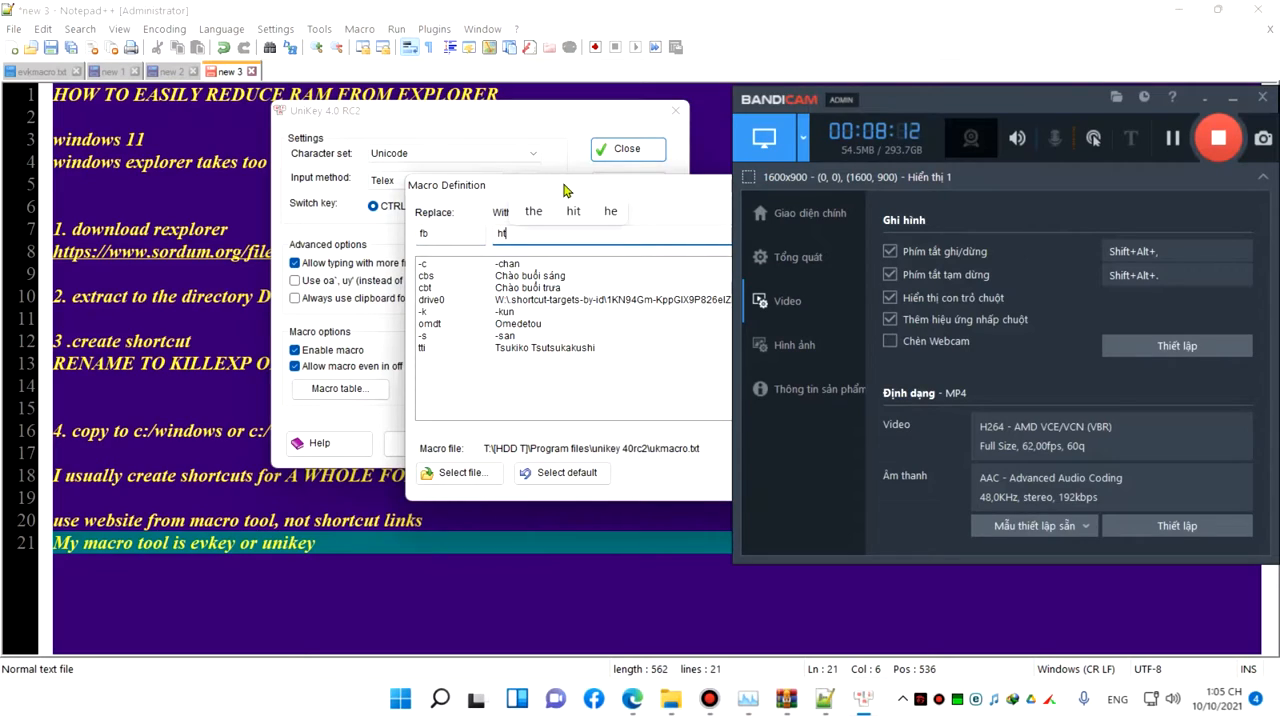
pyautogui.write('tp')
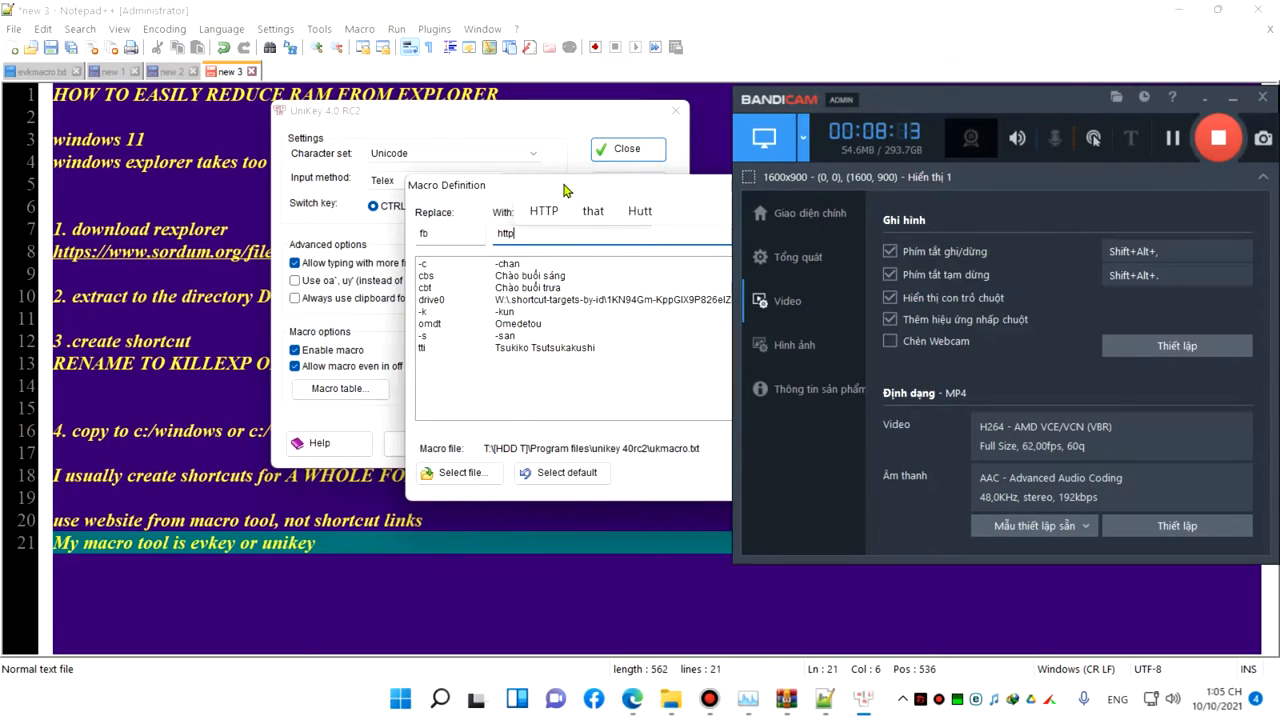
pyautogui.write('s')
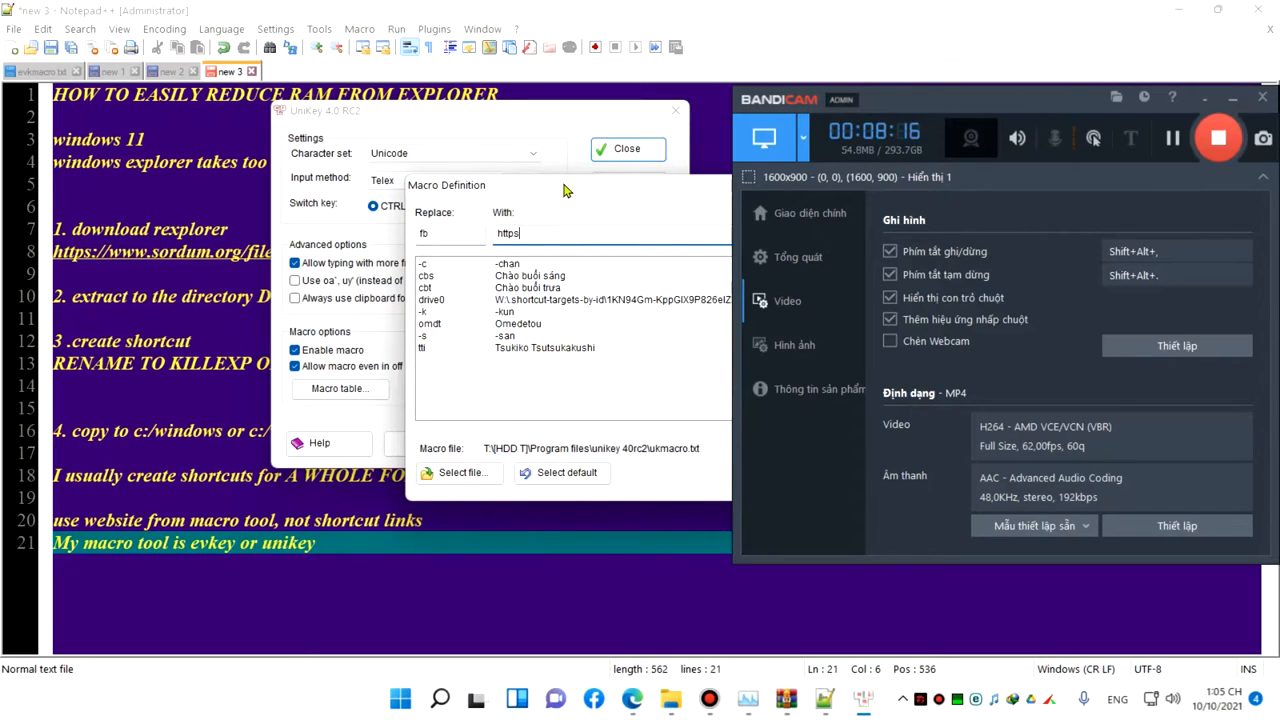
pyautogui.write('://fb')
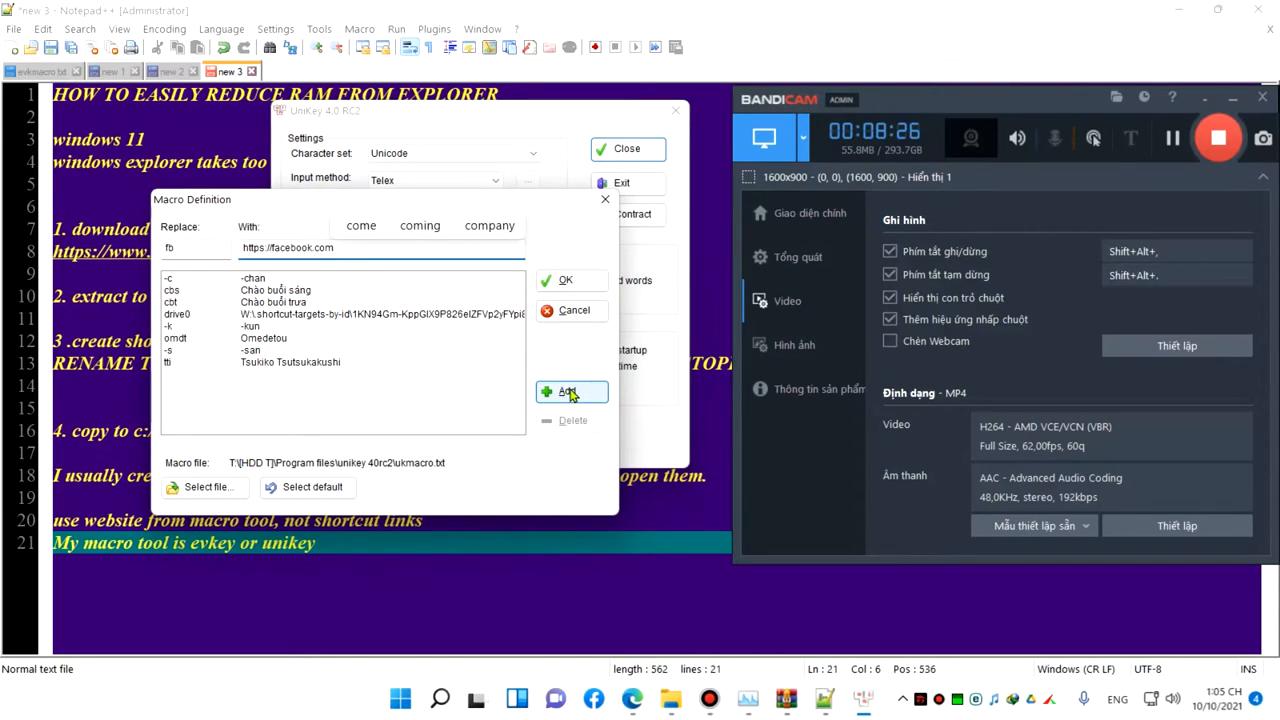
pyautogui.click(567, 391)
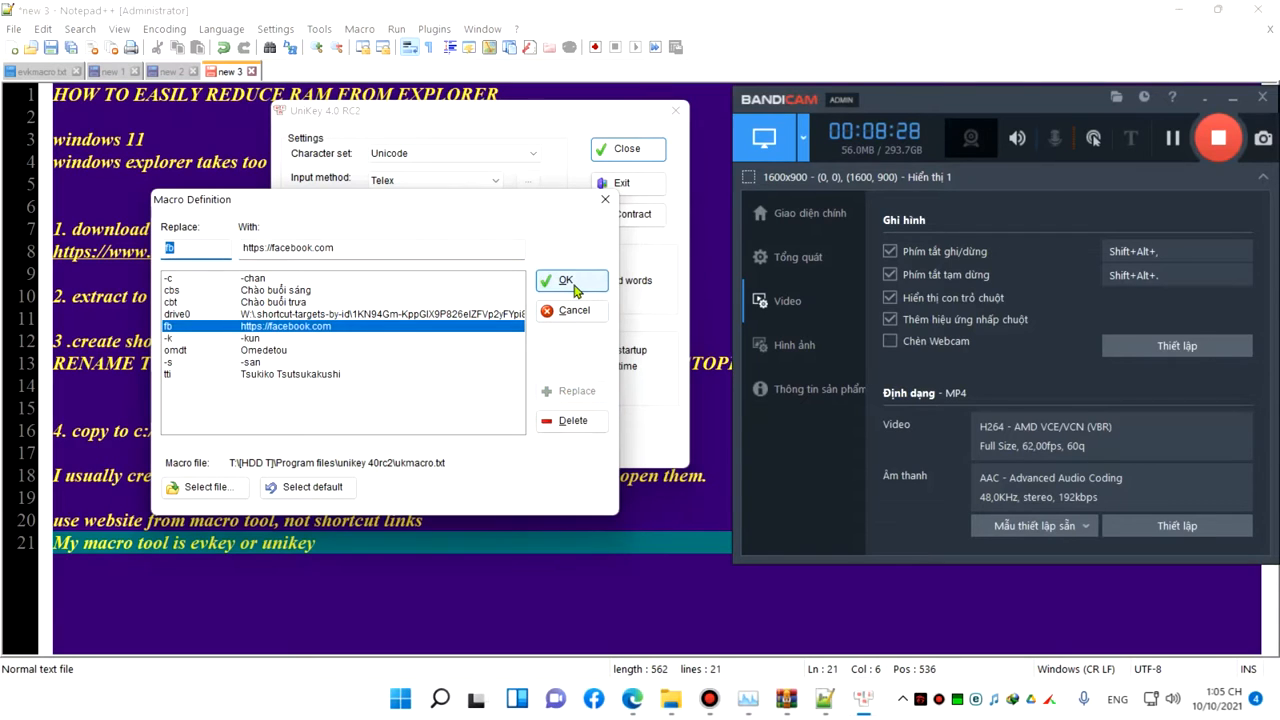
pyautogui.click(566, 280)
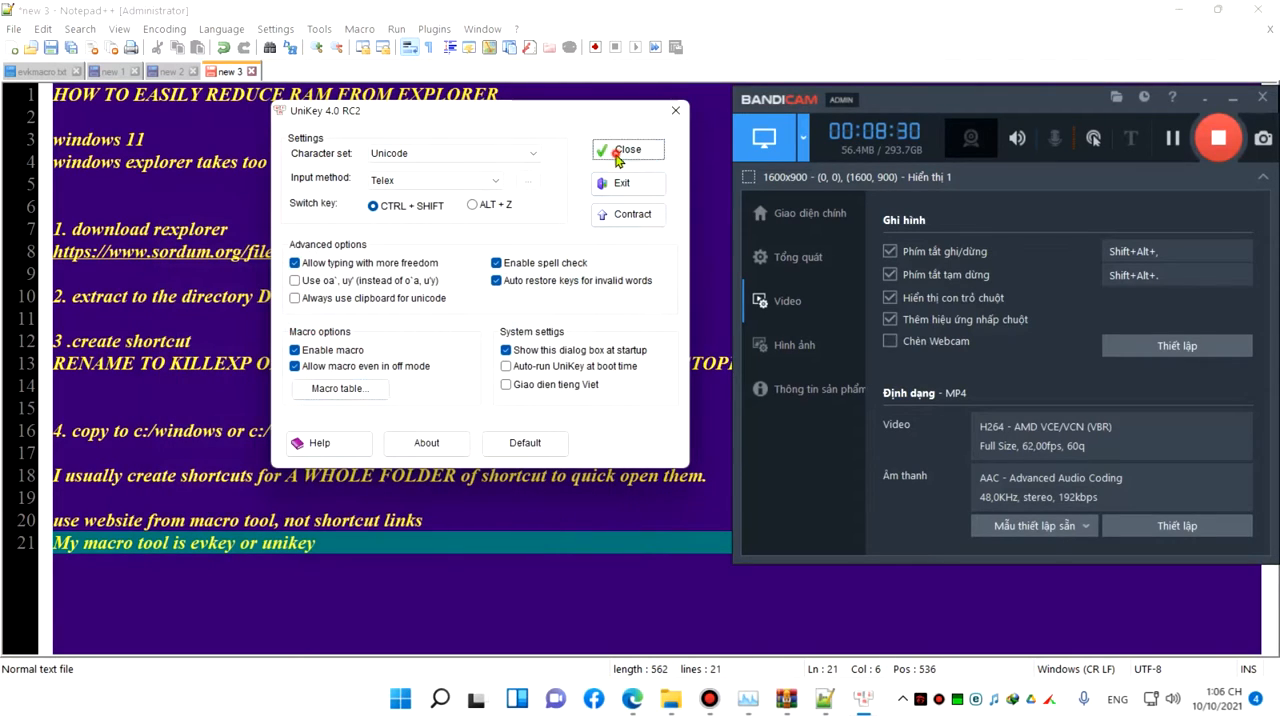
pyautogui.click(627, 149)
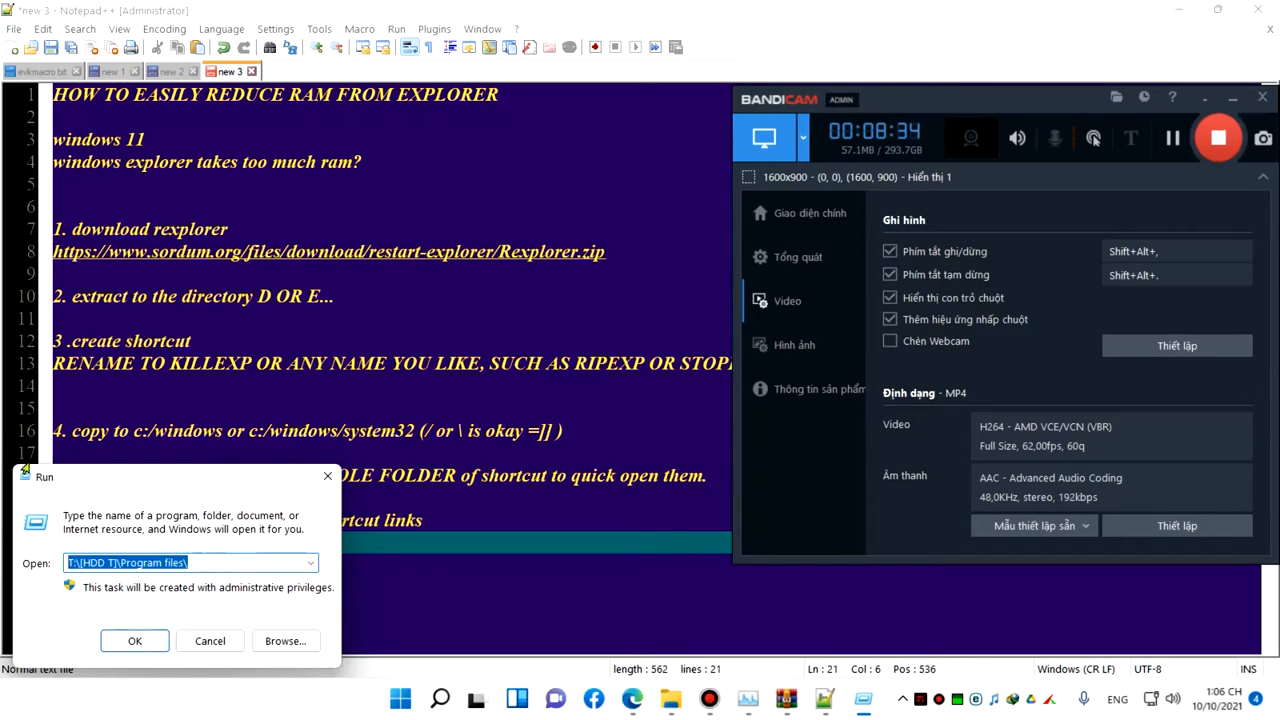
# Run fb to open Facebook in Edge, check the tray for EVKey, then reopen Explorer.
pyautogui.write('fb')
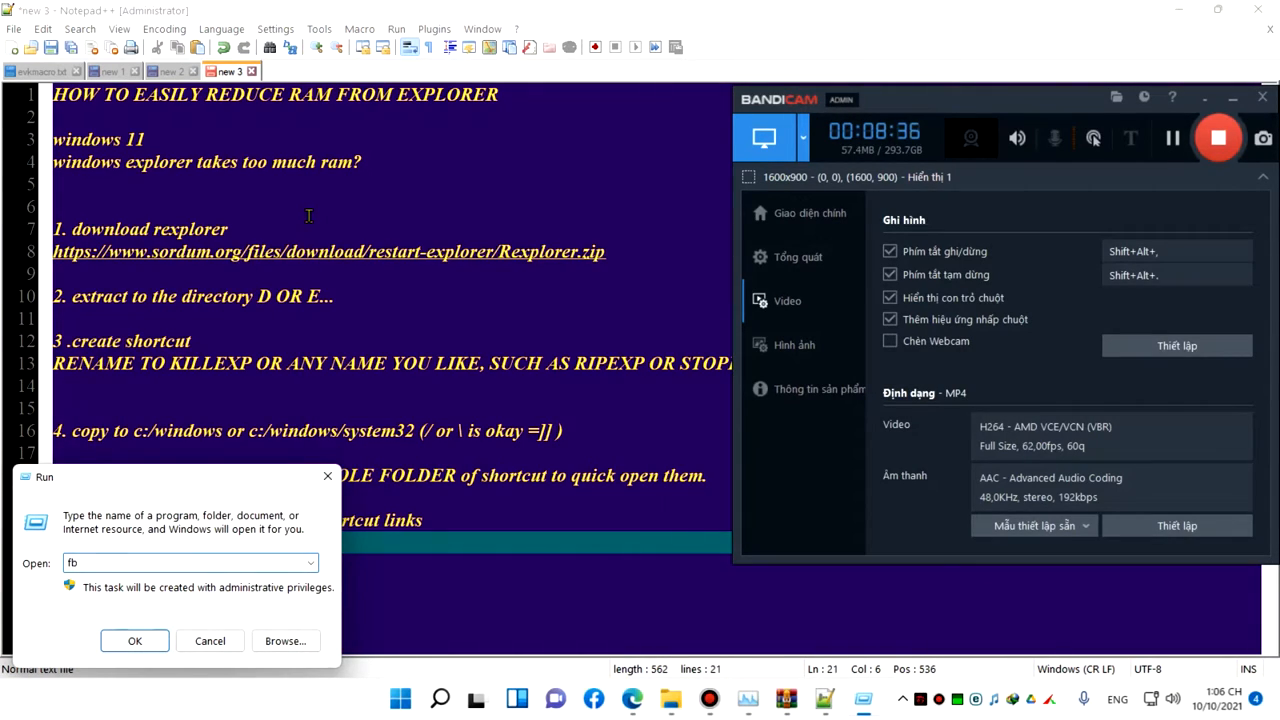
pyautogui.write('https://facebook.com')
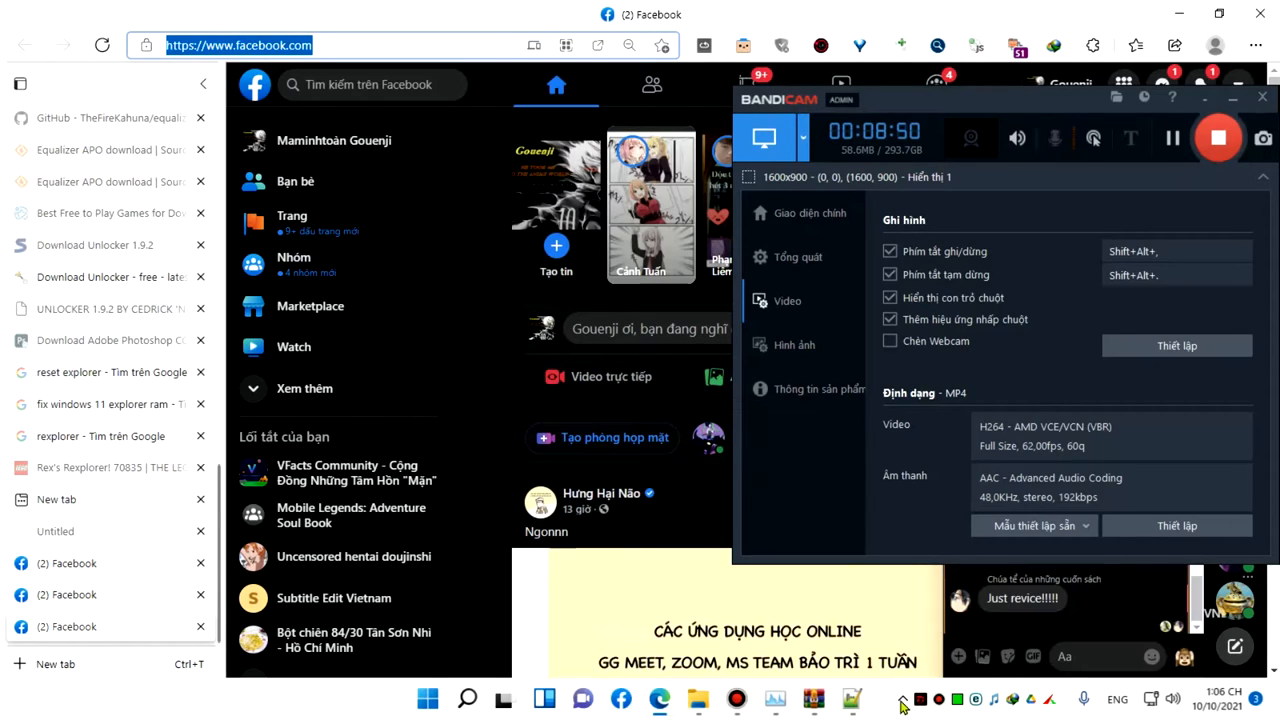
pyautogui.click(901, 699)
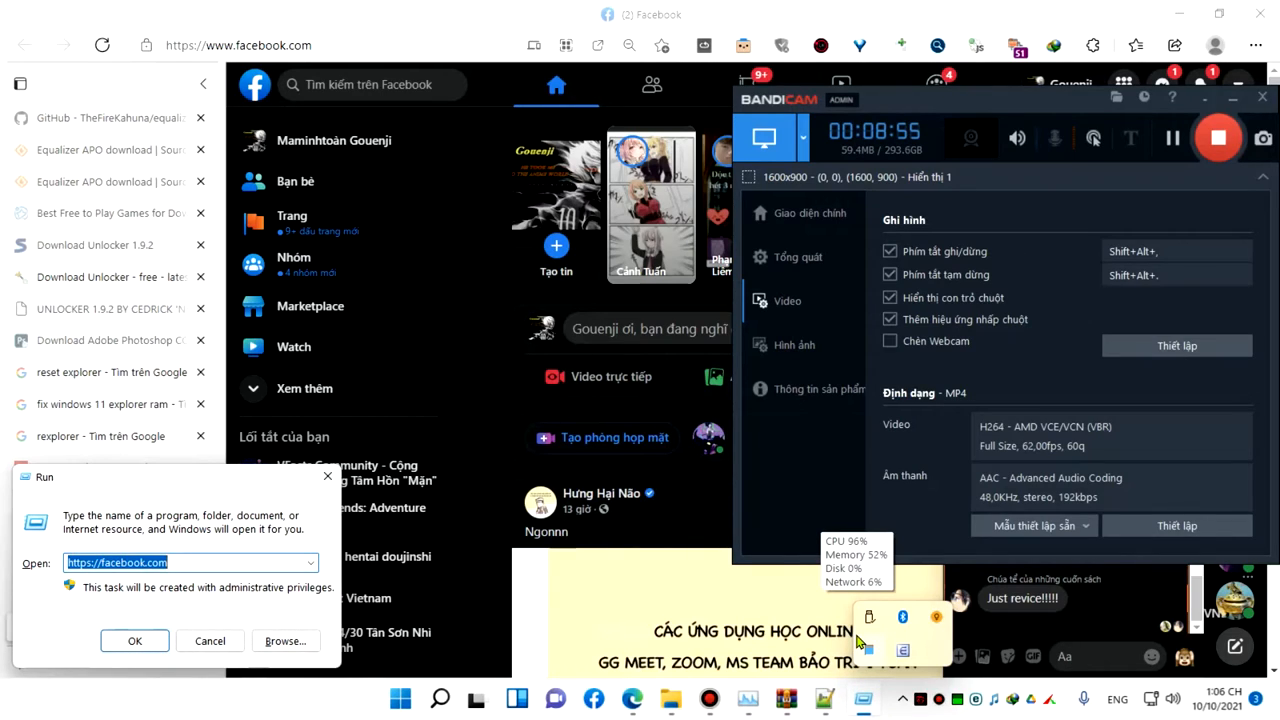
pyautogui.write('evk')
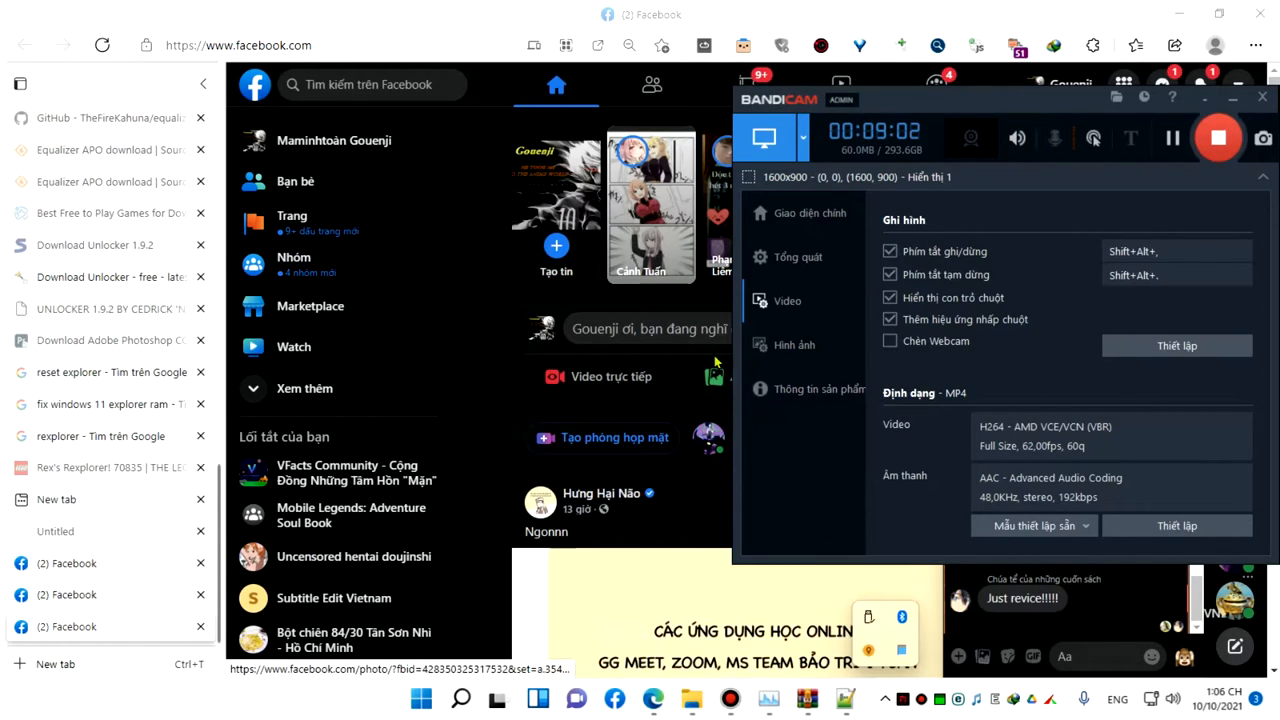
pyautogui.press('Win+r')
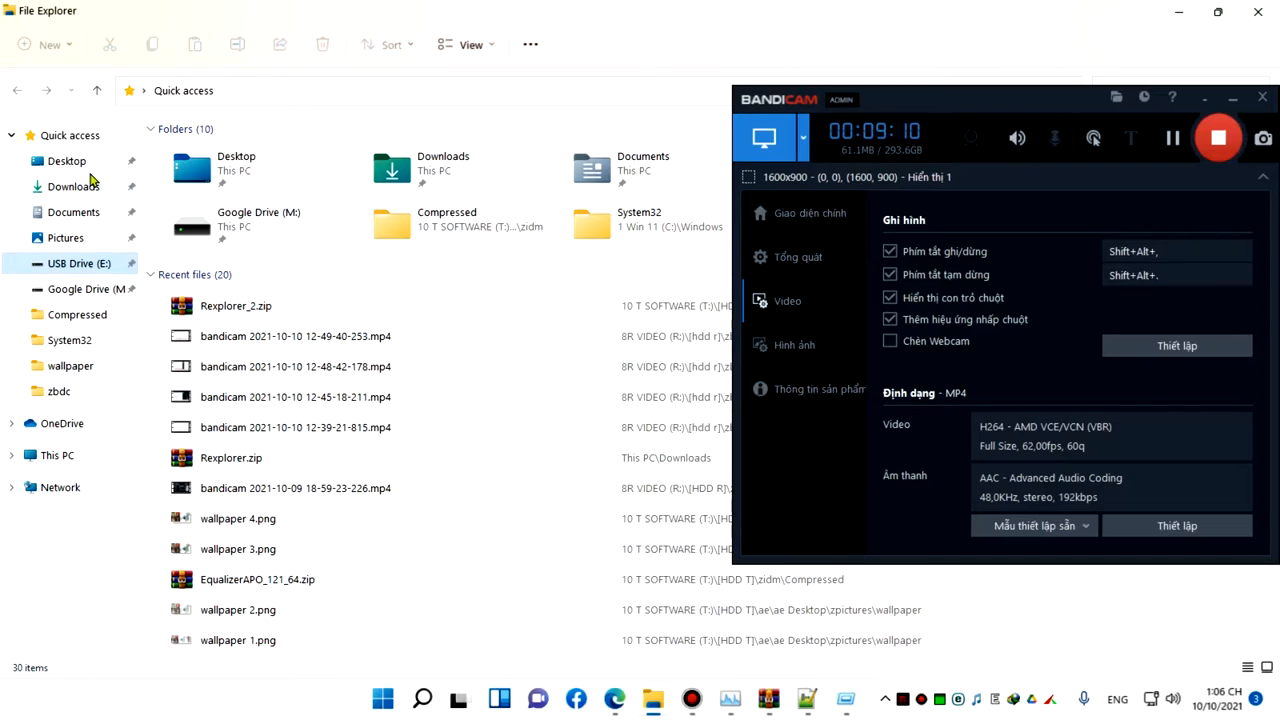
# Browse from This PC into Google Drive (M:) and open its My Drive folder.
pyautogui.click(57, 455)
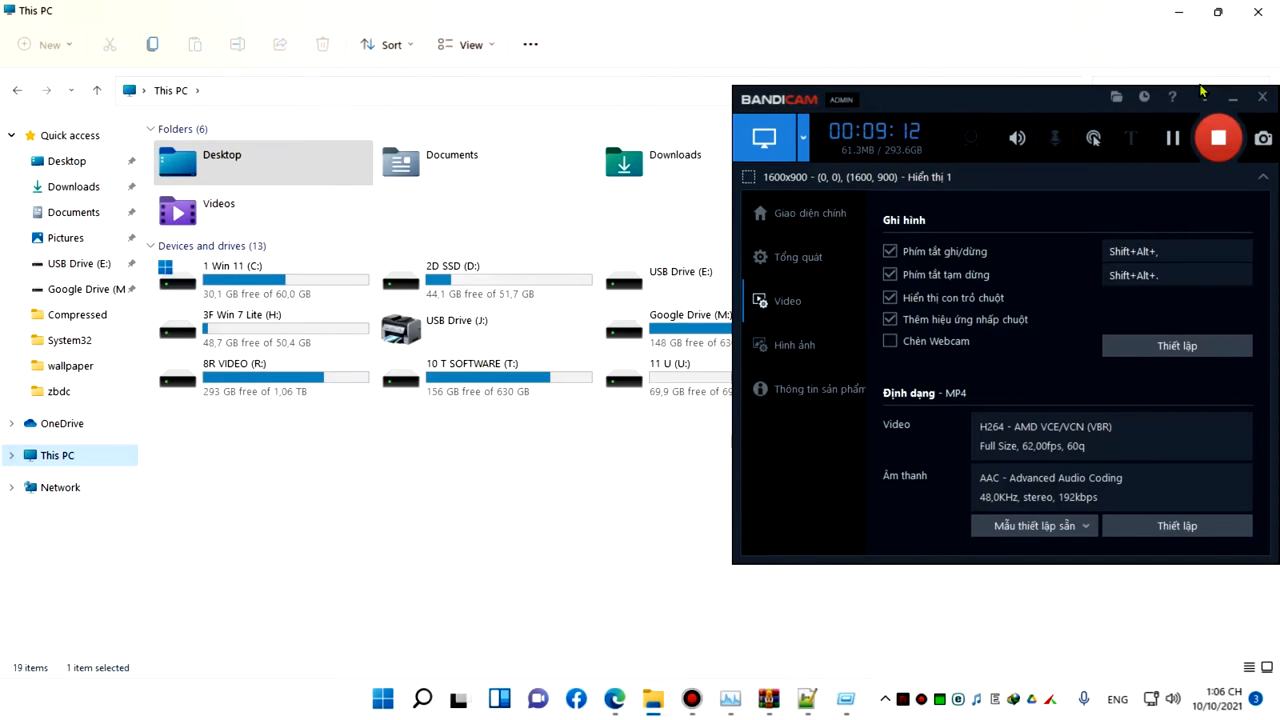
pyautogui.click(1262, 96)
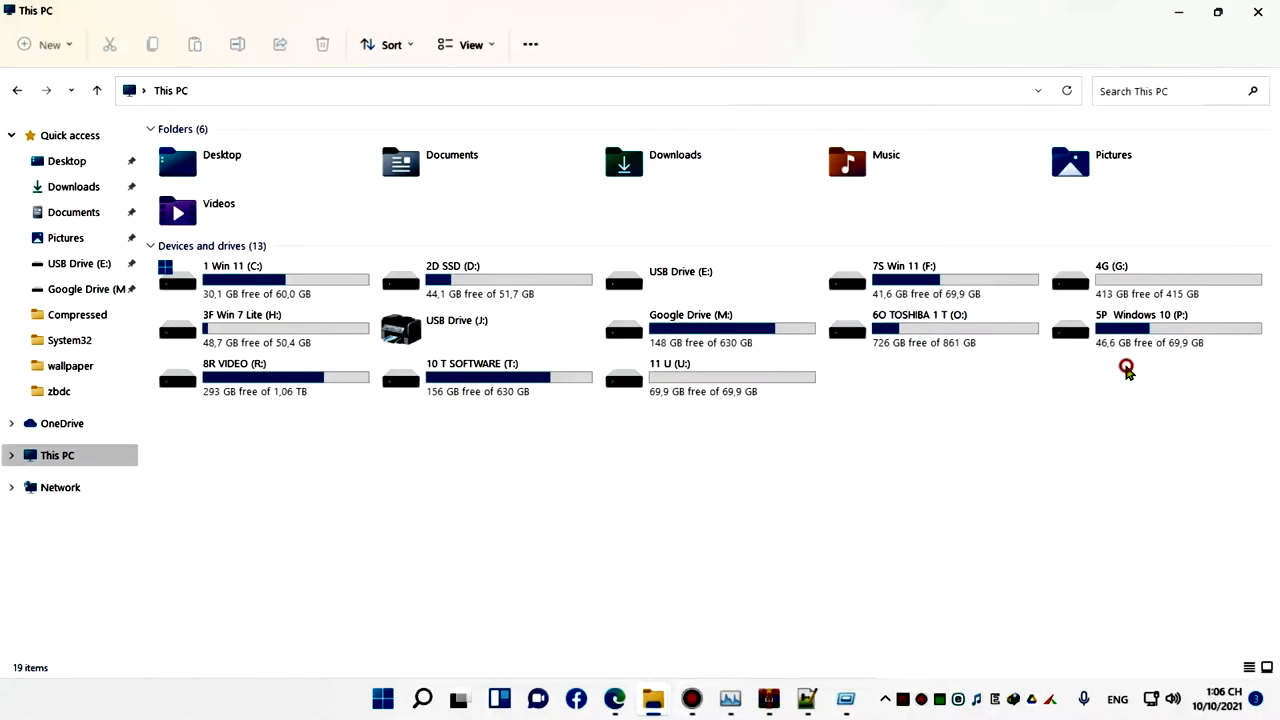
pyautogui.doubleClick(690, 328)
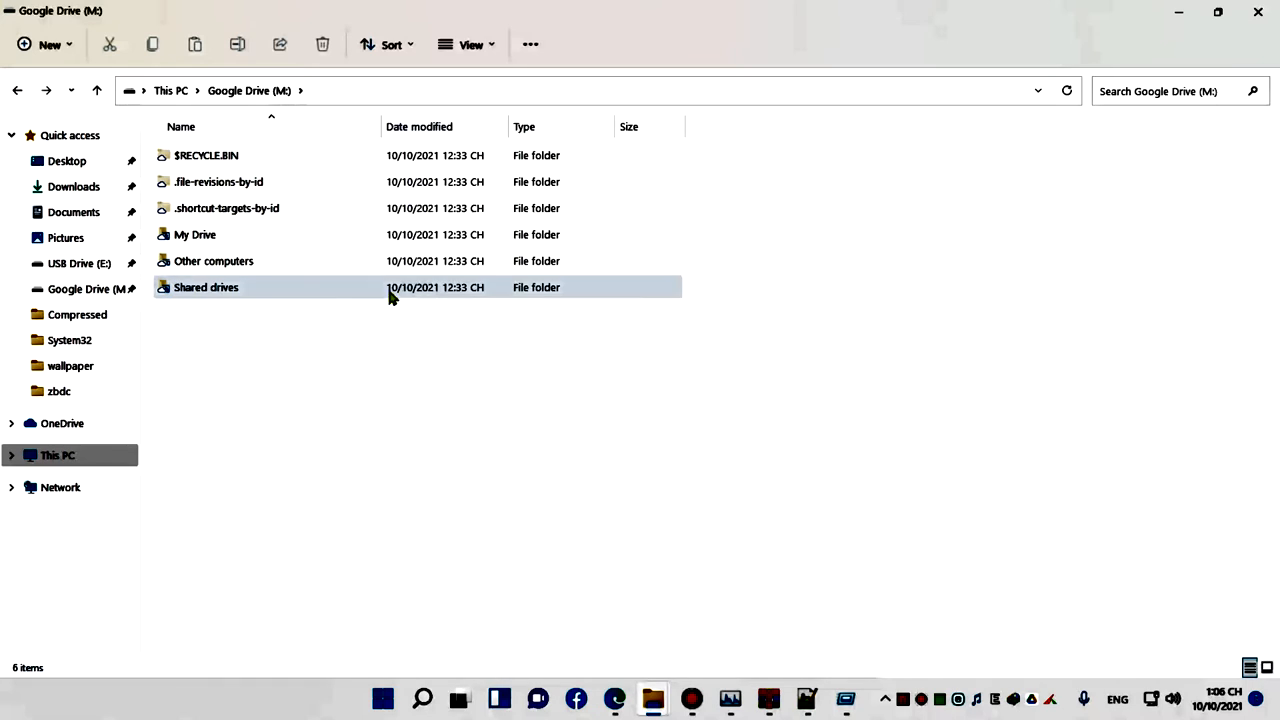
pyautogui.doubleClick(205, 287)
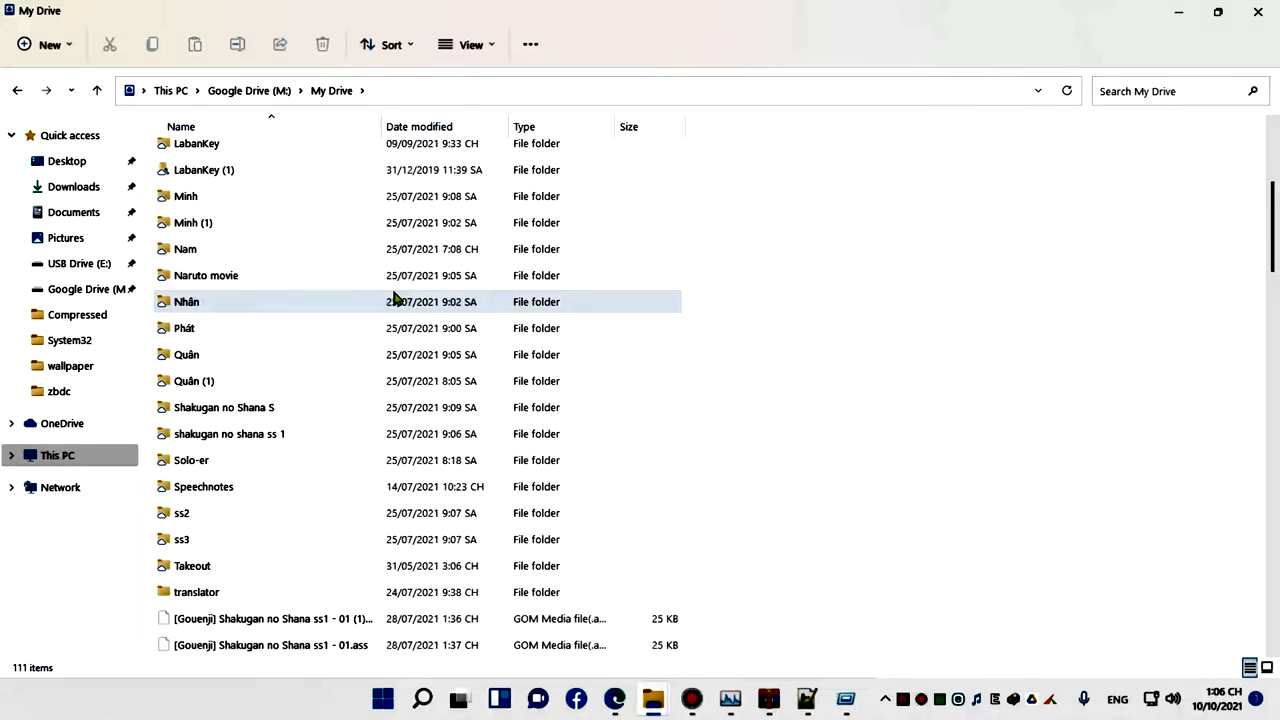
pyautogui.scroll(-3)
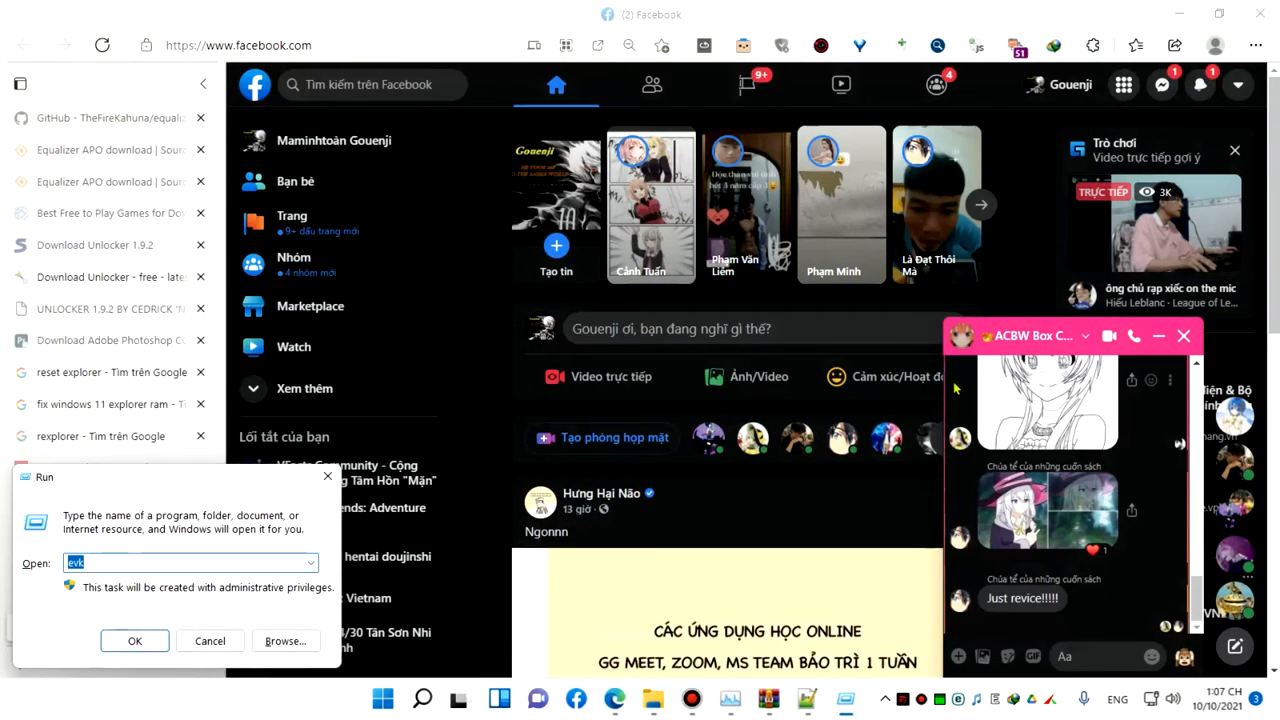
# Run evk to open EVKey's Macro Definition, type NPP and select the npp entry.
pyautogui.click(135, 641)
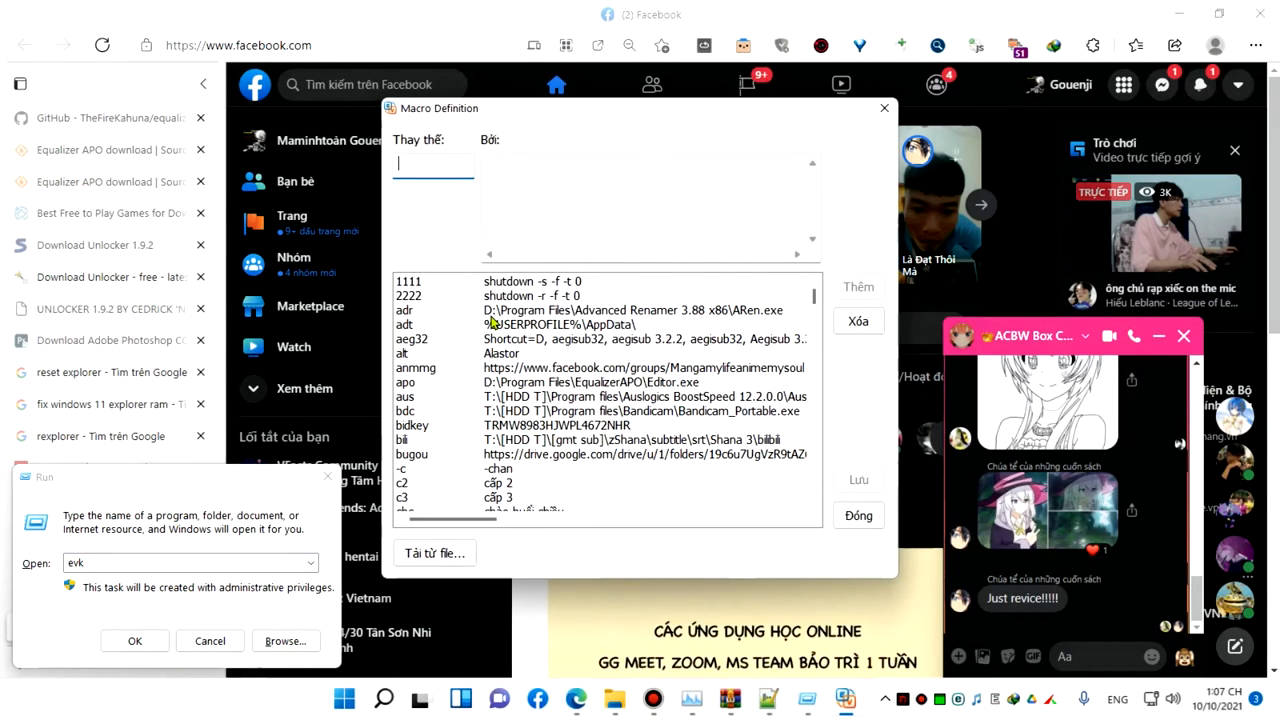
pyautogui.write('NPP')
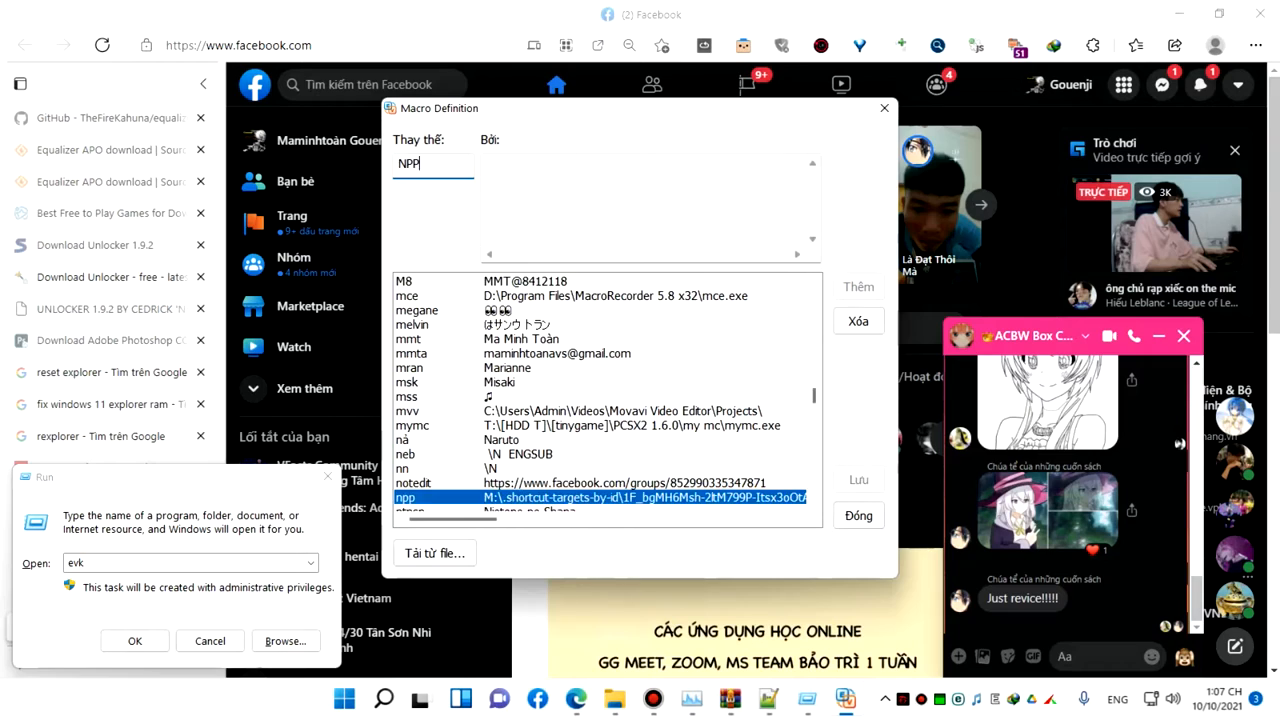
pyautogui.click(405, 497)
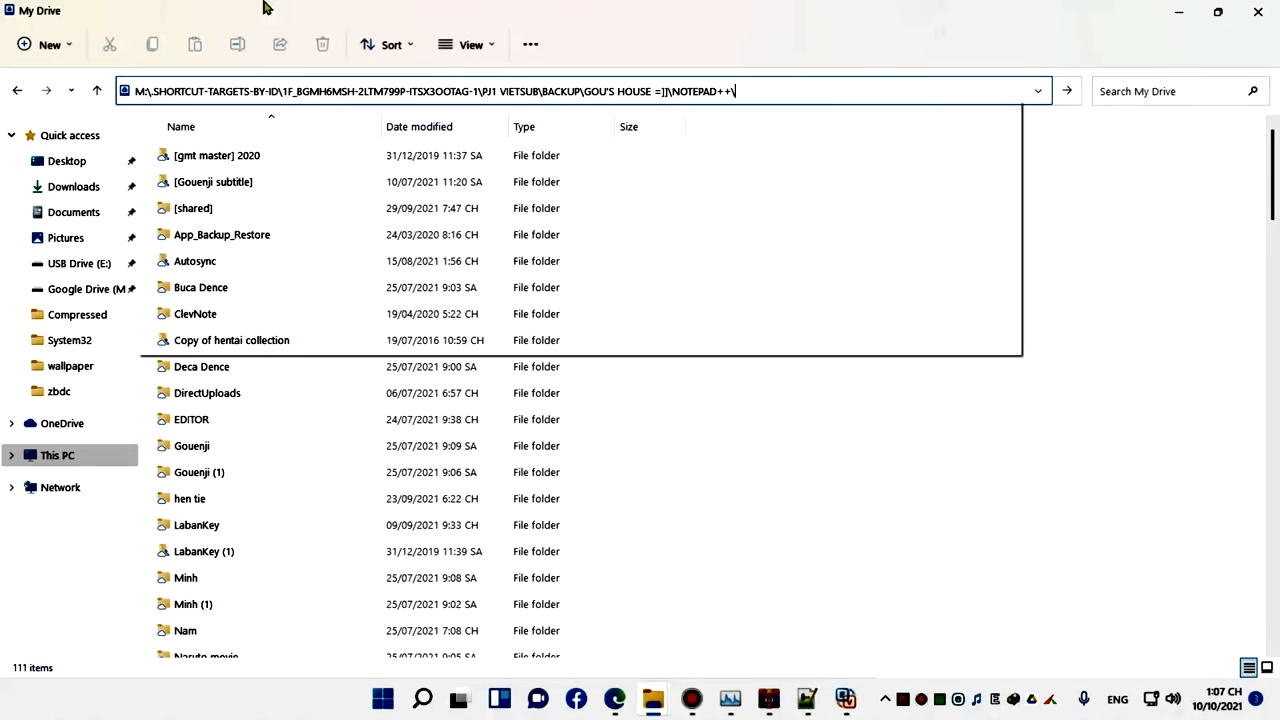
# Go to the Notepad++ backup folder and create a shortcut to notepad++.exe.
pyautogui.press('Return')
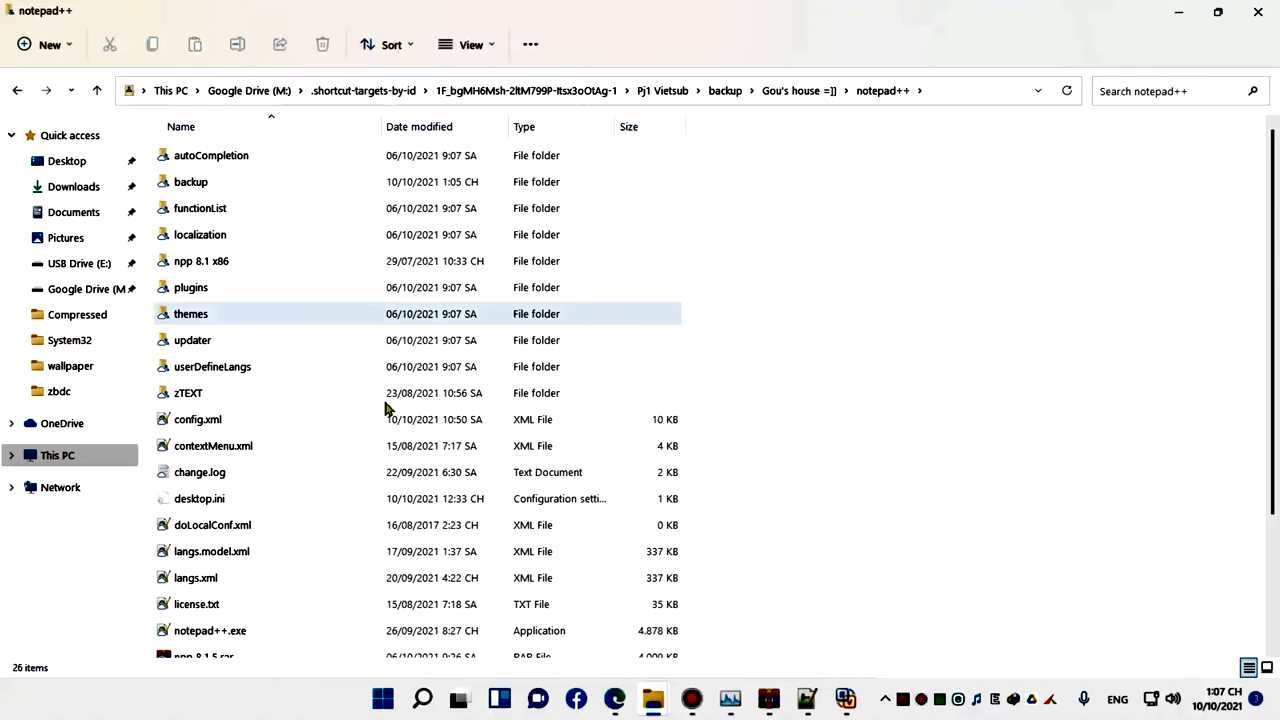
pyautogui.scroll(-3)
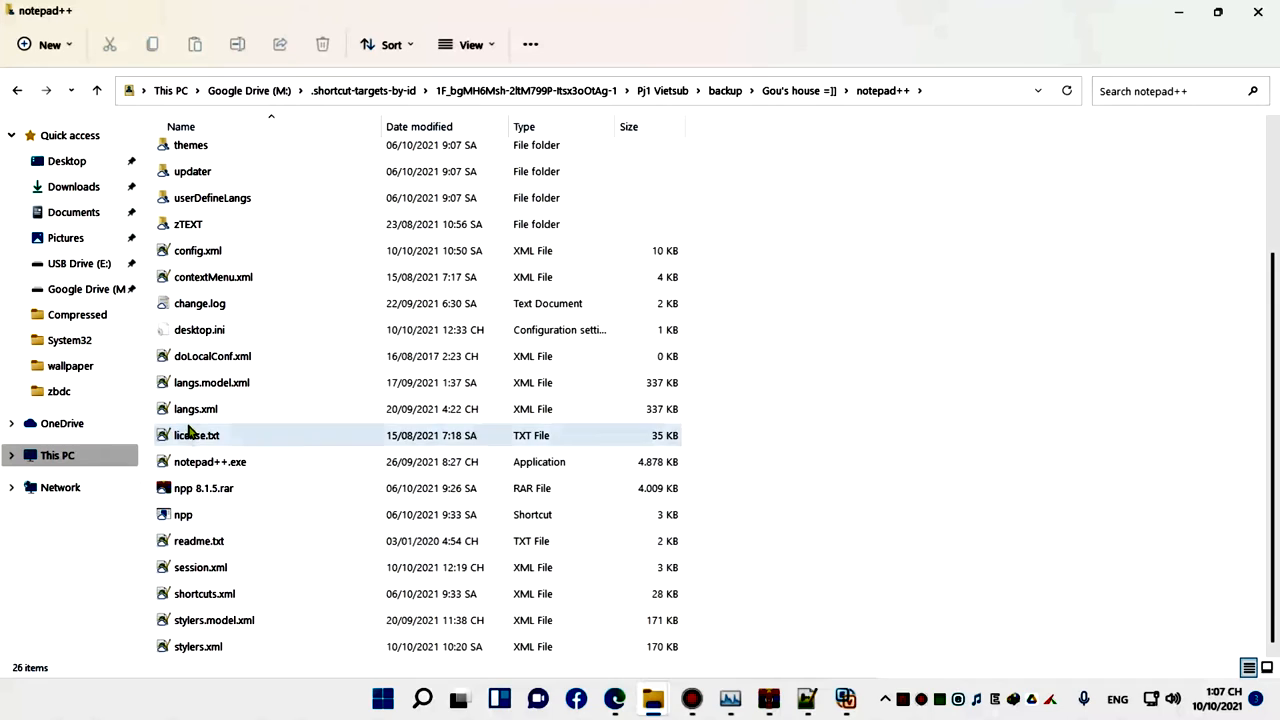
pyautogui.click(210, 461)
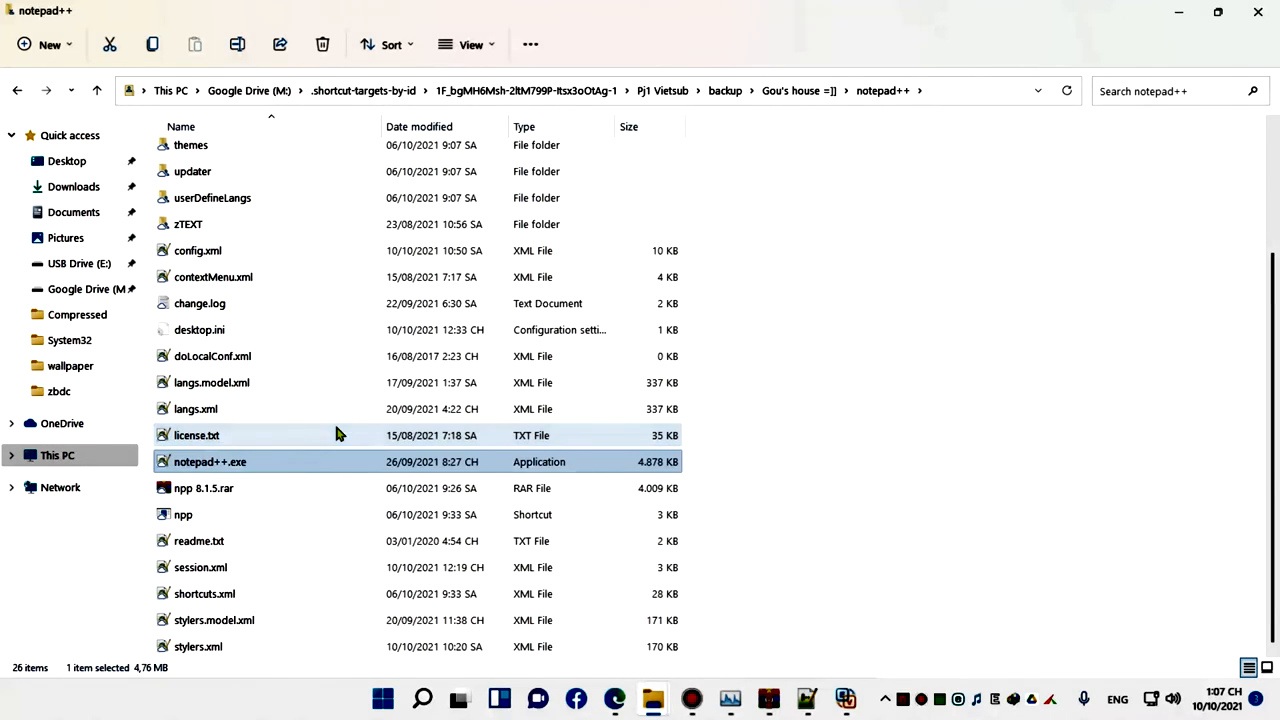
pyautogui.moveTo(190, 514)
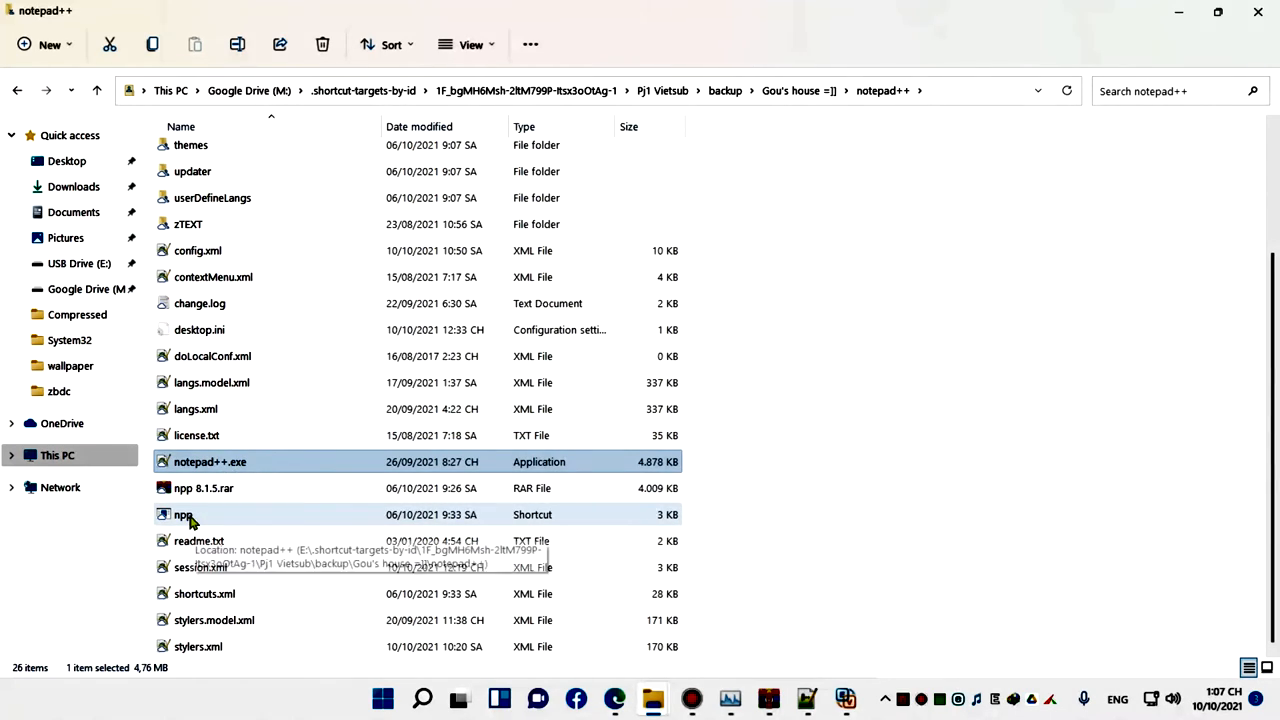
pyautogui.click(183, 514)
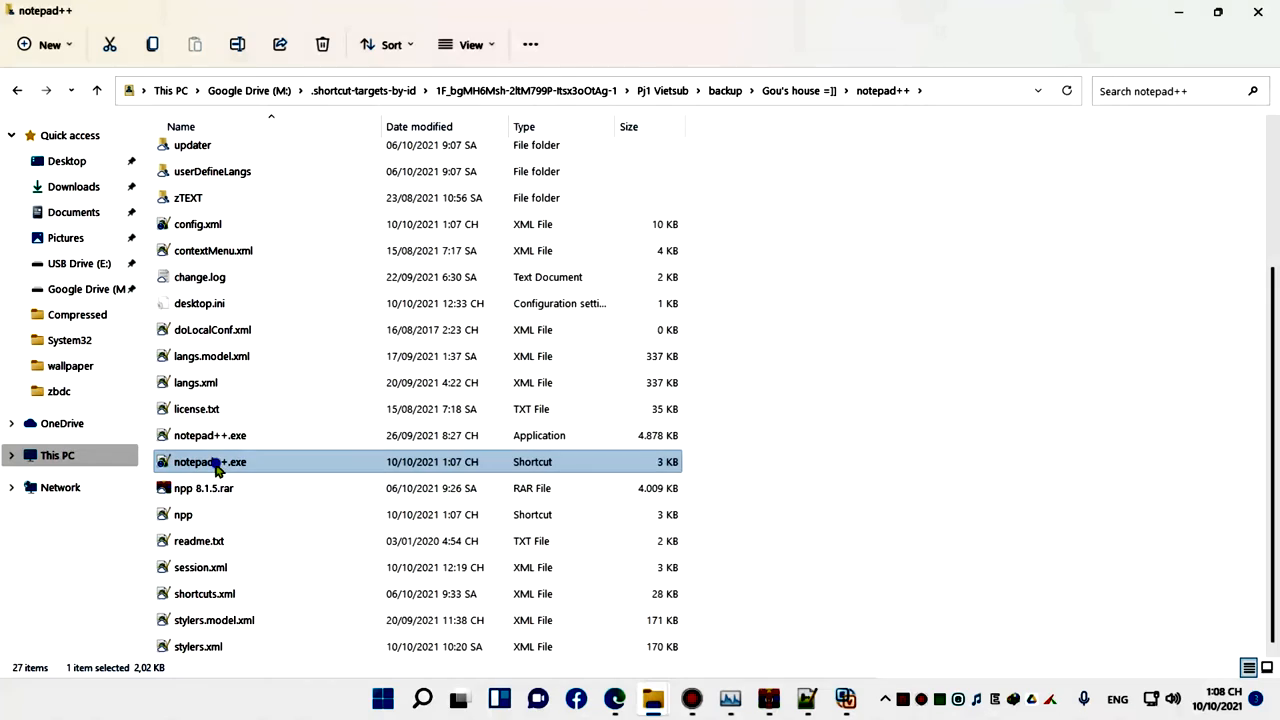
# Check the new notepad++.exe shortcut's target path in Properties, then cancel.
pyautogui.rightClick(210, 461)
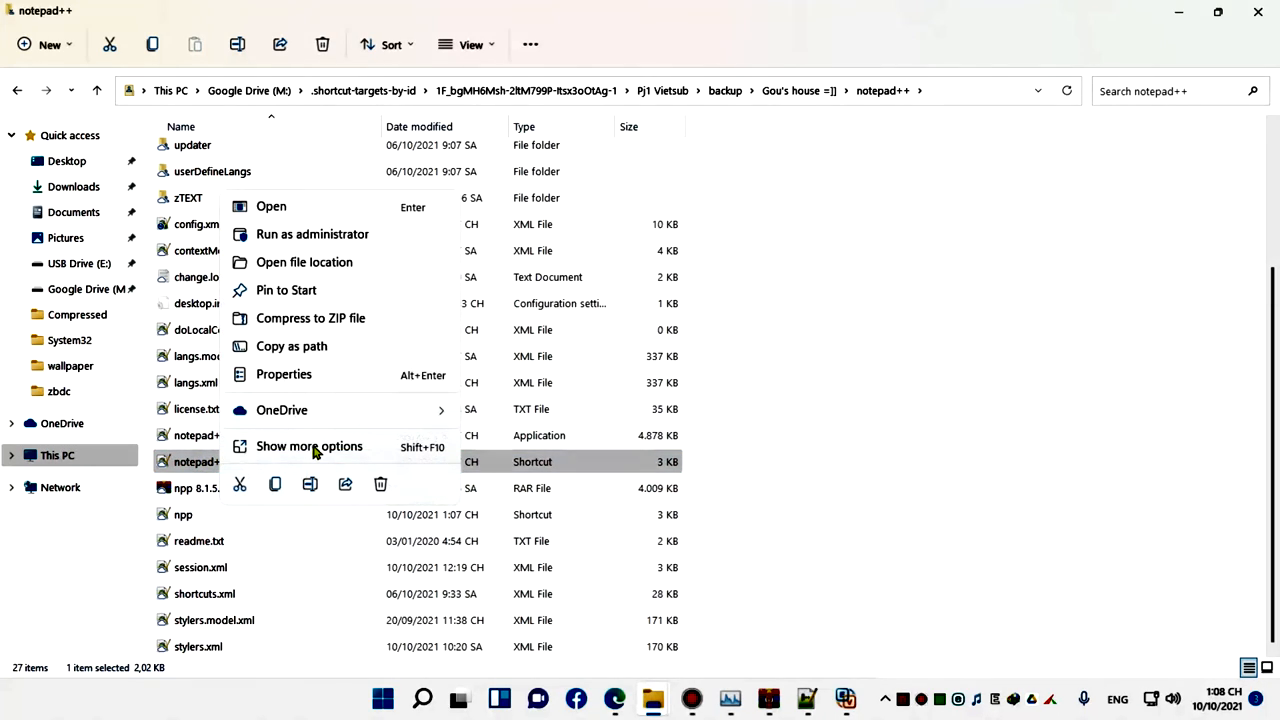
pyautogui.moveTo(314, 388)
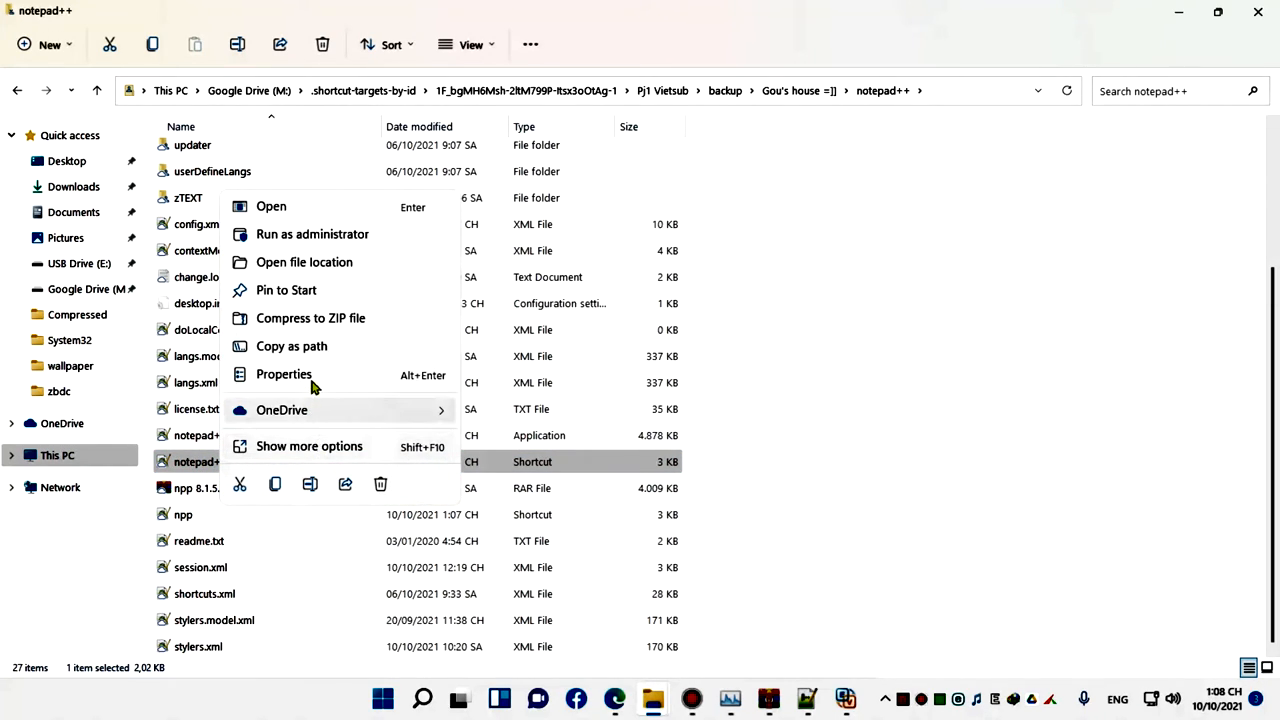
pyautogui.click(284, 373)
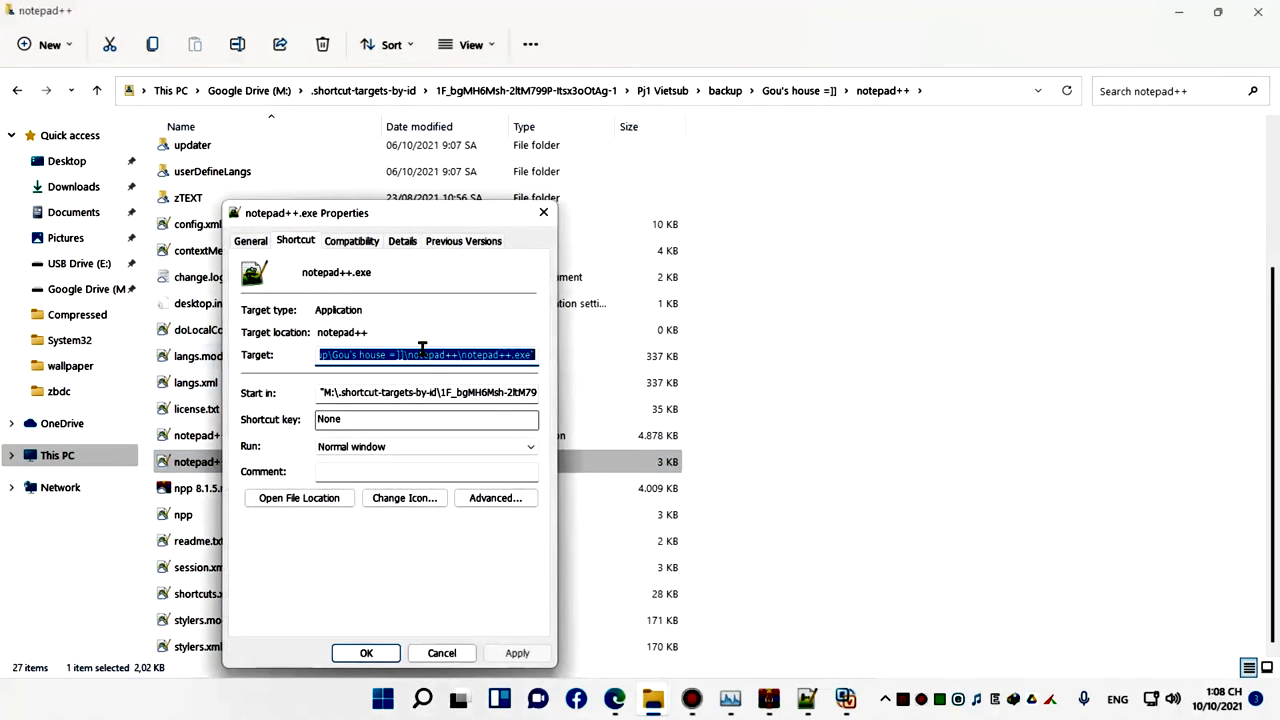
pyautogui.moveTo(1014, 699)
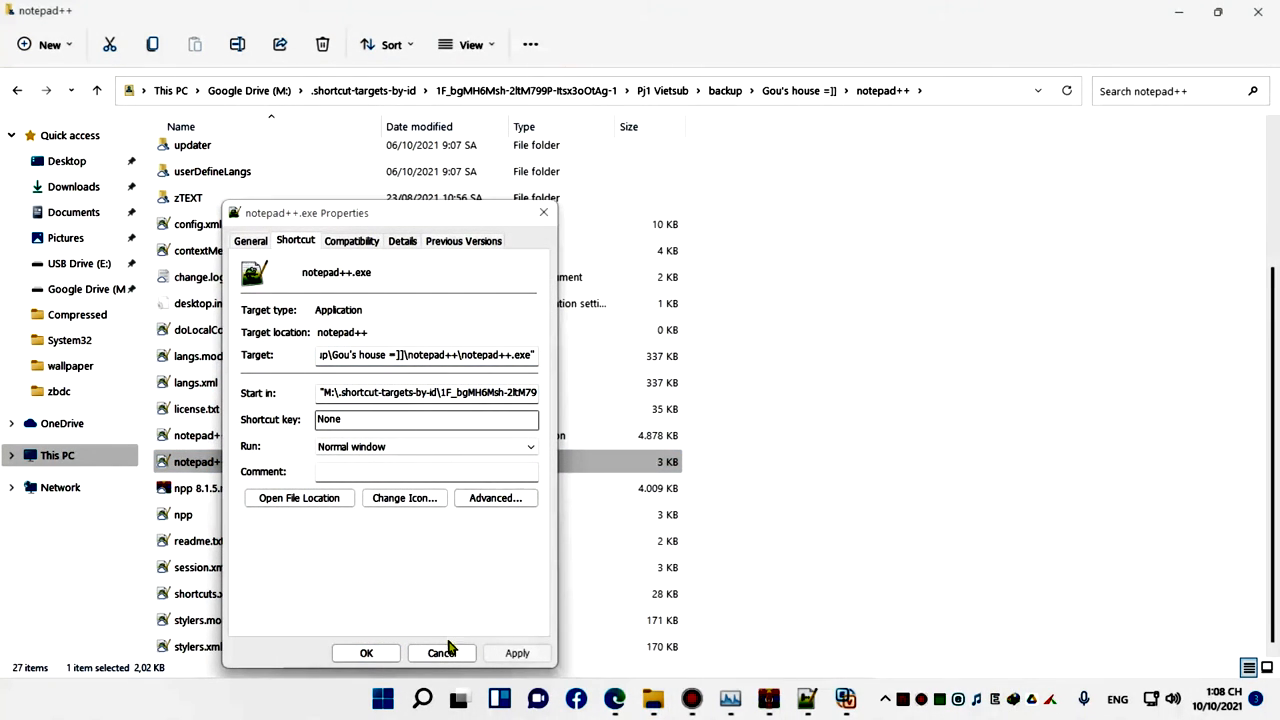
pyautogui.click(441, 653)
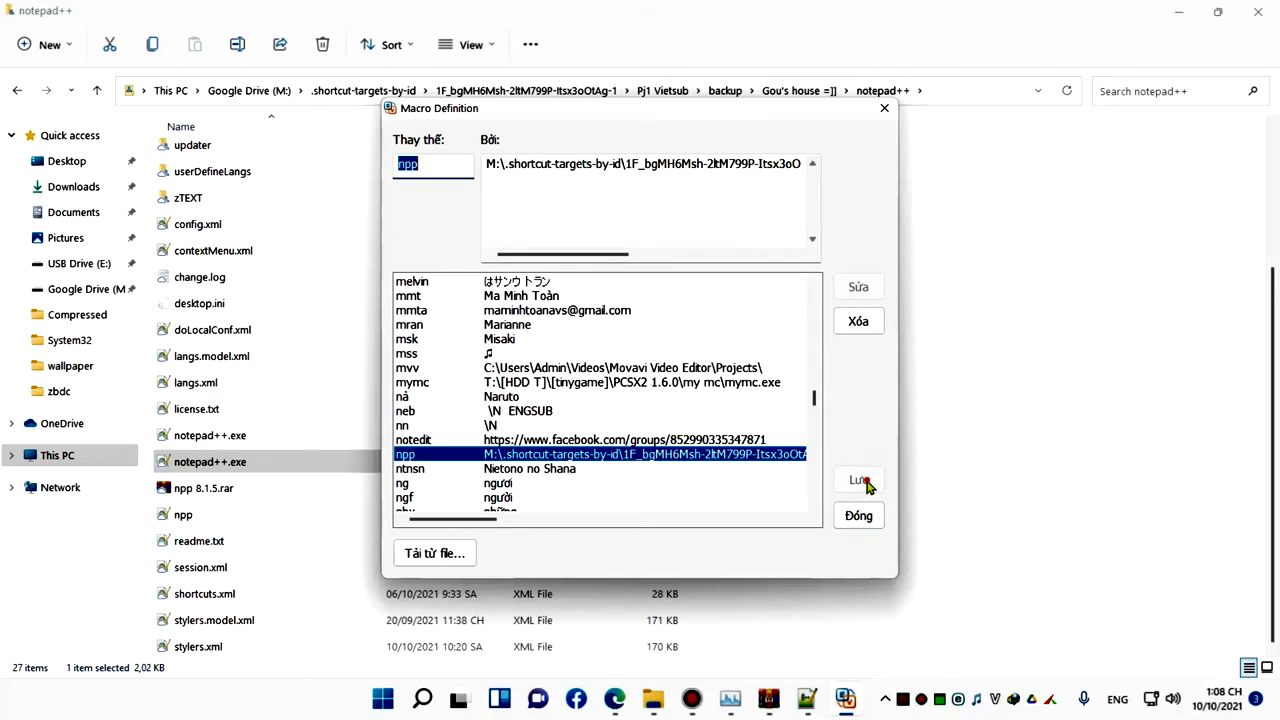
pyautogui.moveTo(858, 287)
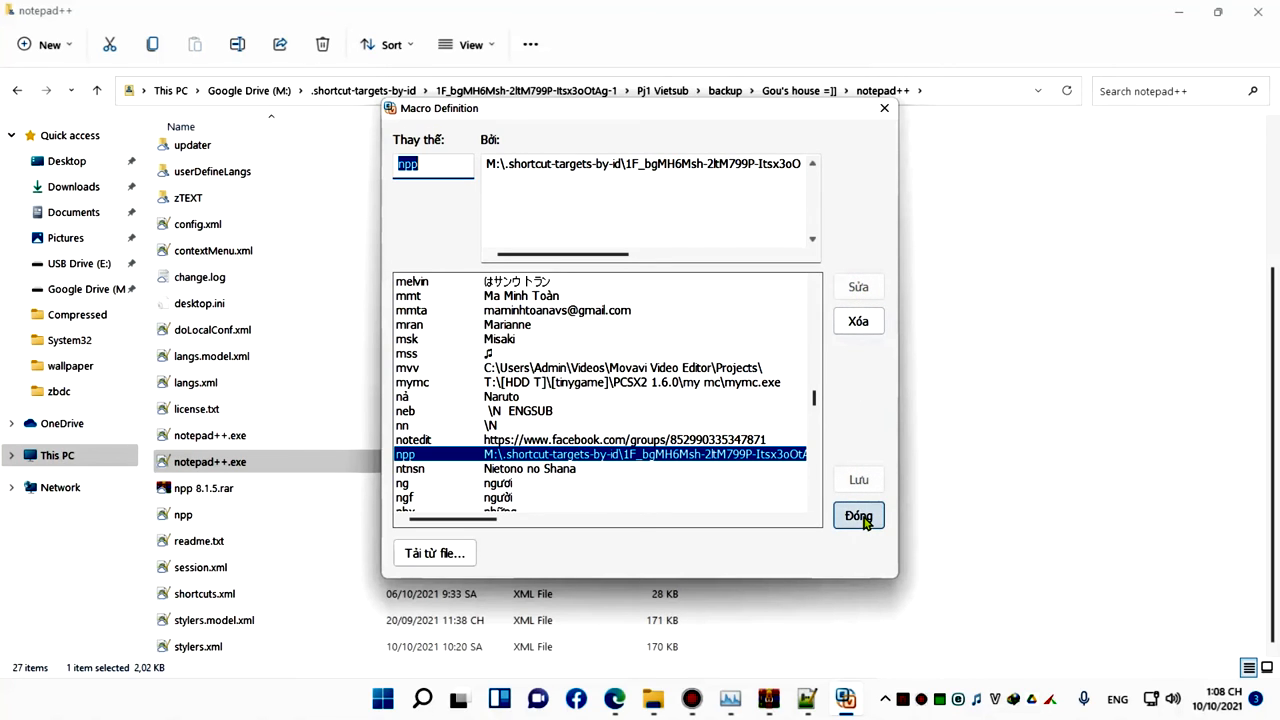
# Close EVKey's macro definitions window.
pyautogui.click(858, 515)
pyautogui.write('npp')
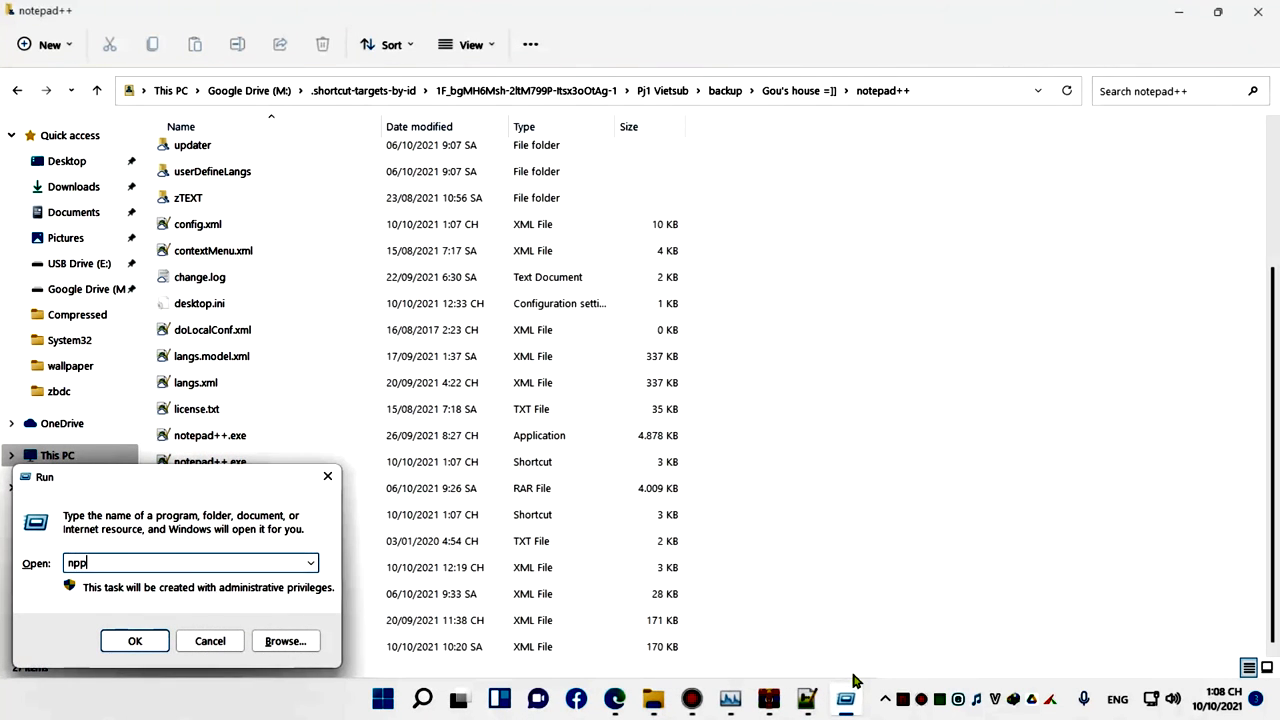
# Run npp to test-launch Notepad++, close it, and type 'good b' in the notes.
pyautogui.click(134, 641)
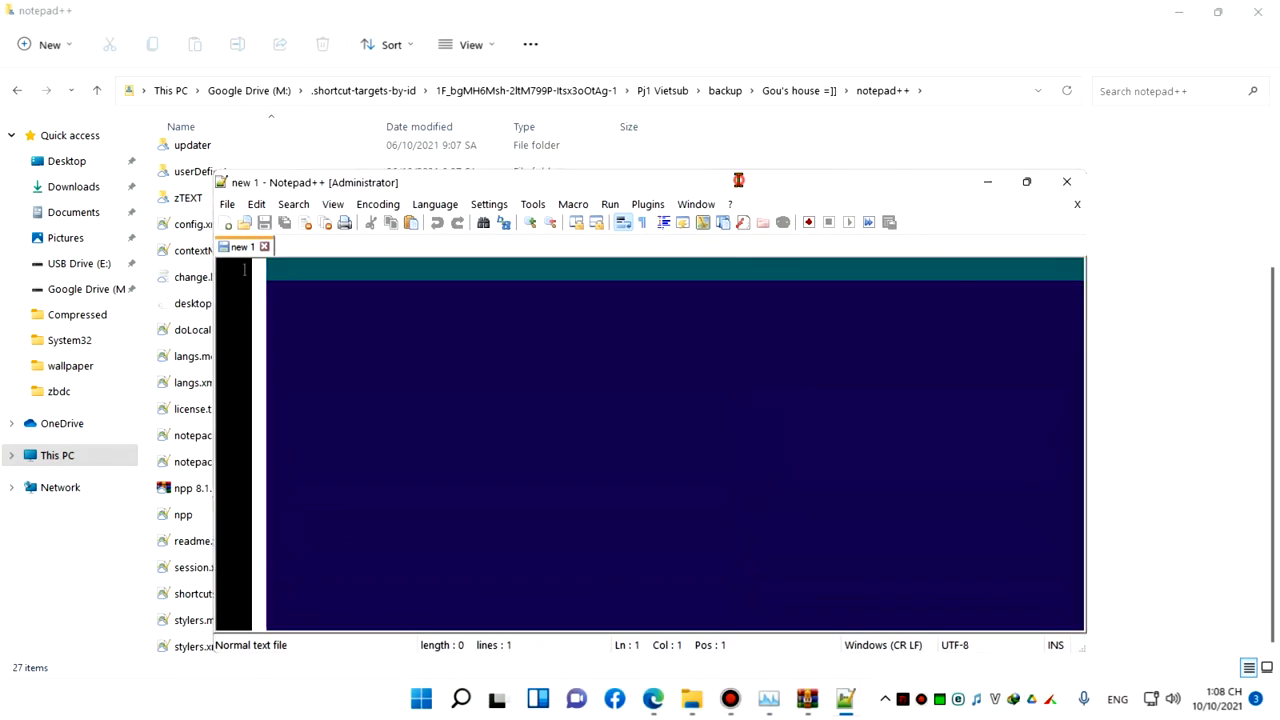
pyautogui.click(1066, 181)
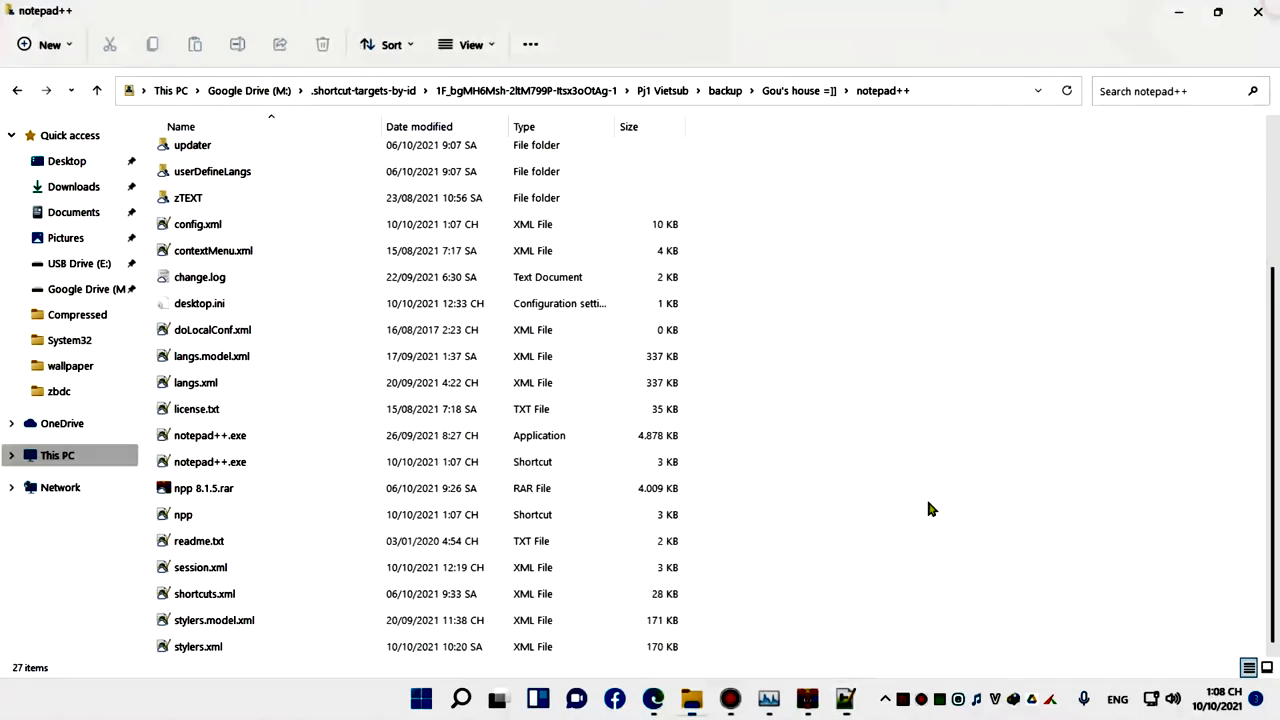
pyautogui.moveTo(807, 698)
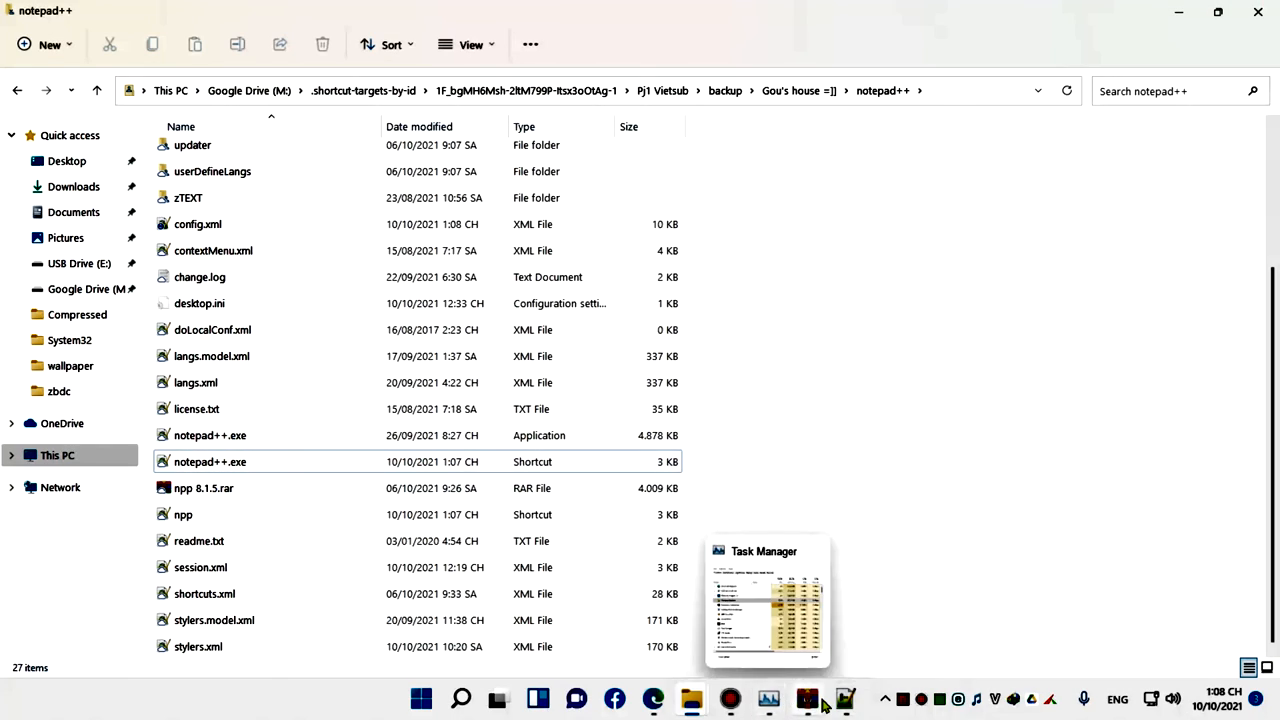
pyautogui.click(806, 698)
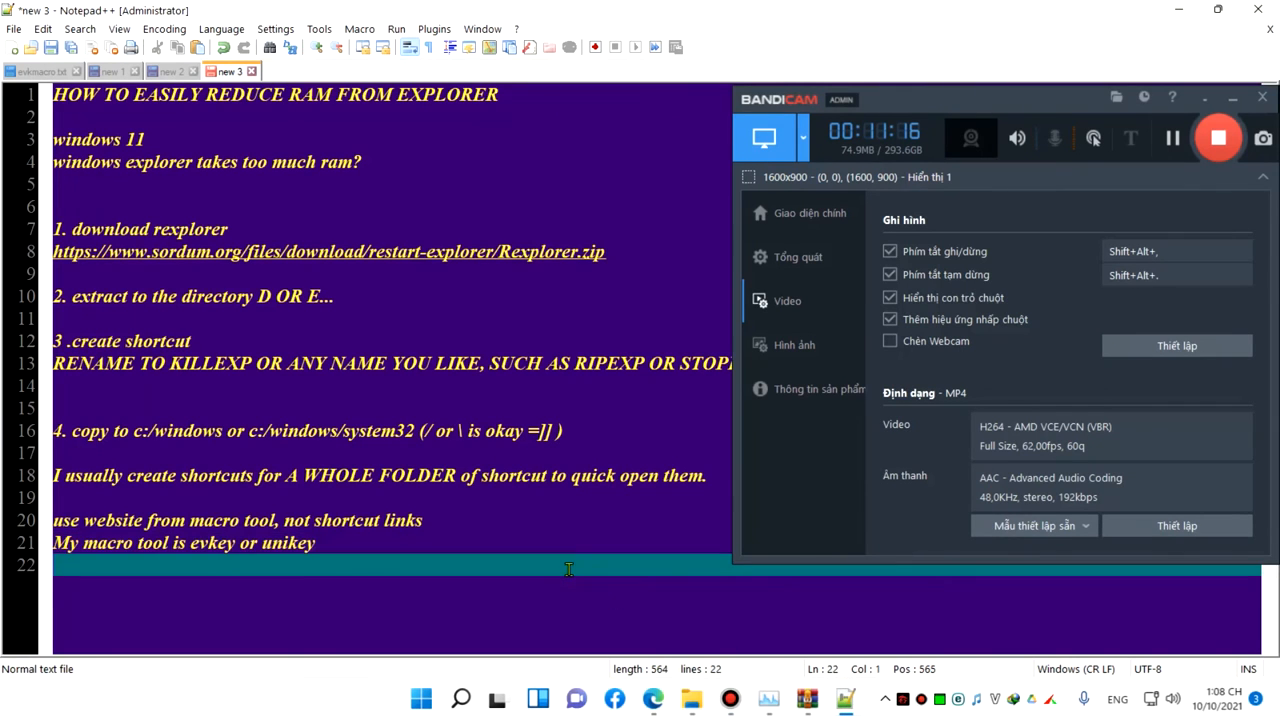
pyautogui.write('good b')
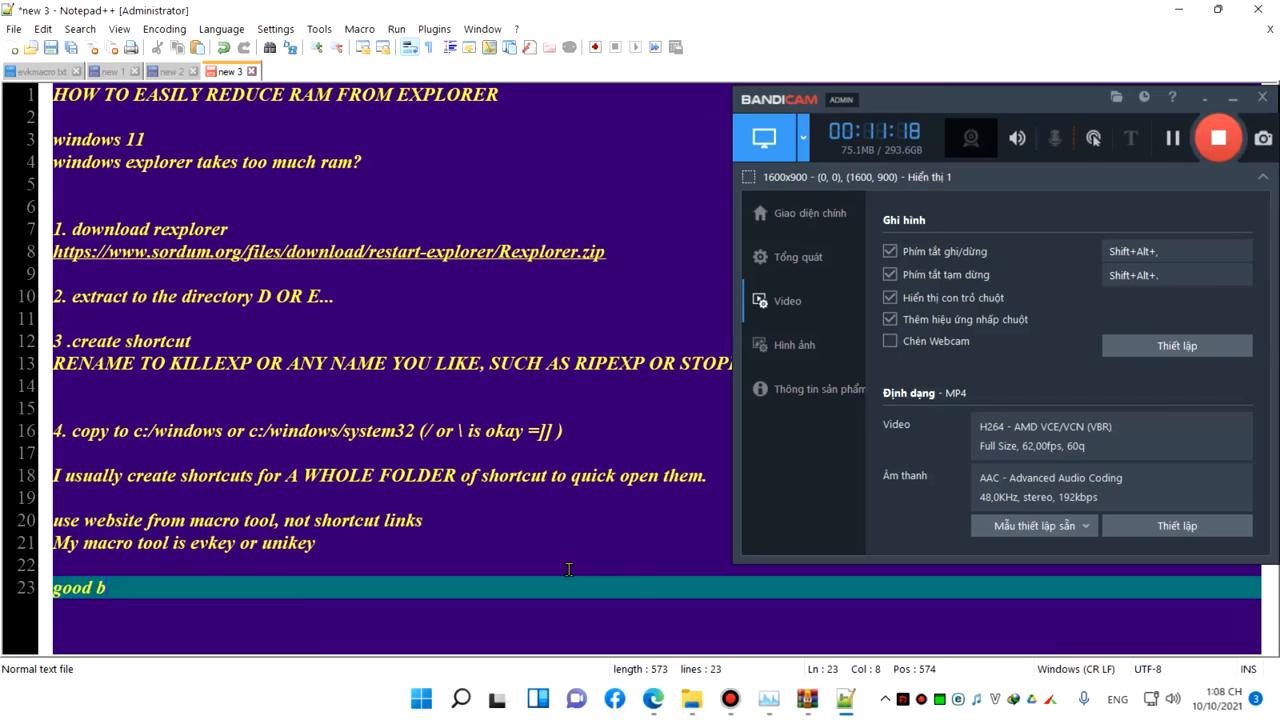